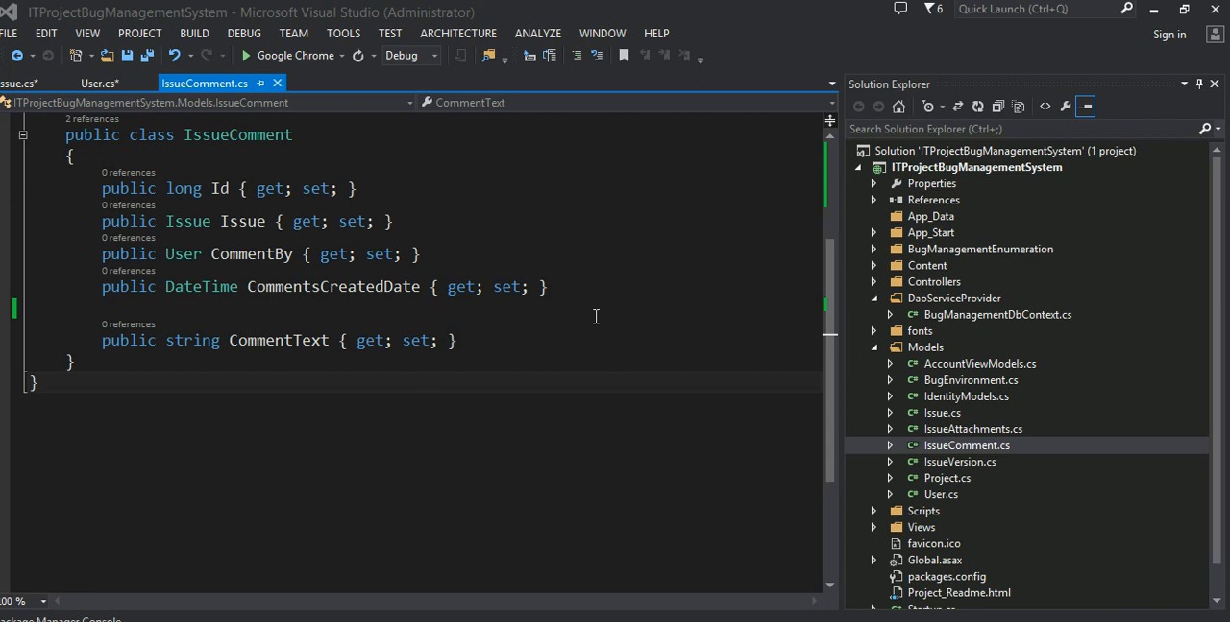
mouse_move(865, 296)
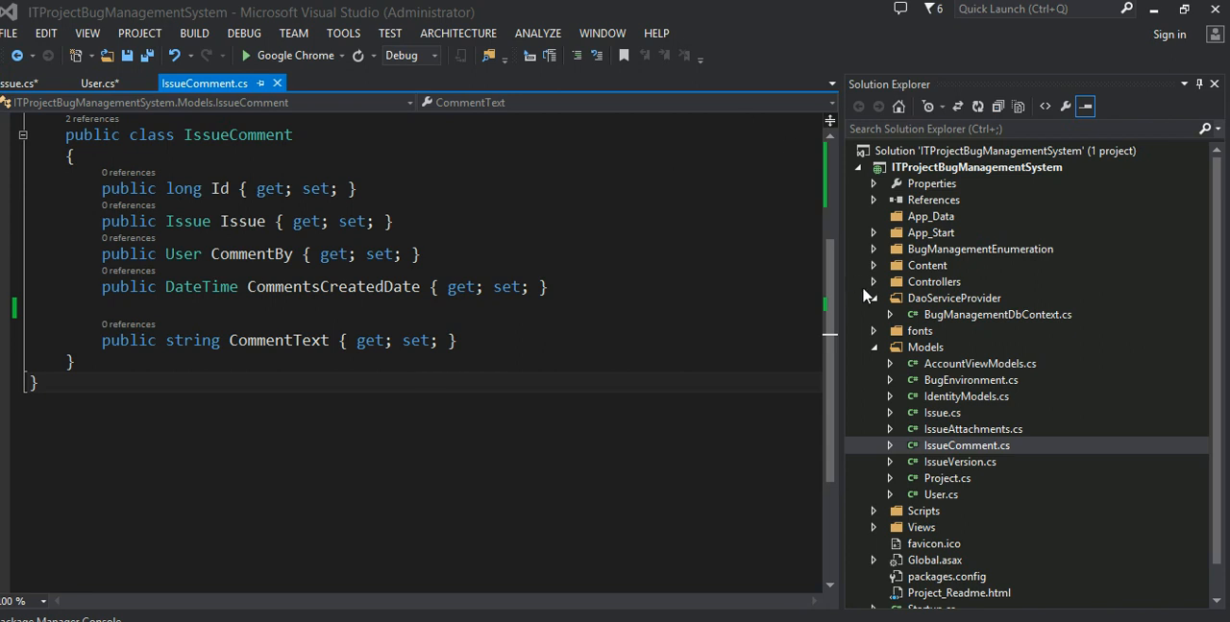
mouse_move(945, 254)
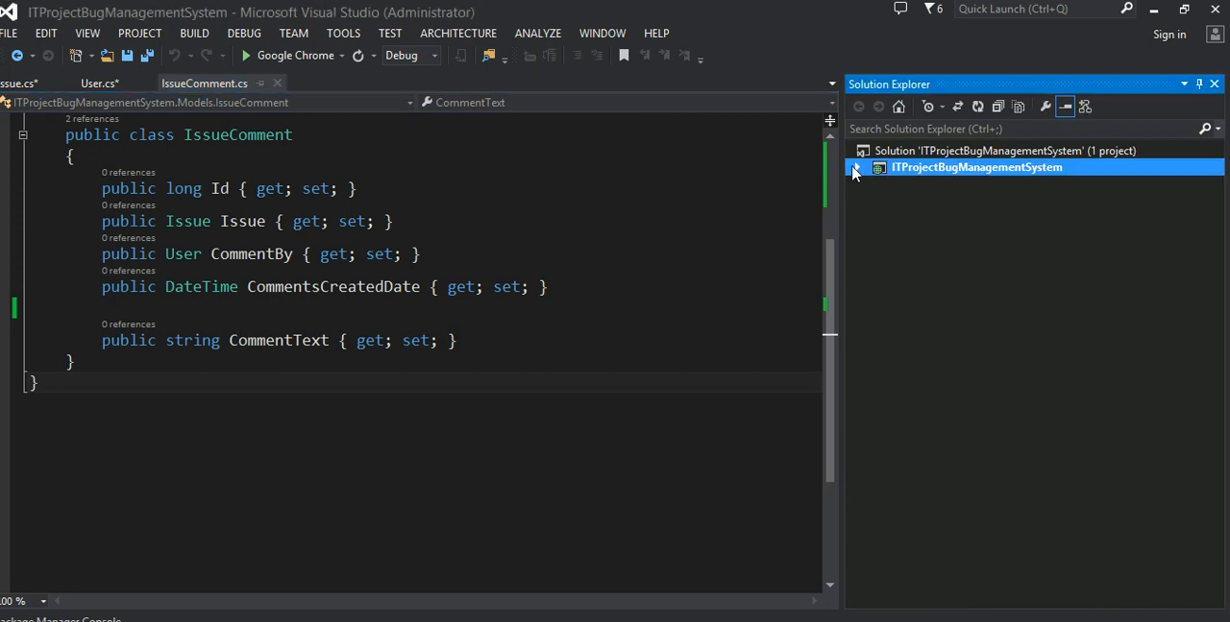
Step: Review the Issue class's Id property and peek the IssueType property's type definition
left_click(857, 167)
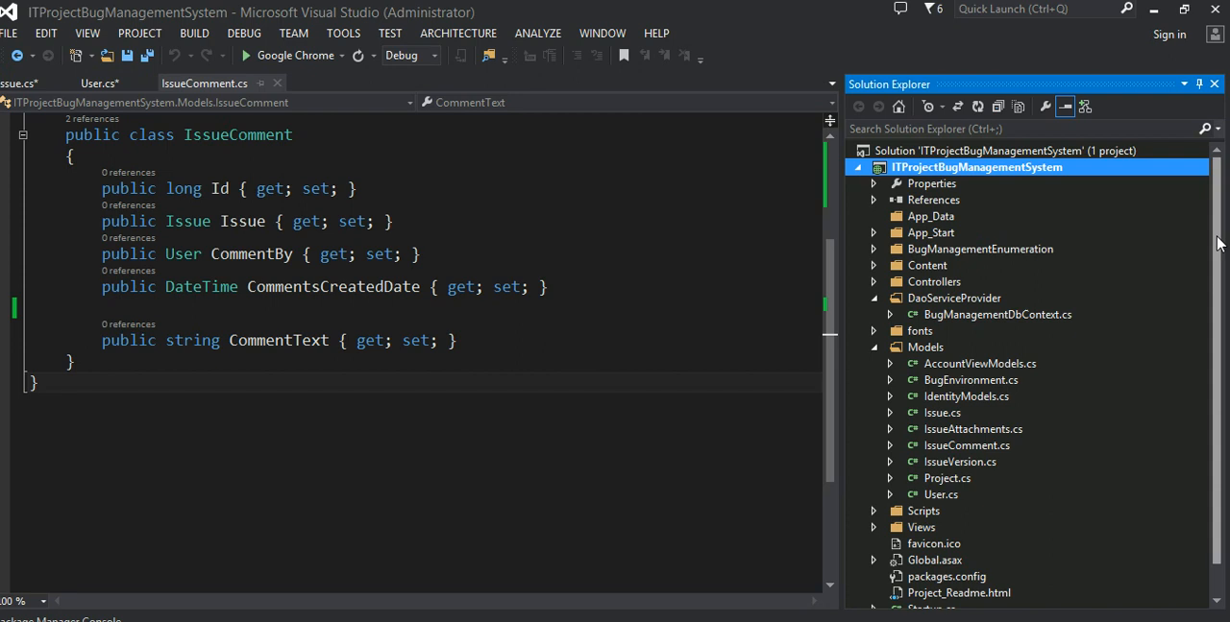
mouse_move(1138, 403)
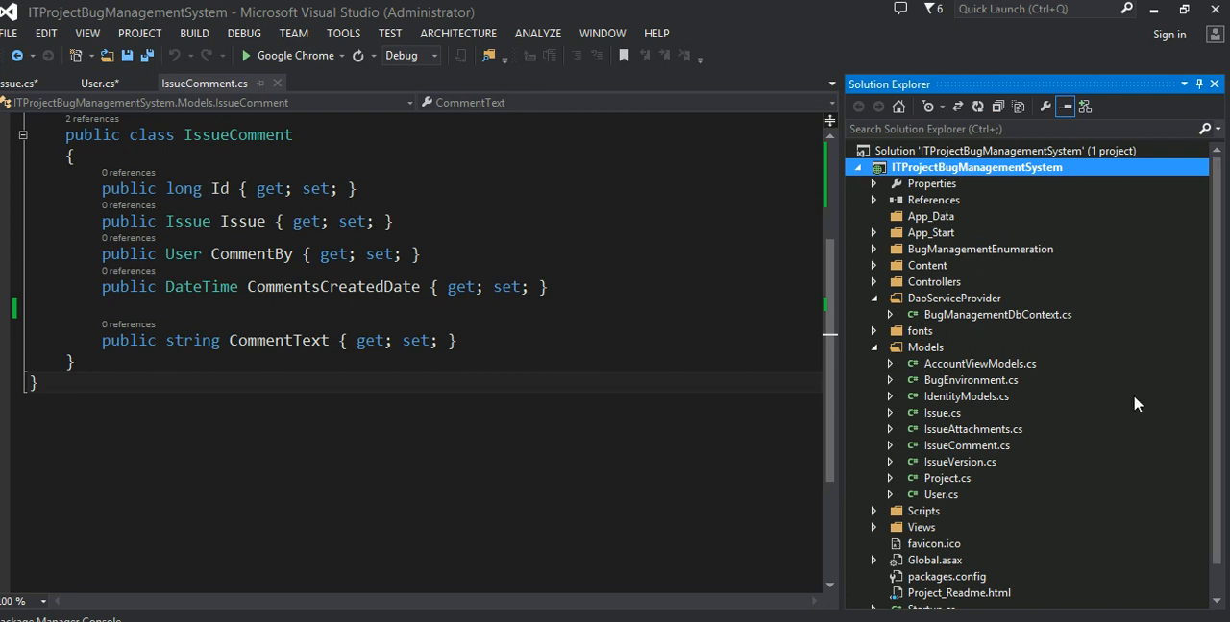
mouse_move(1221, 297)
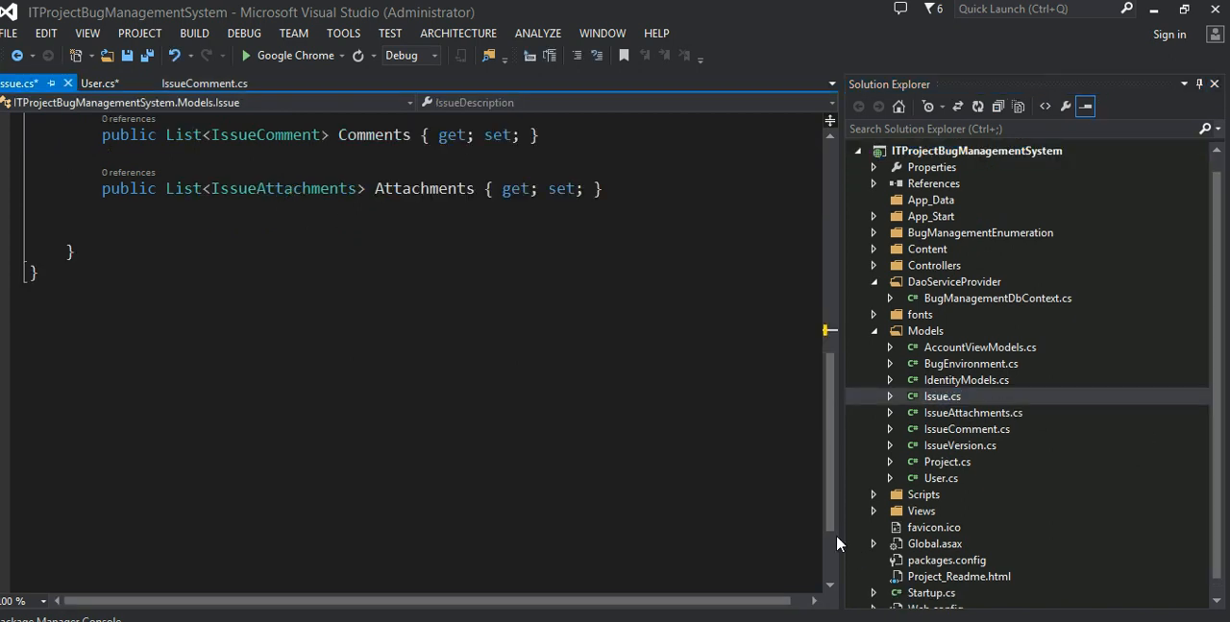
scroll("up", 3)
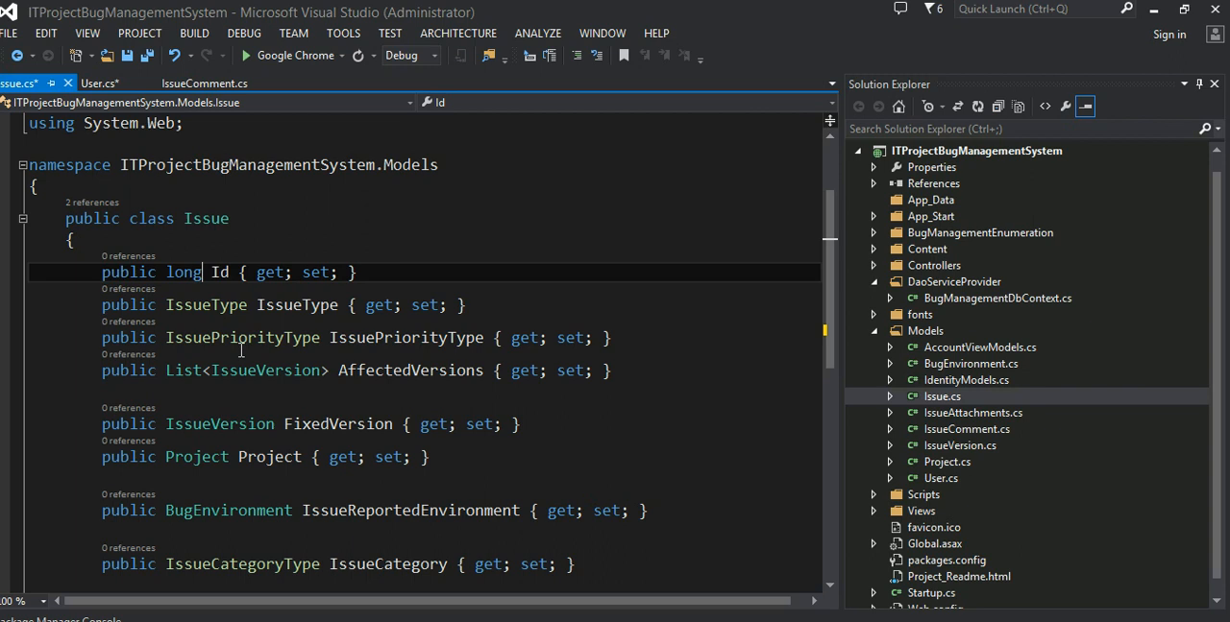
double_click(219, 273)
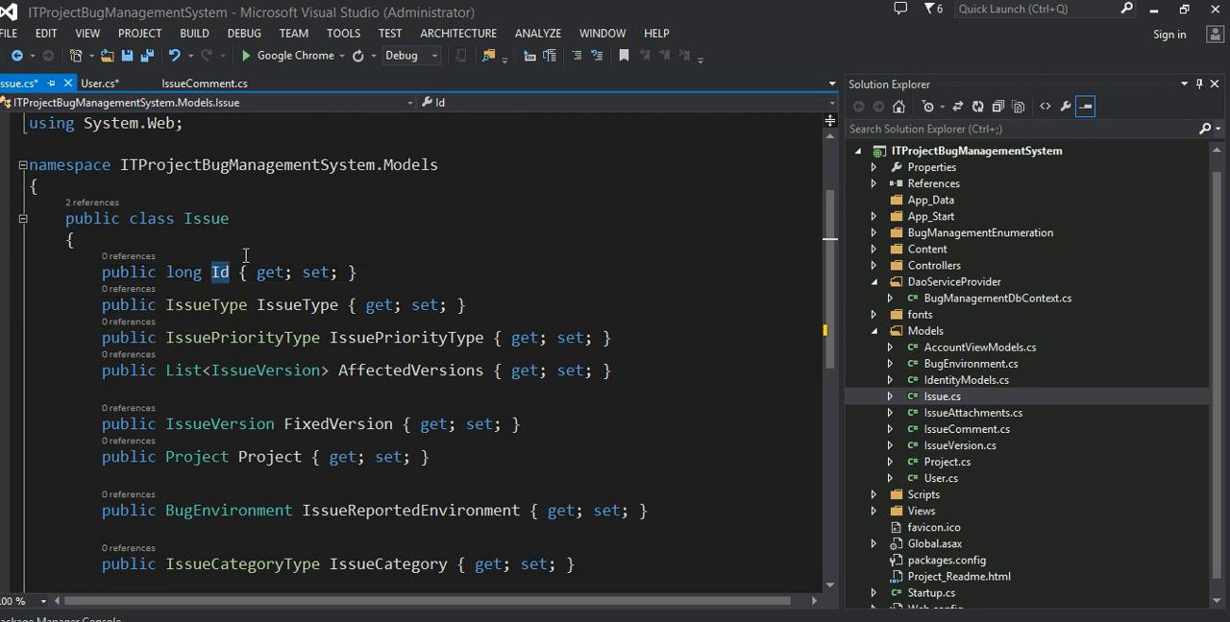
left_click(246, 238)
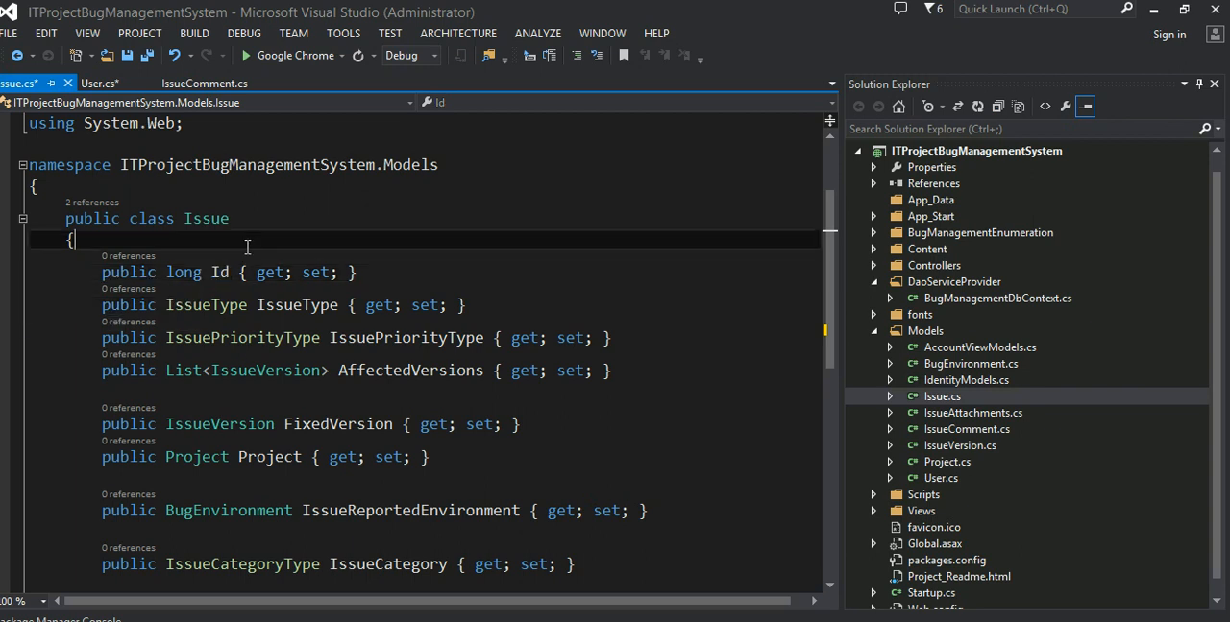
left_click(231, 306)
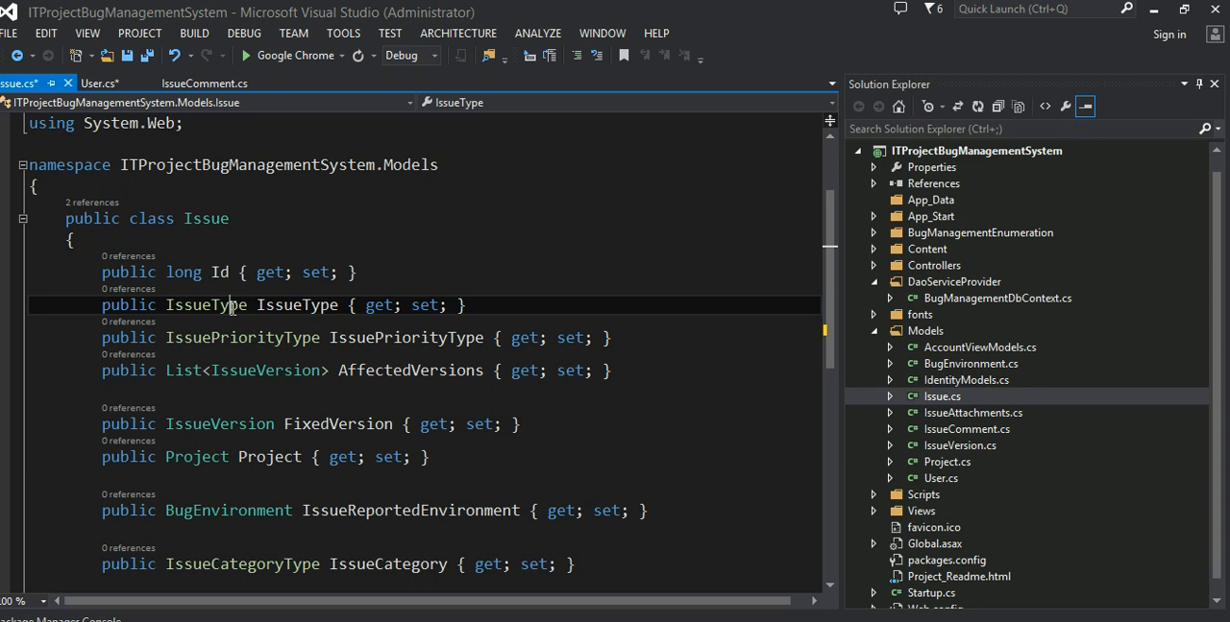
right_click(230, 305)
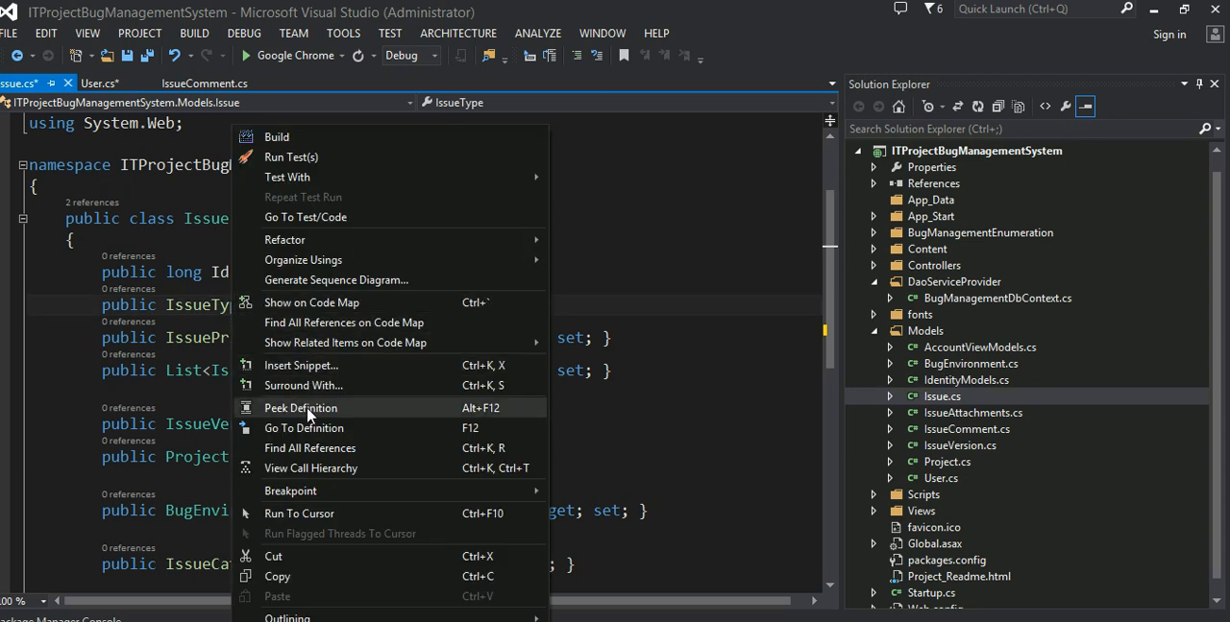
left_click(299, 407)
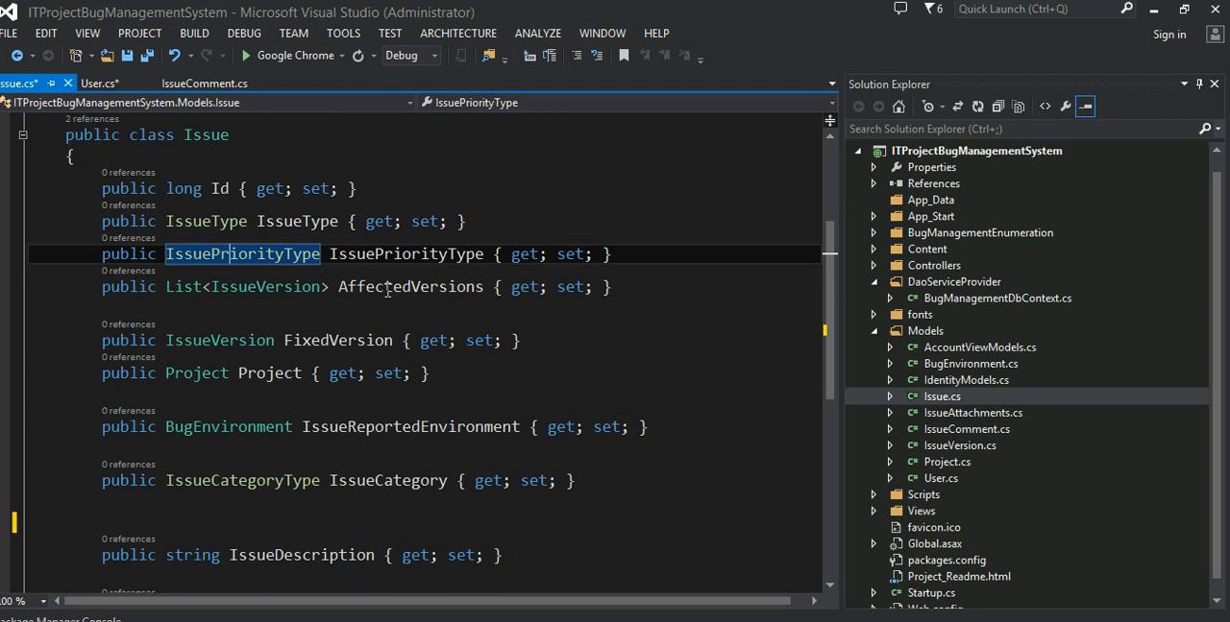
mouse_move(238, 340)
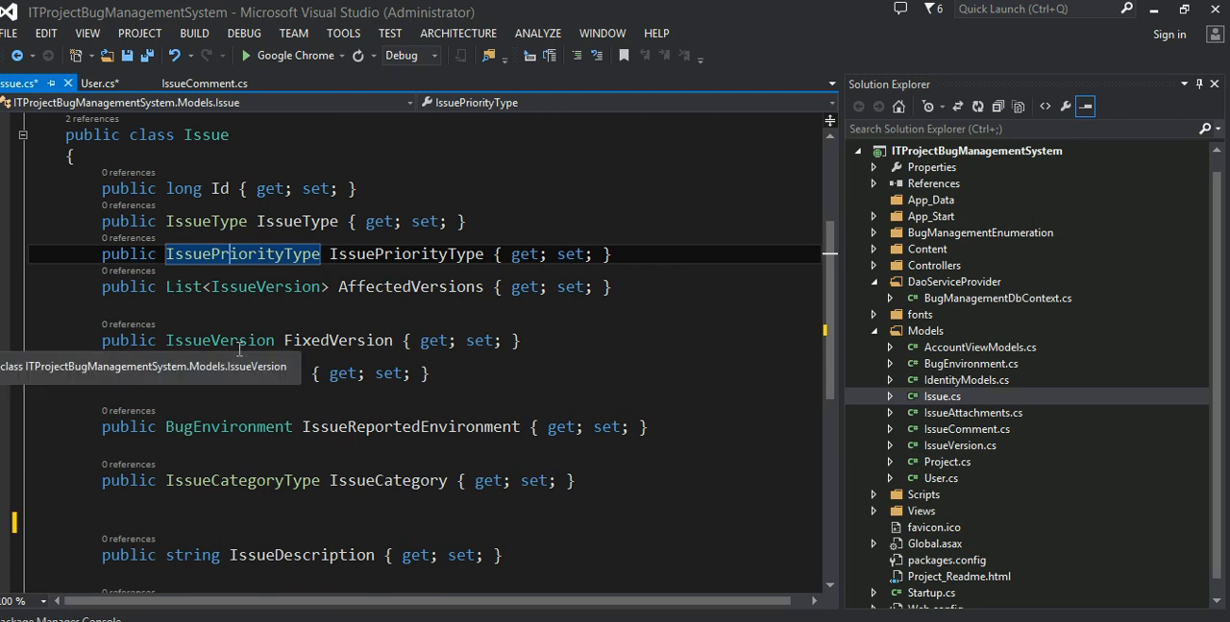
Step: Review the BugEnvironment, IssueDescription and IssueAttachments members, ending after the Attachments list
left_click(338, 342)
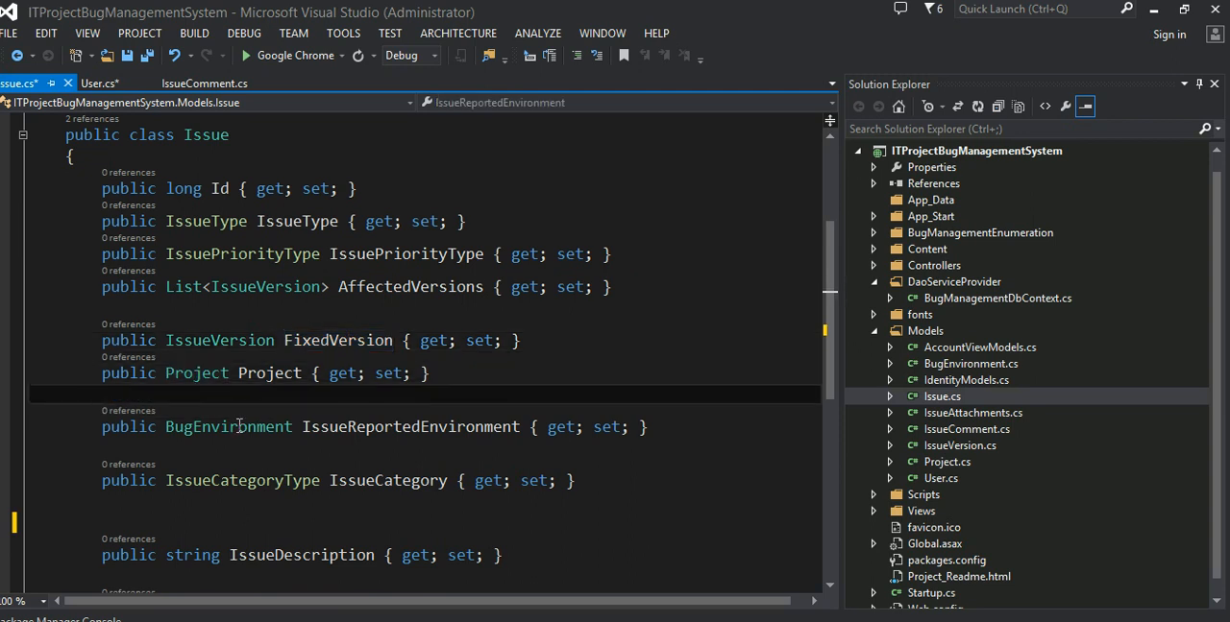
double_click(226, 427)
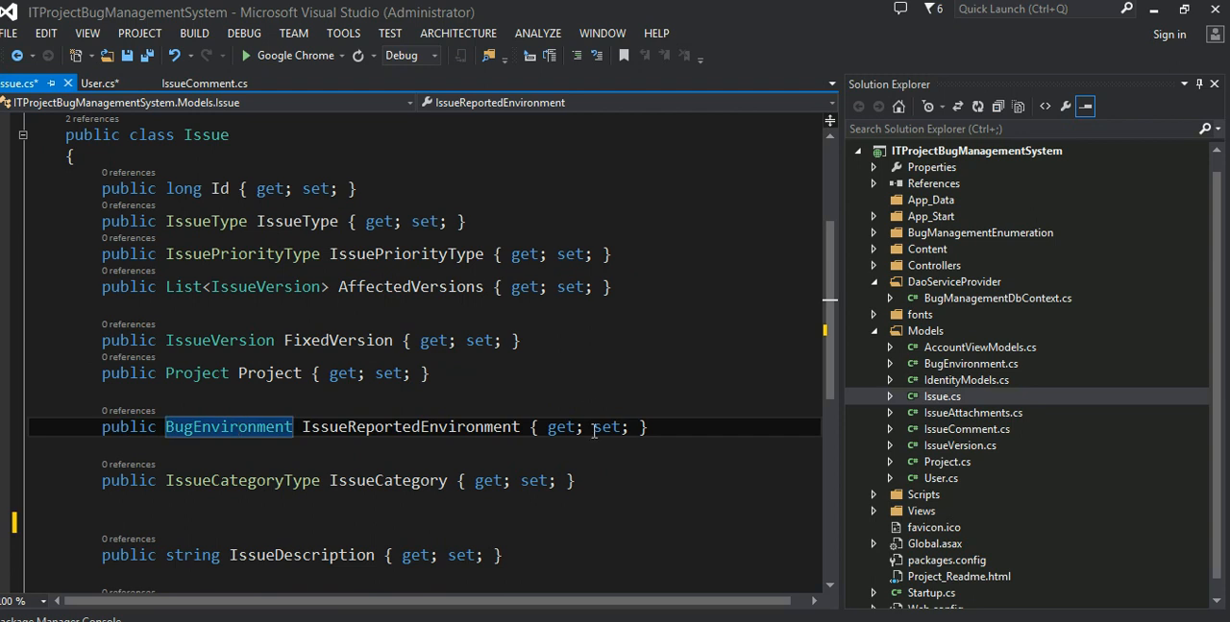
scroll("down", 3)
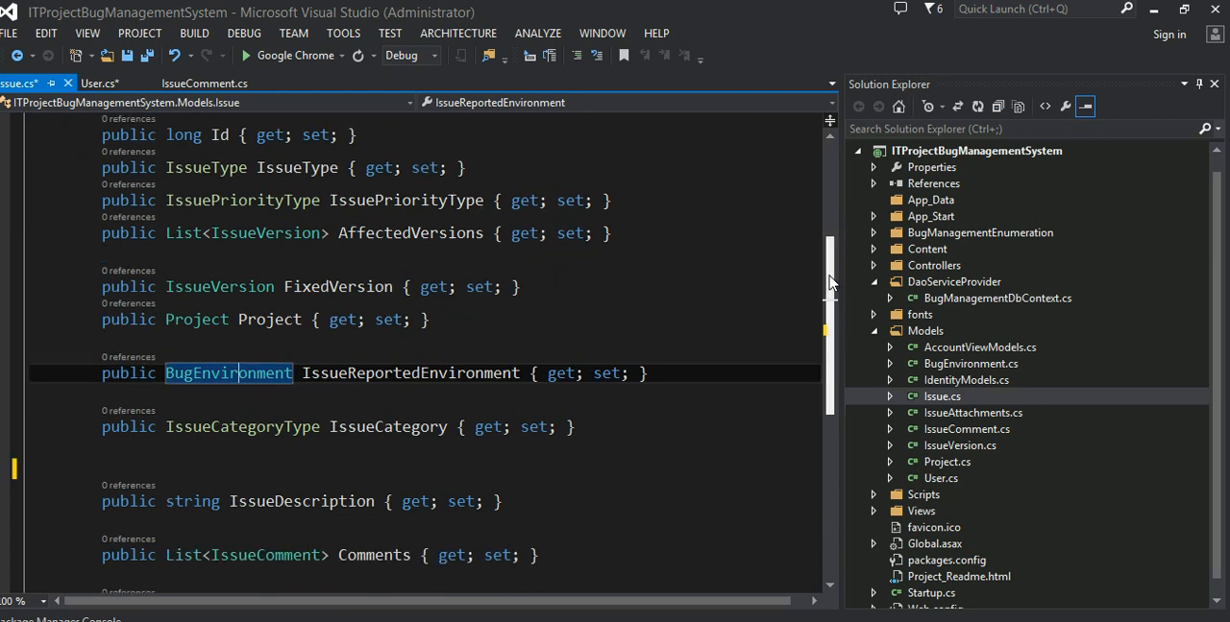
scroll("down", 3)
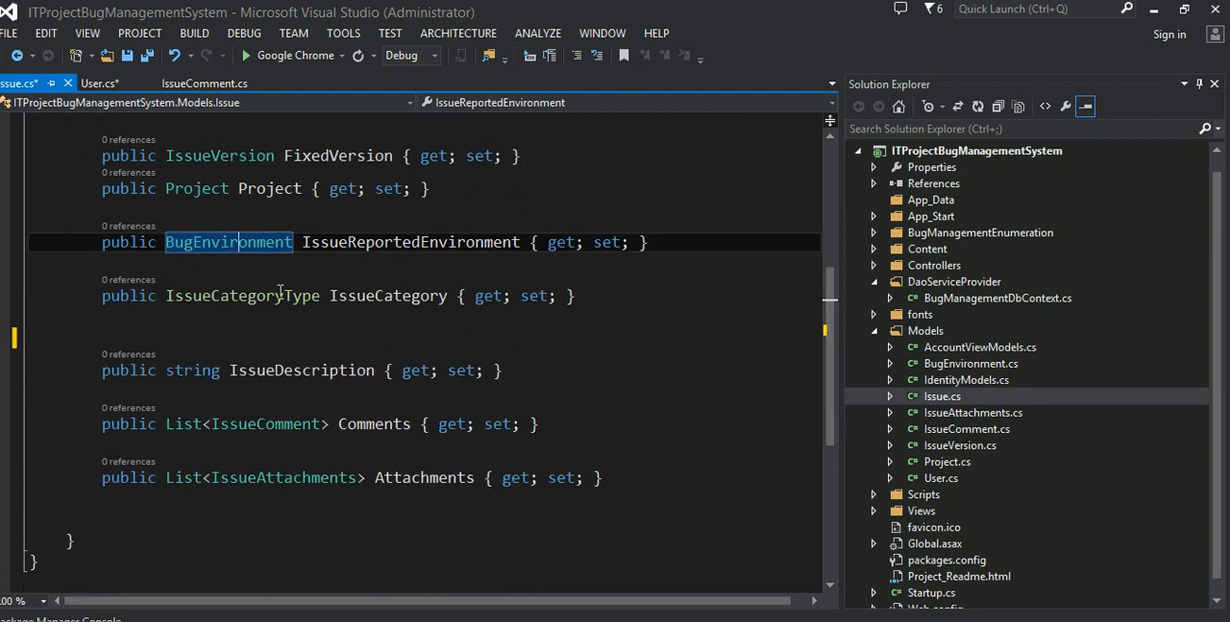
left_click(298, 323)
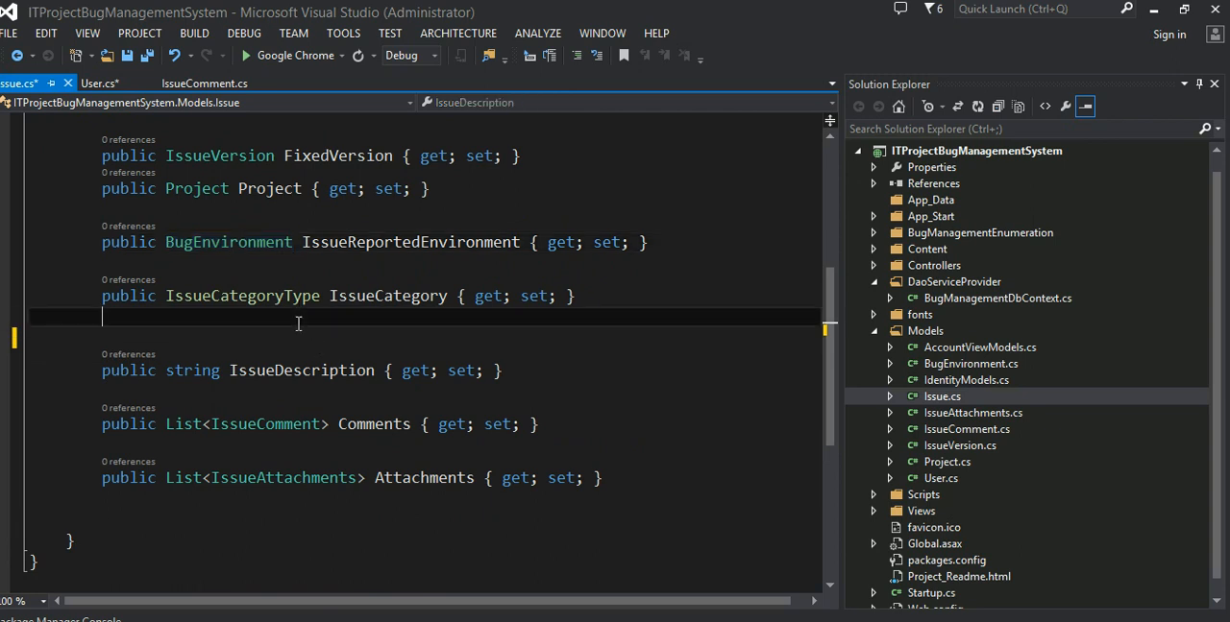
double_click(299, 371)
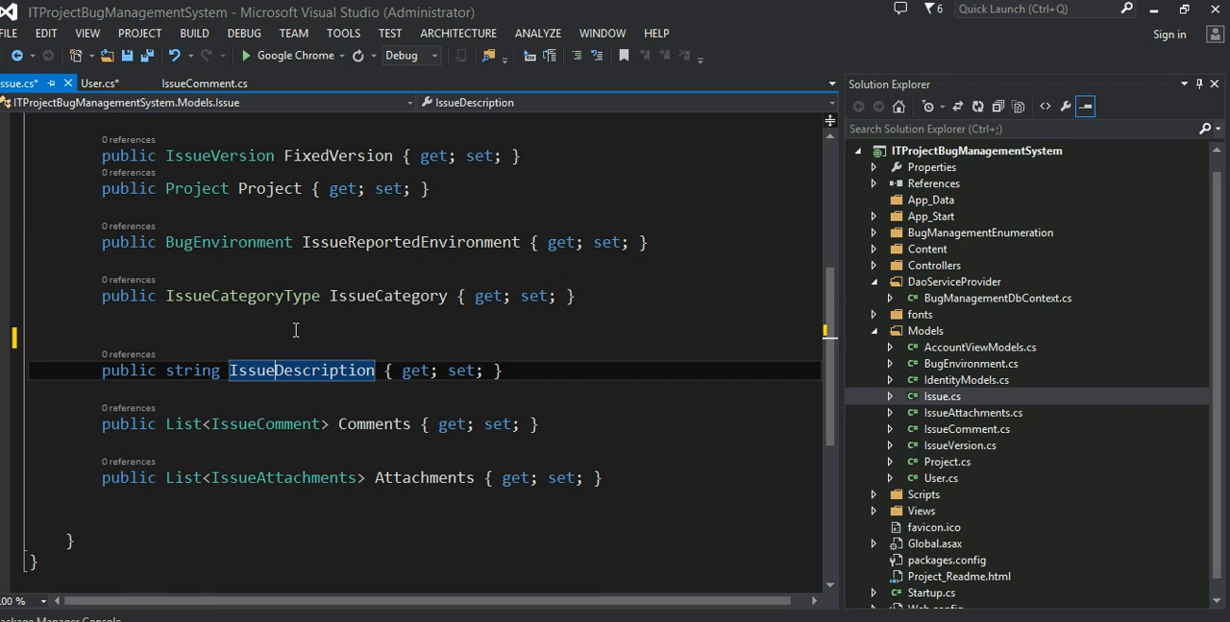
mouse_move(242, 411)
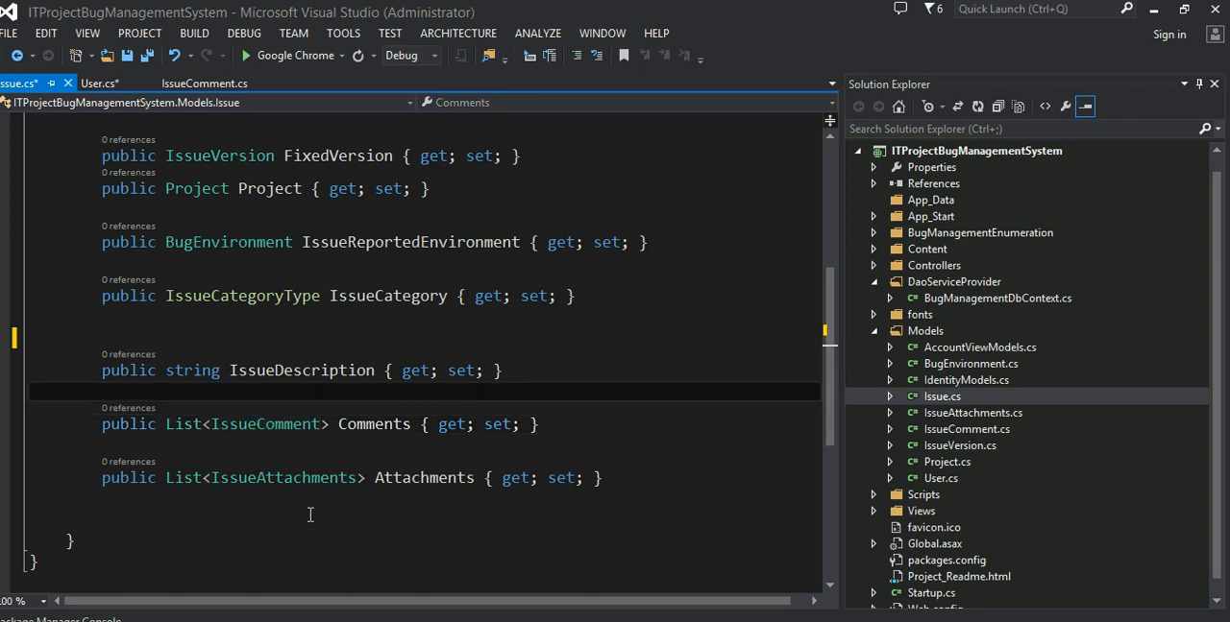
double_click(282, 477)
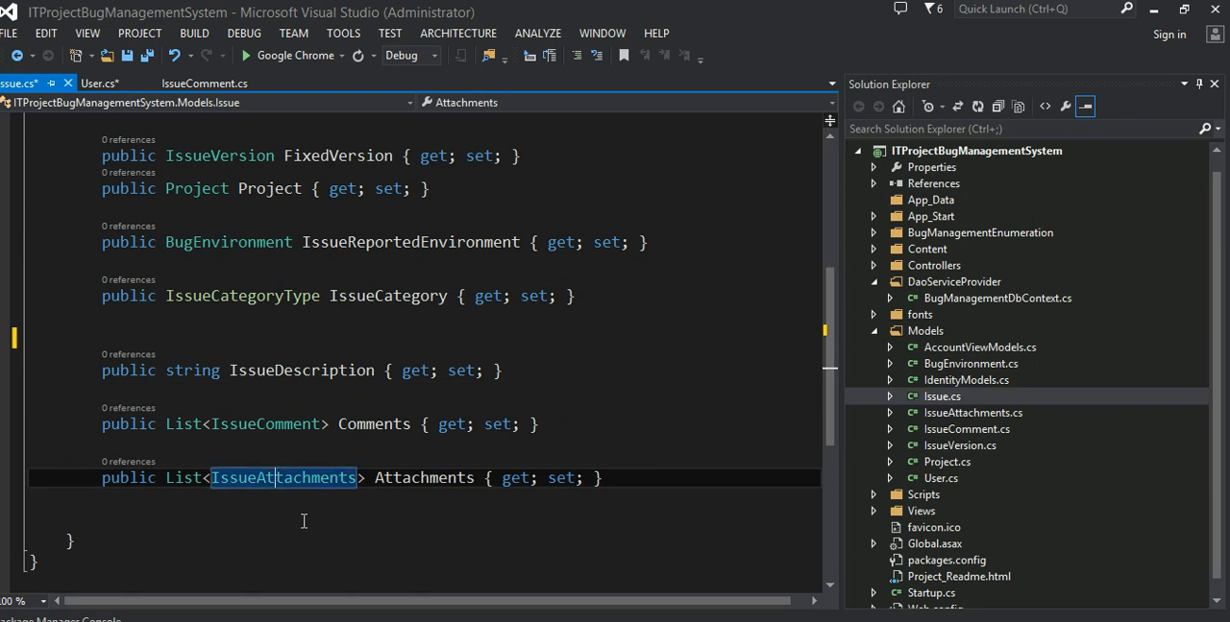
mouse_move(659, 518)
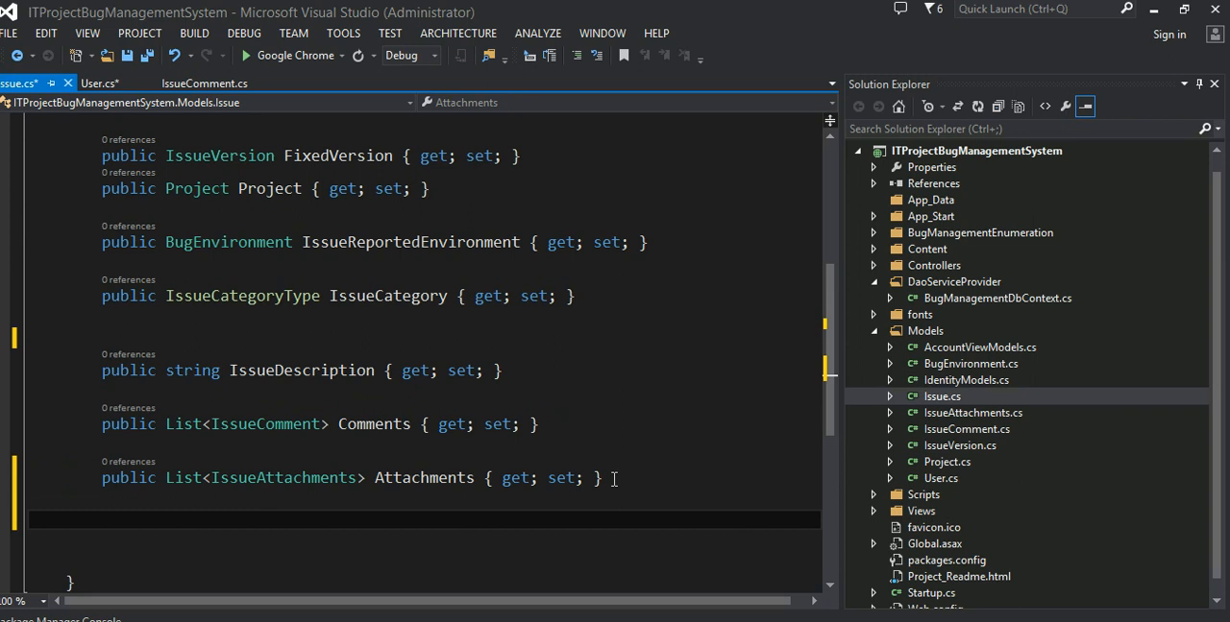
Step: Add a 'public DateTime CreatedDate { get; set; }' property after Attachments
type("publci")
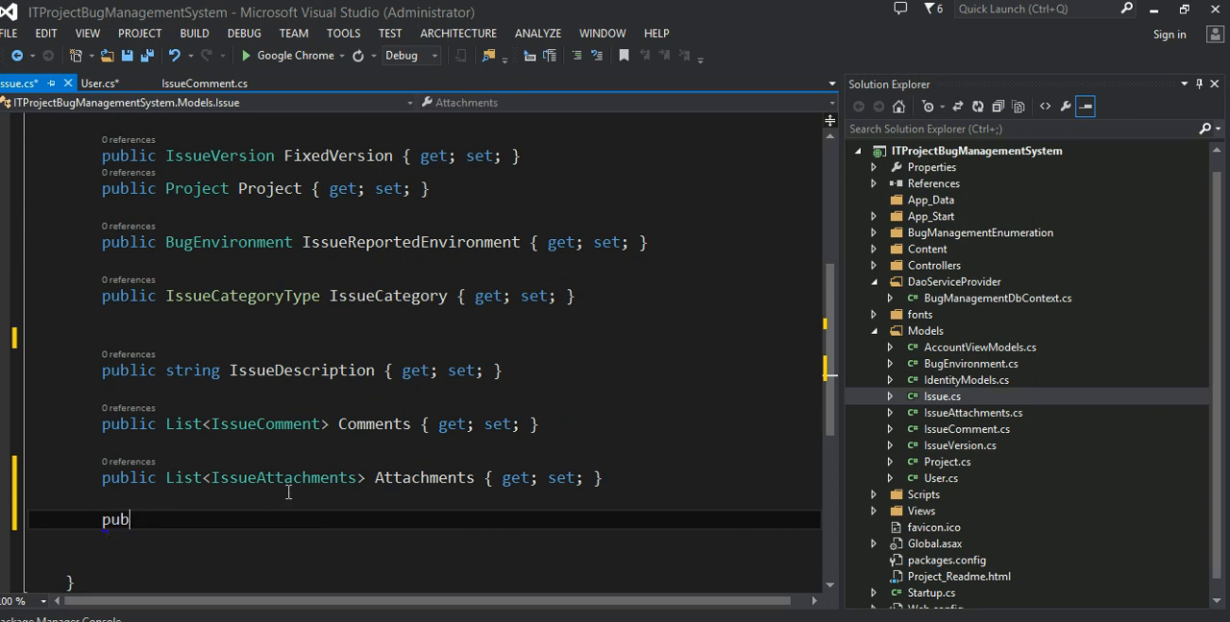
type("lic DateTime")
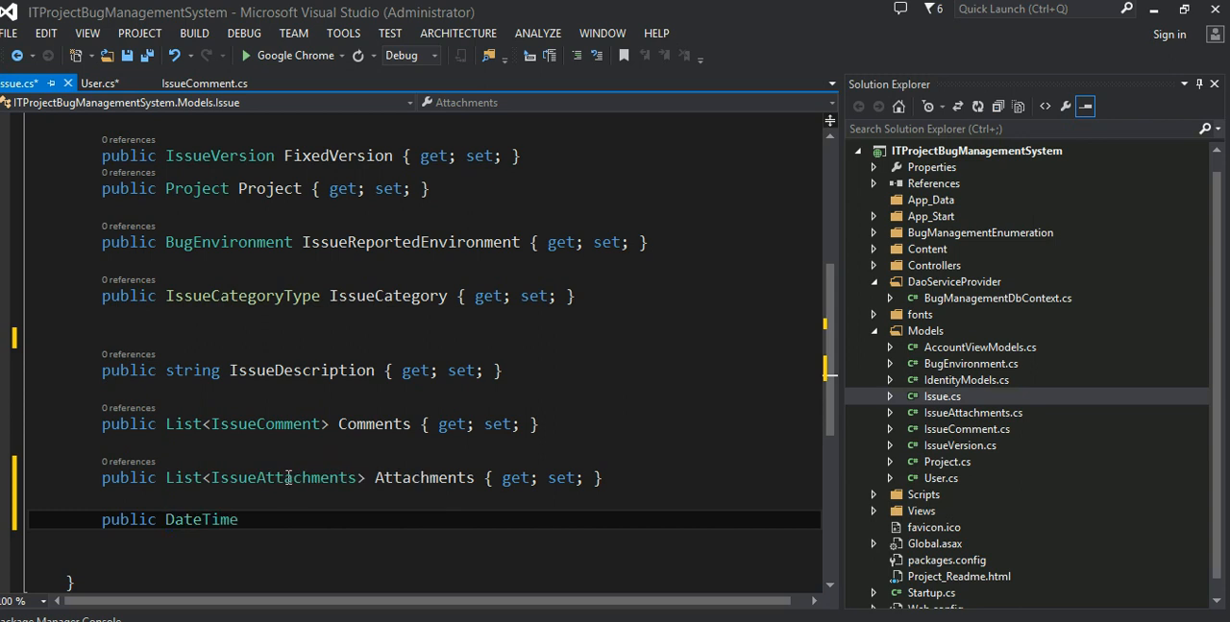
type("Cretaed")
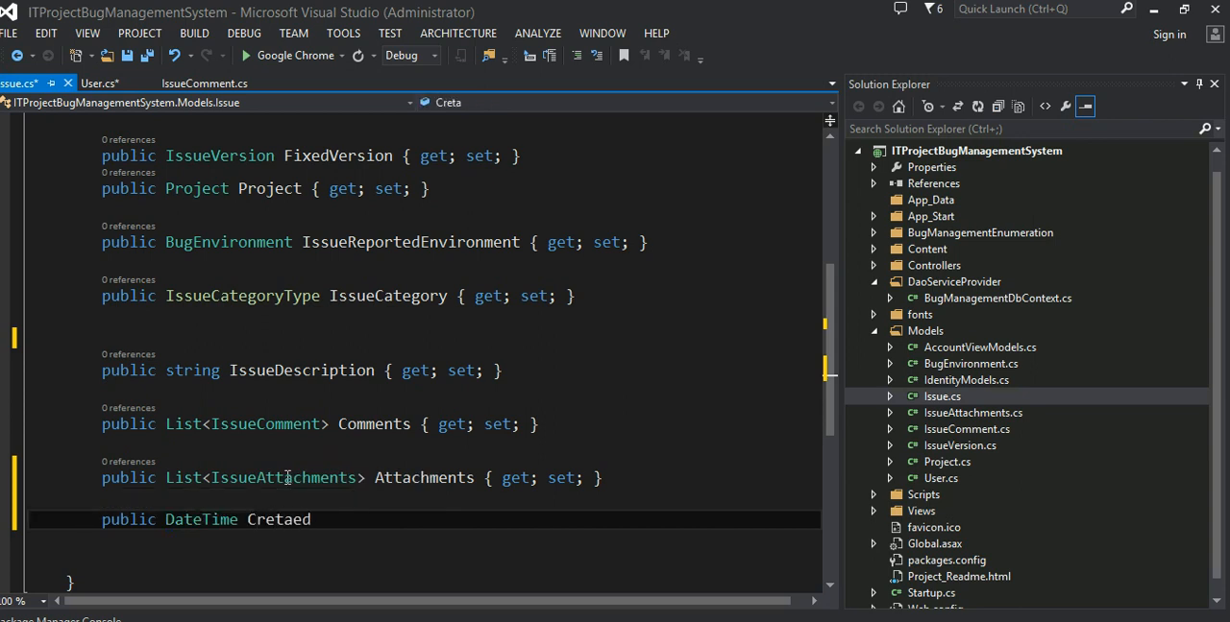
type("Create")
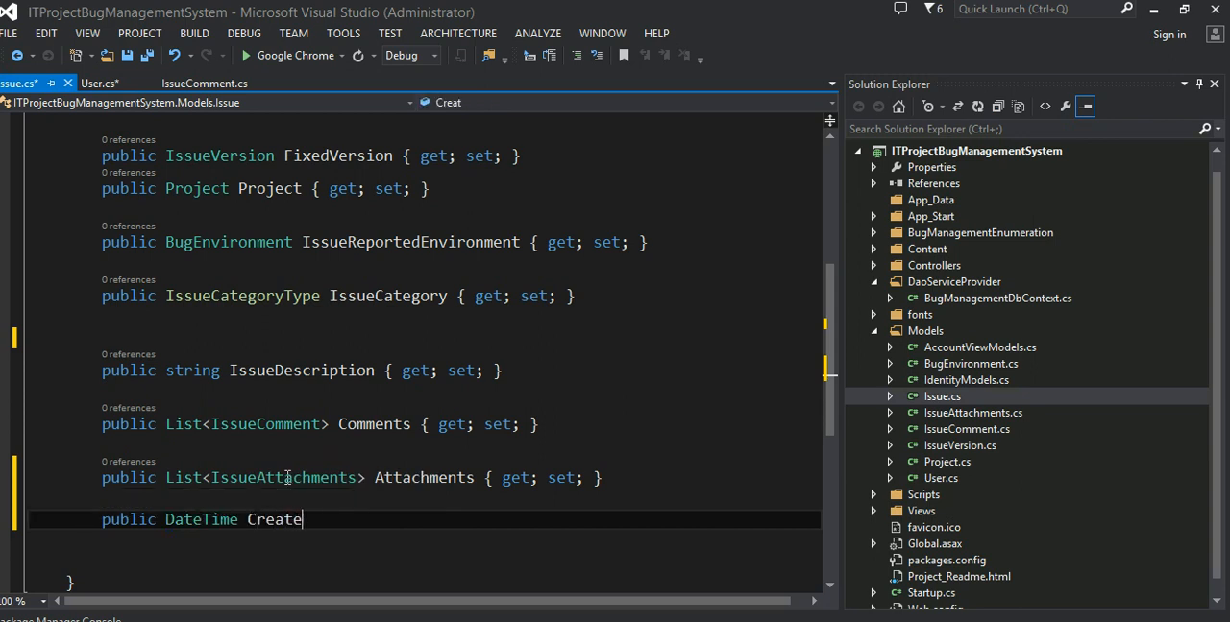
type("dDate {")
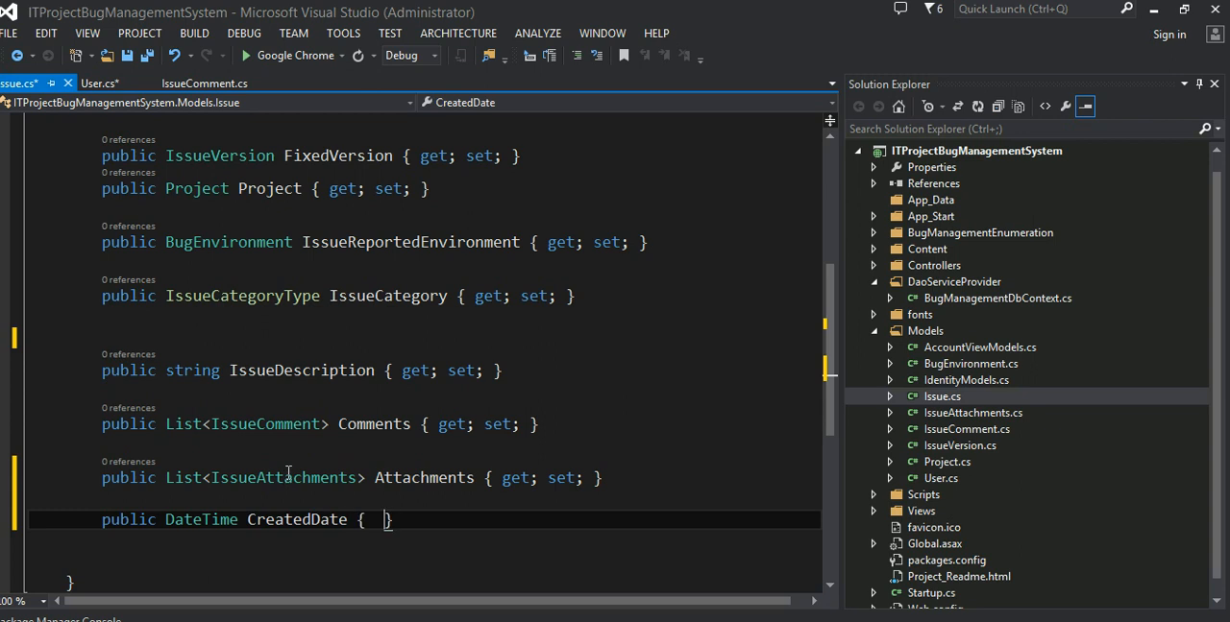
type("get; set;")
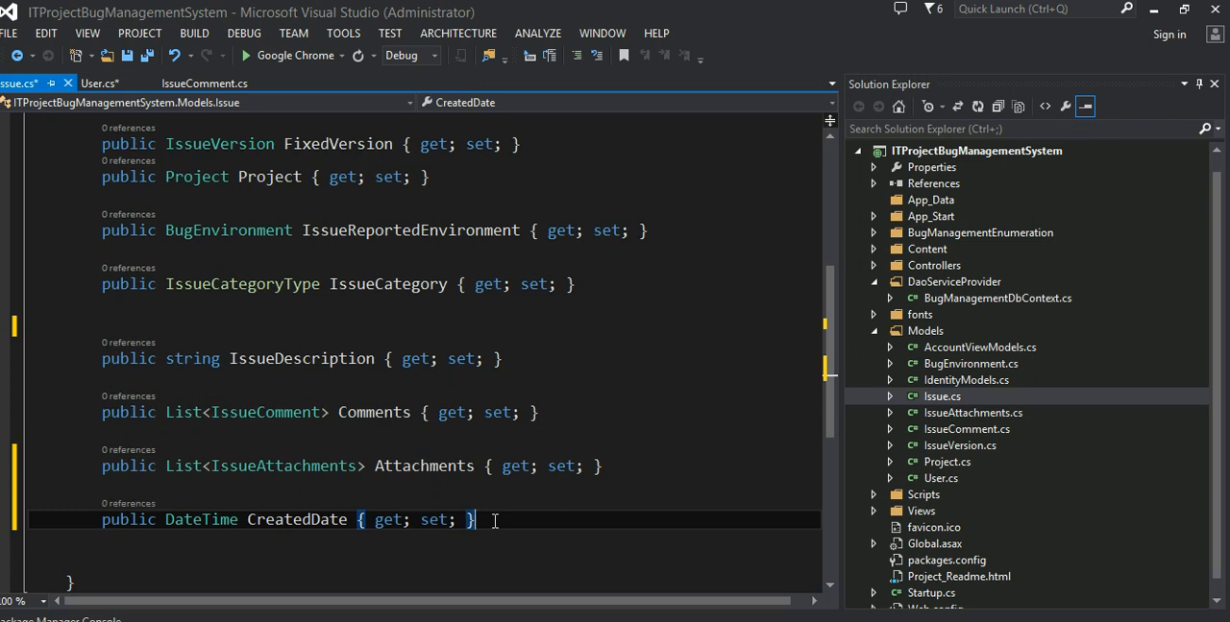
key("Return")
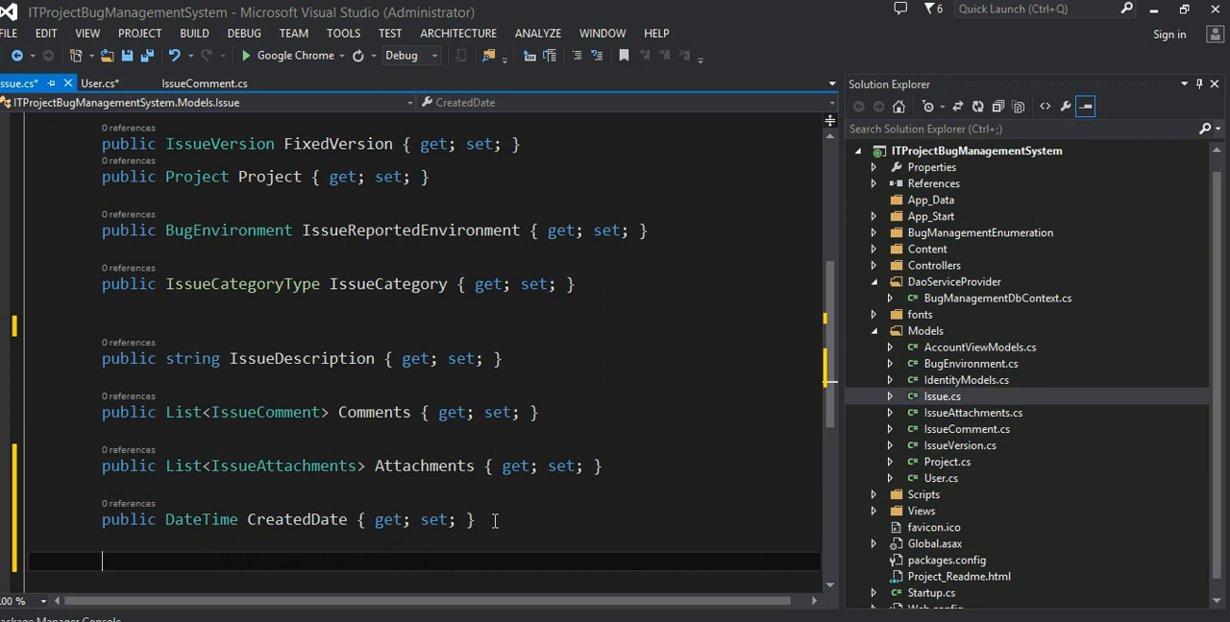
Step: Add a 'public User CreatedBy { get; set; }' property below CreatedDate
type("public")
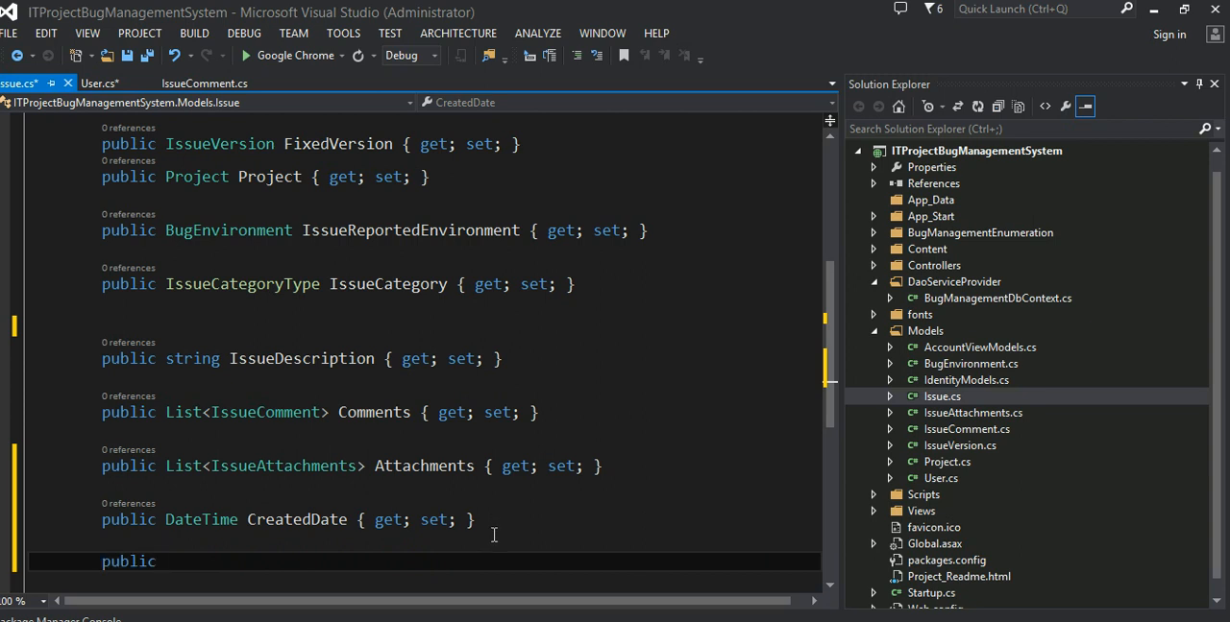
type("User")
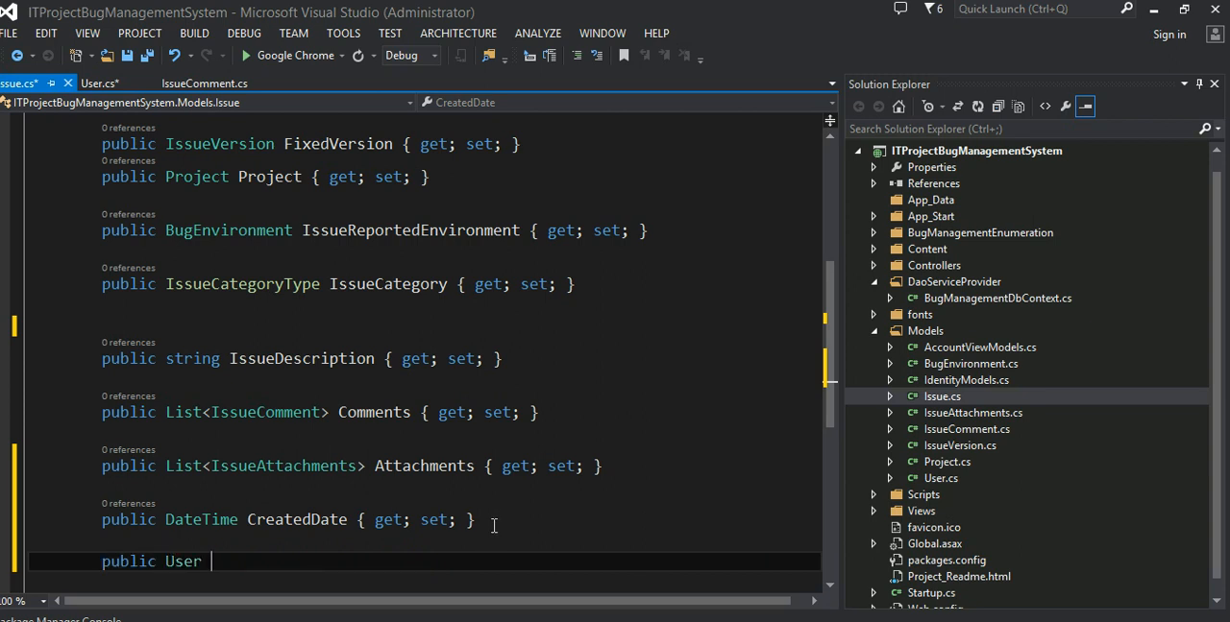
type("Creat")
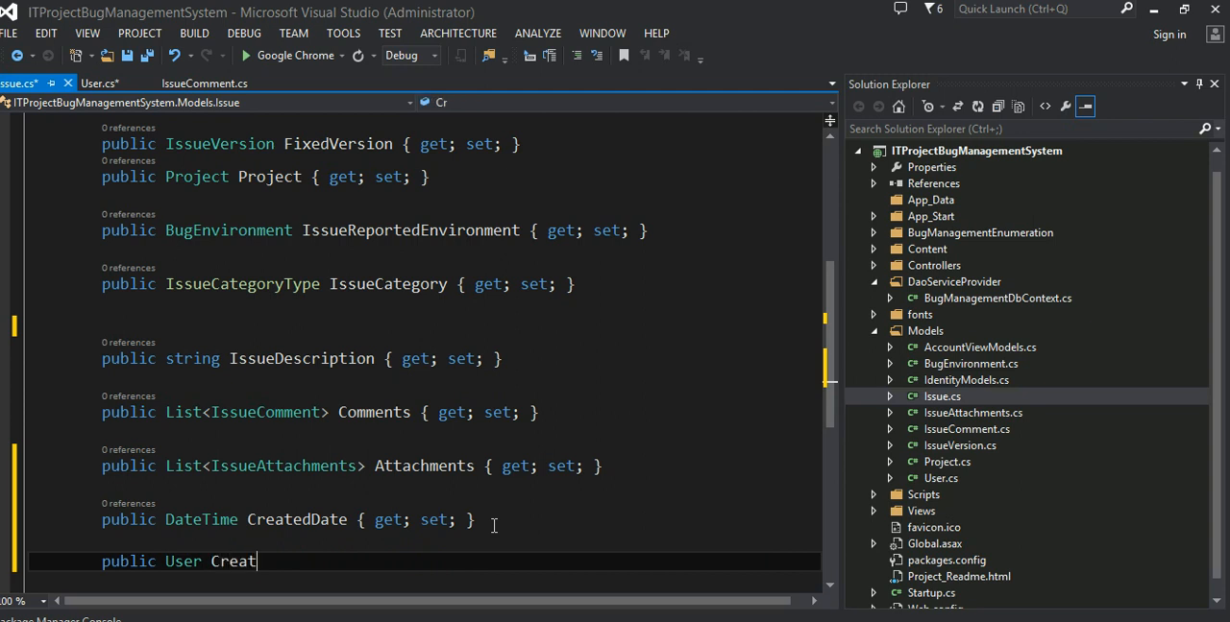
type("edBy { get; set;")
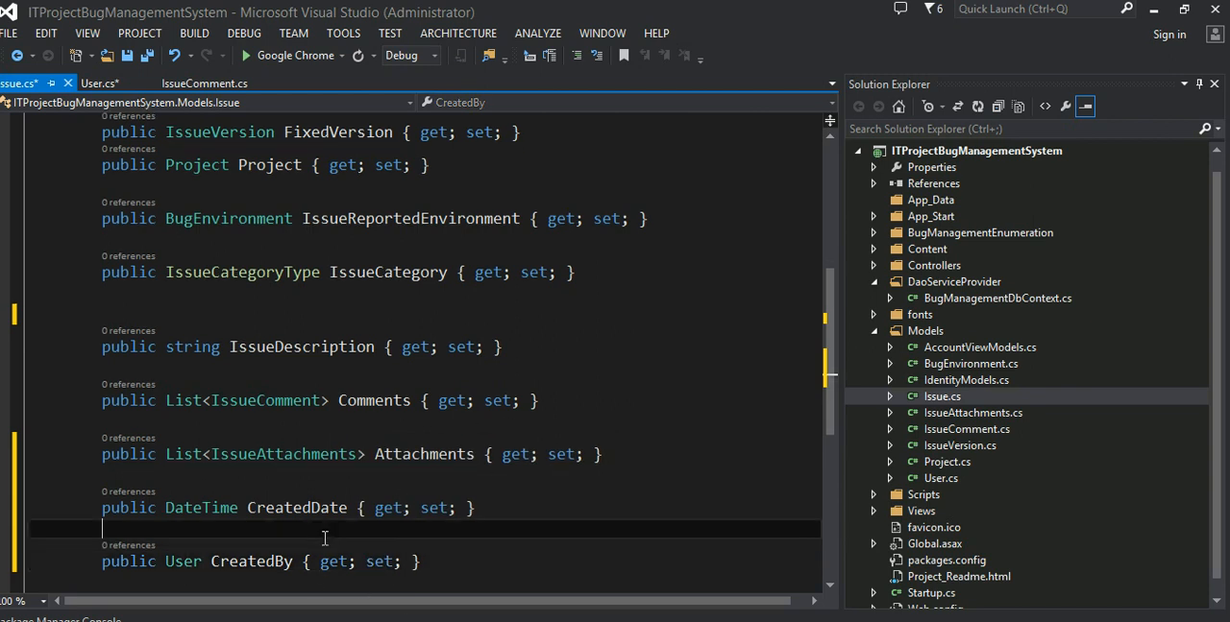
scroll("up", 3)
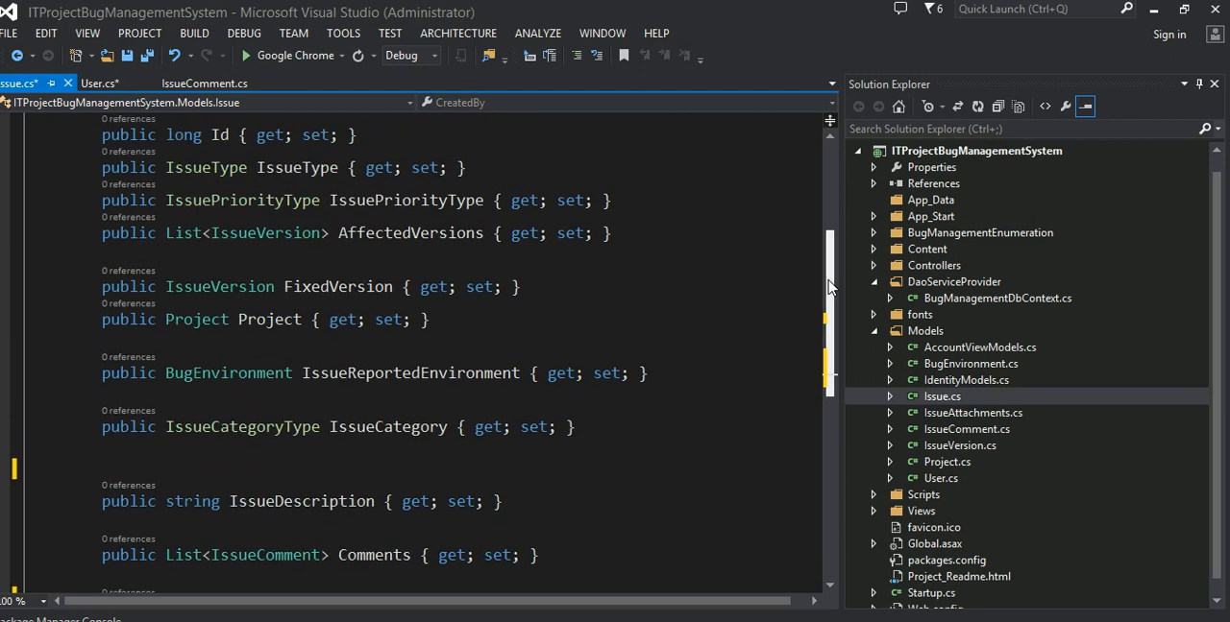
scroll("up", 3)
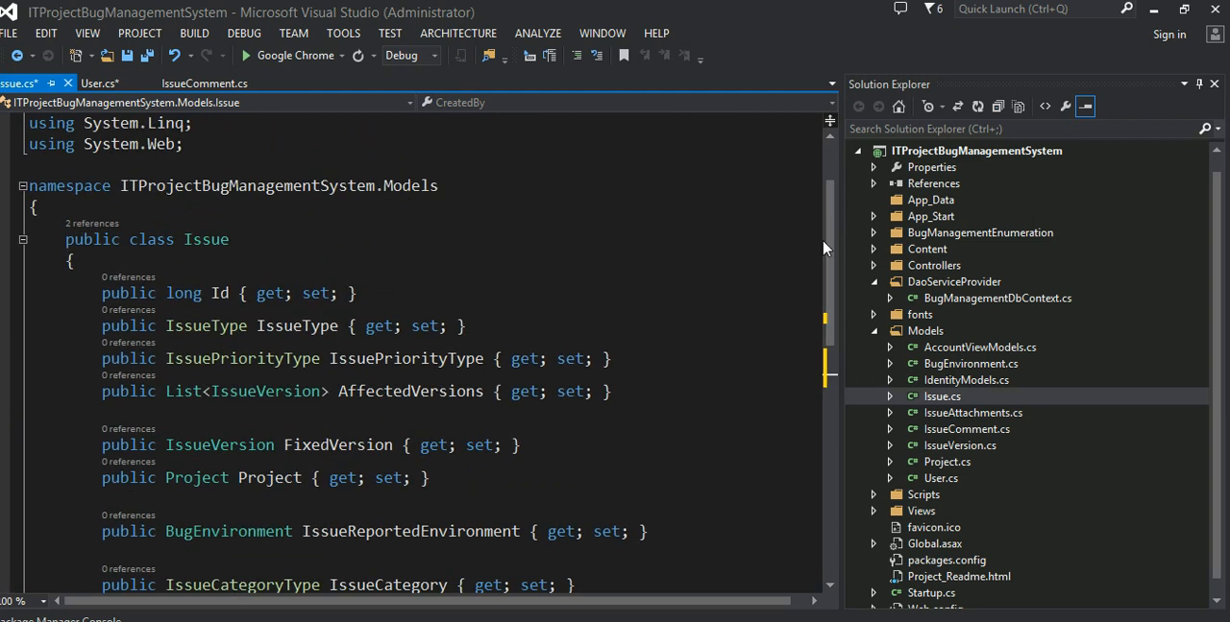
Step: Review the IssueAttachments and IssueVersion model classes from Solution Explorer
double_click(972, 413)
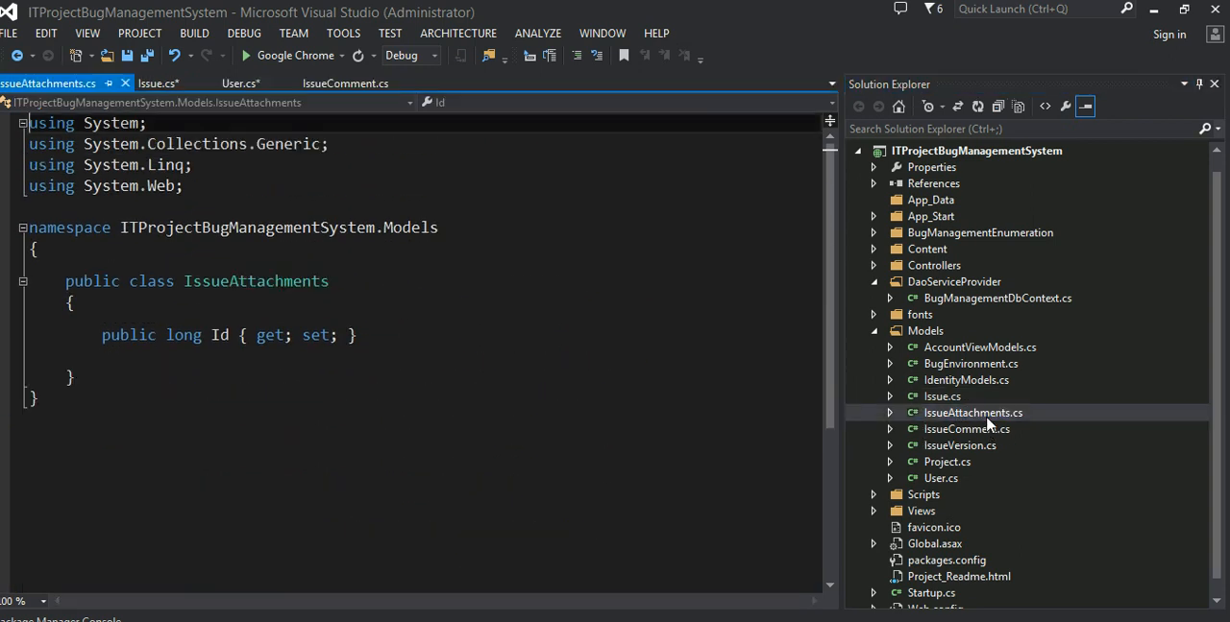
left_click(357, 335)
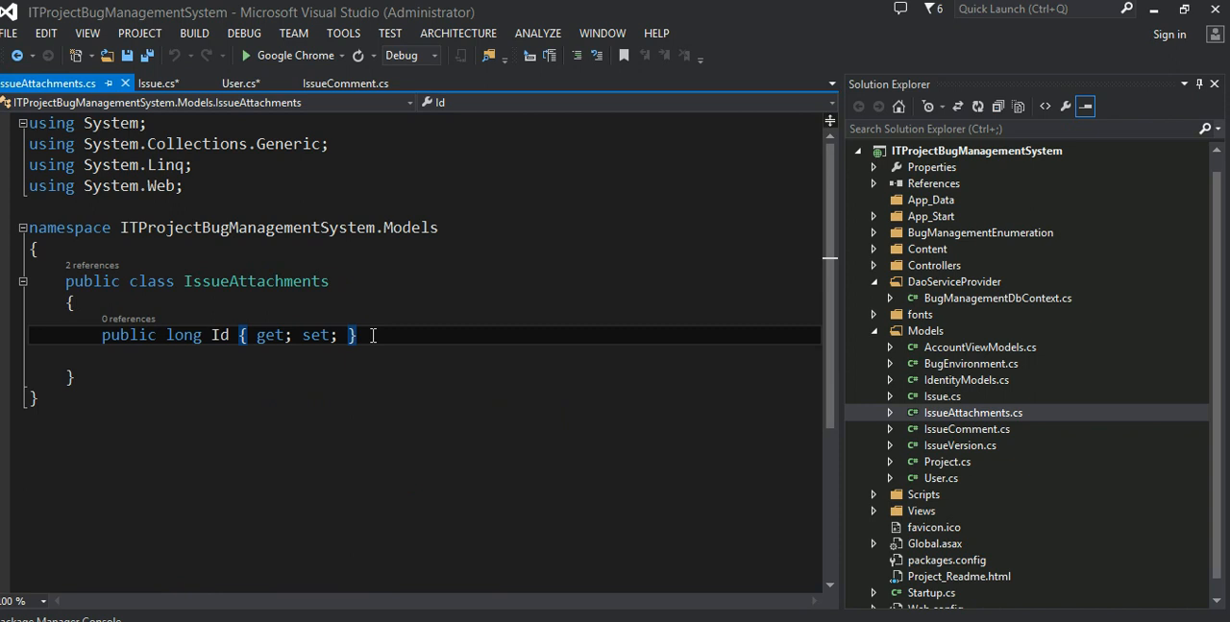
mouse_move(820, 454)
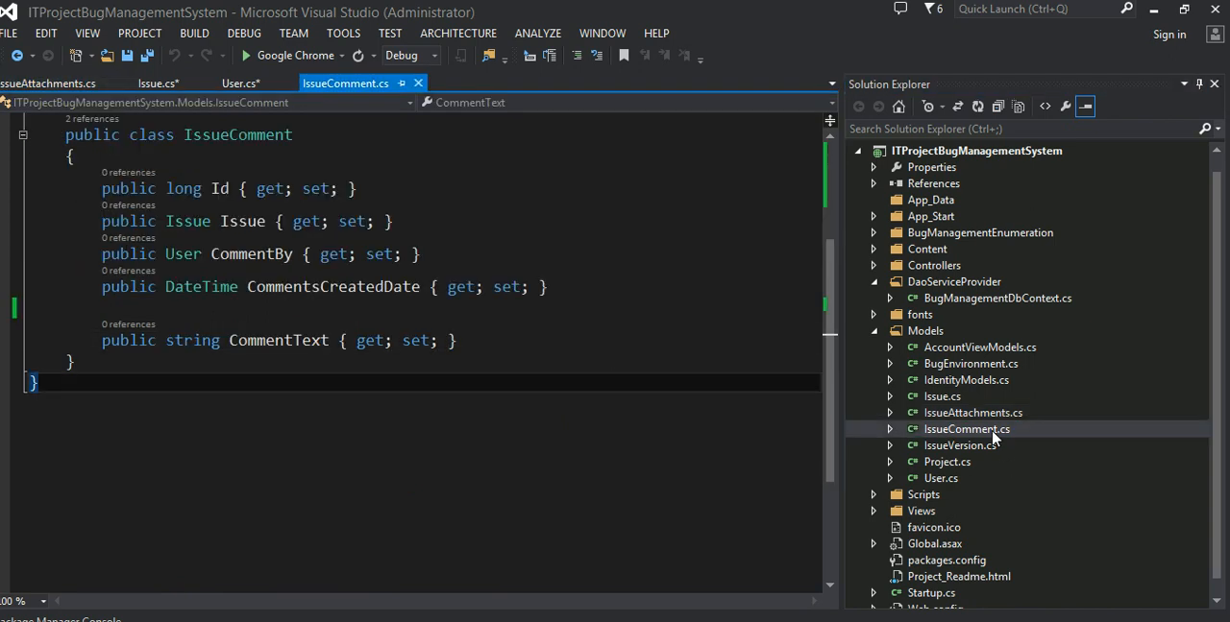
double_click(959, 444)
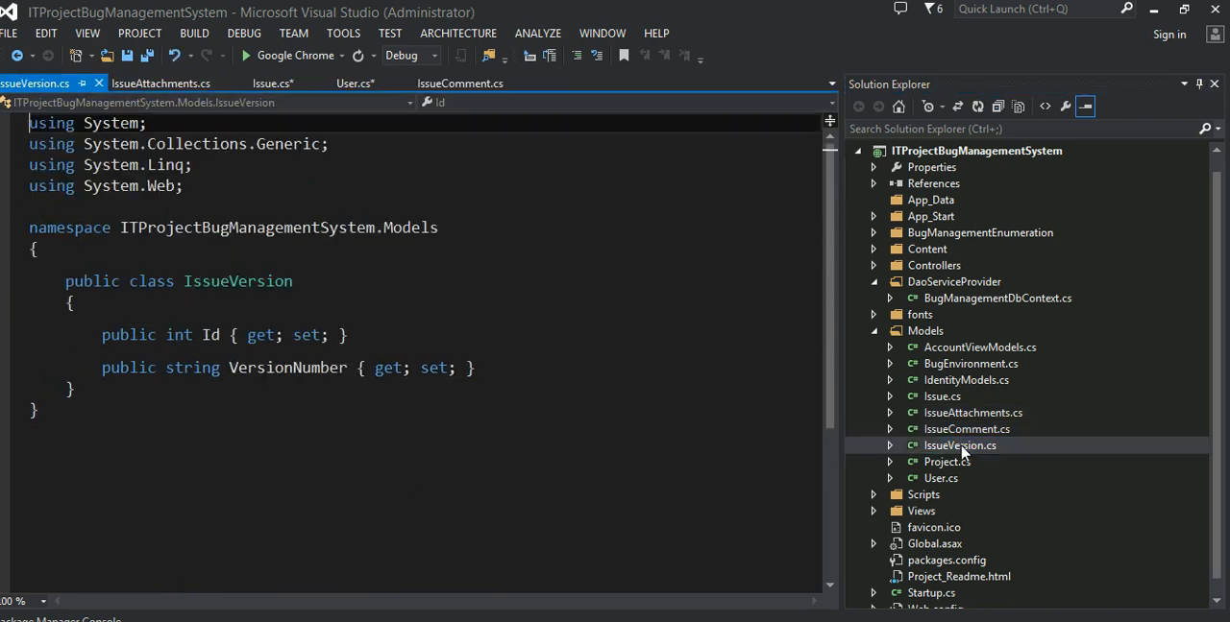
left_click(757, 384)
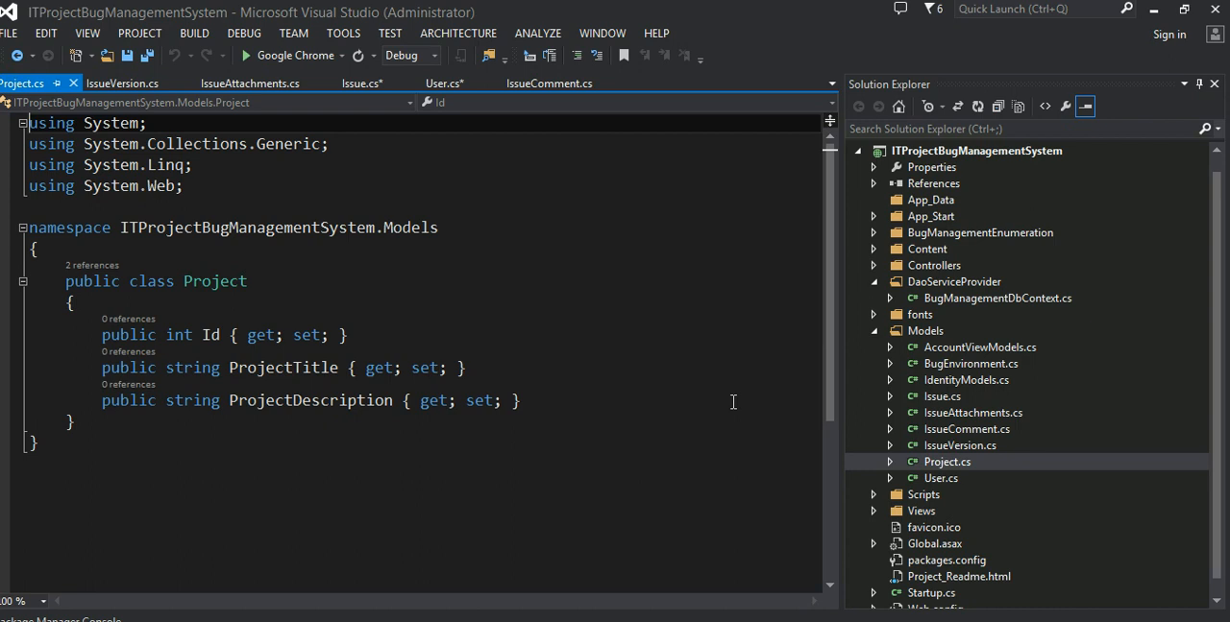
mouse_move(949, 457)
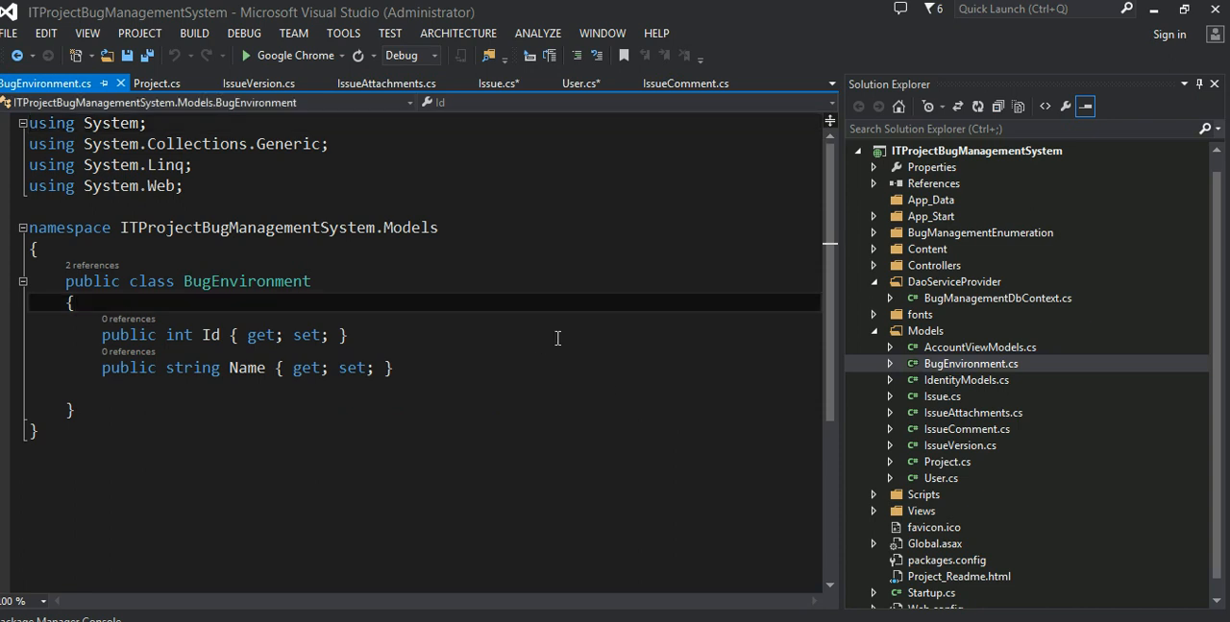
mouse_move(869, 422)
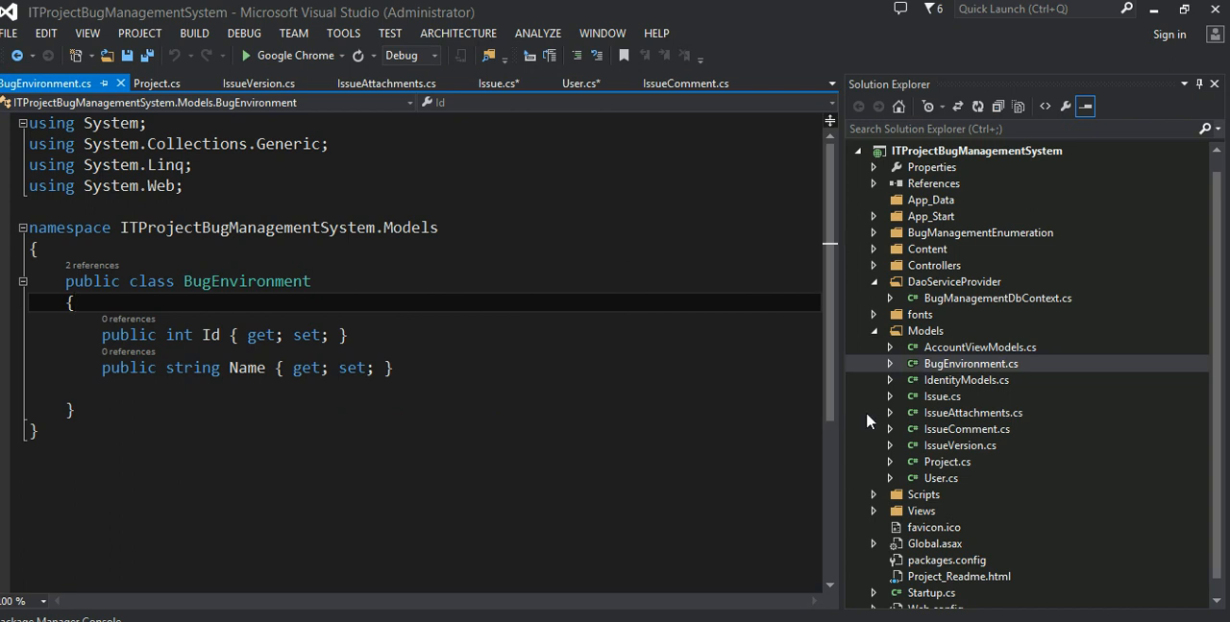
mouse_move(876, 338)
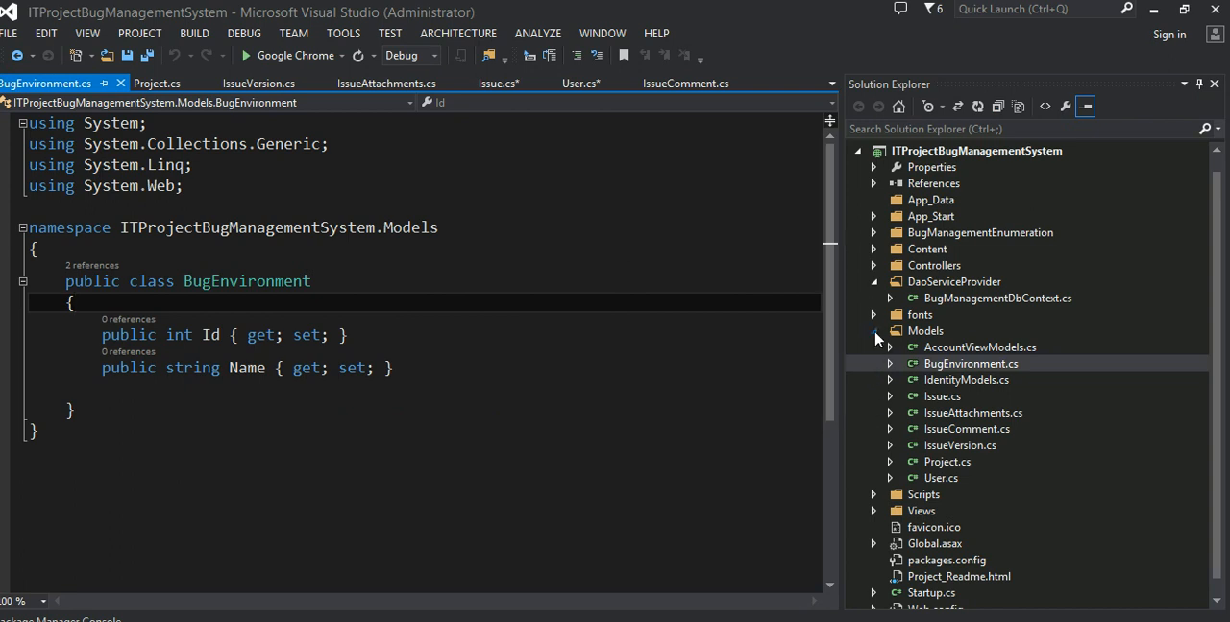
Step: Toggle the fonts and Models folders in Solution Explorer and select Web.config
left_click(872, 315)
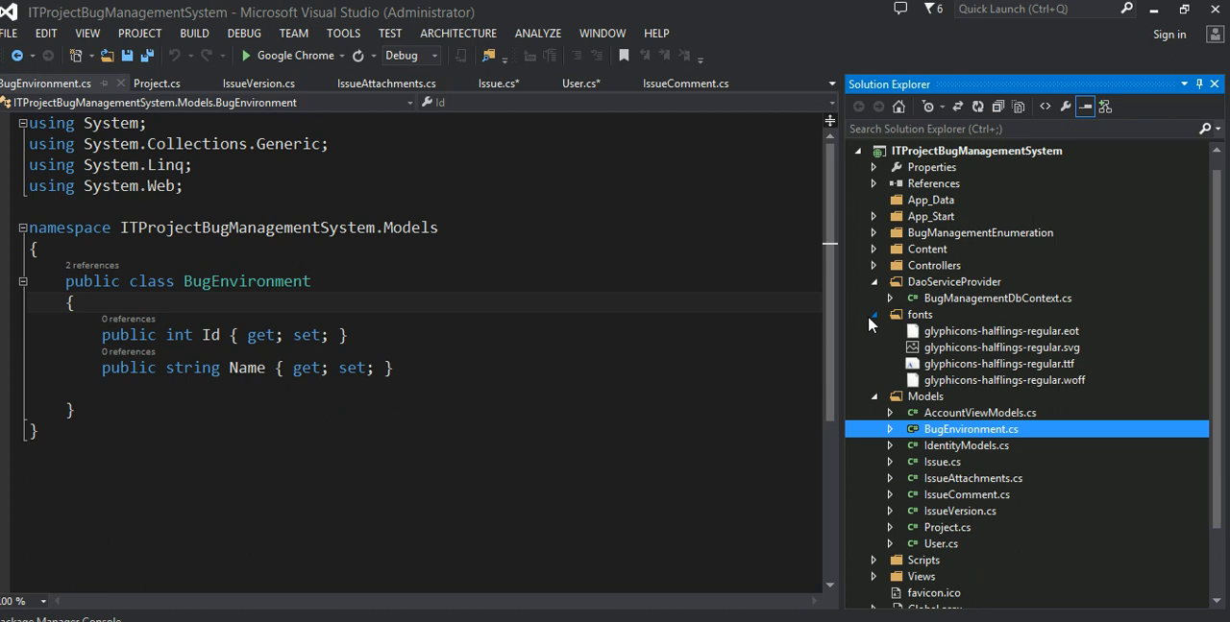
mouse_move(887, 480)
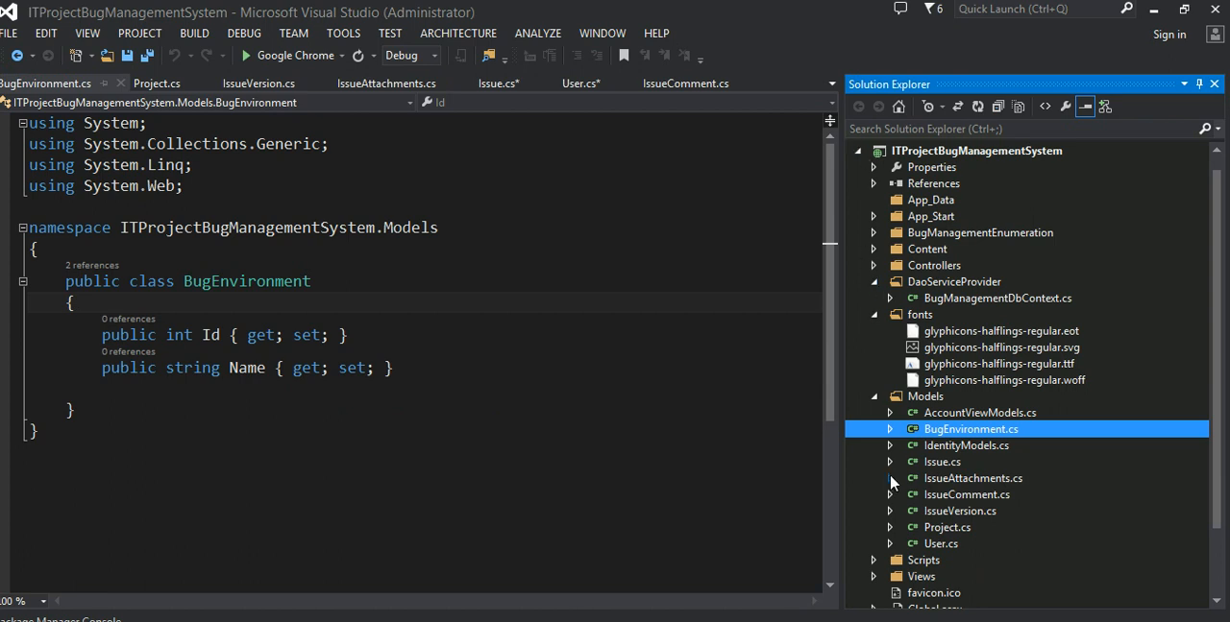
left_click(872, 413)
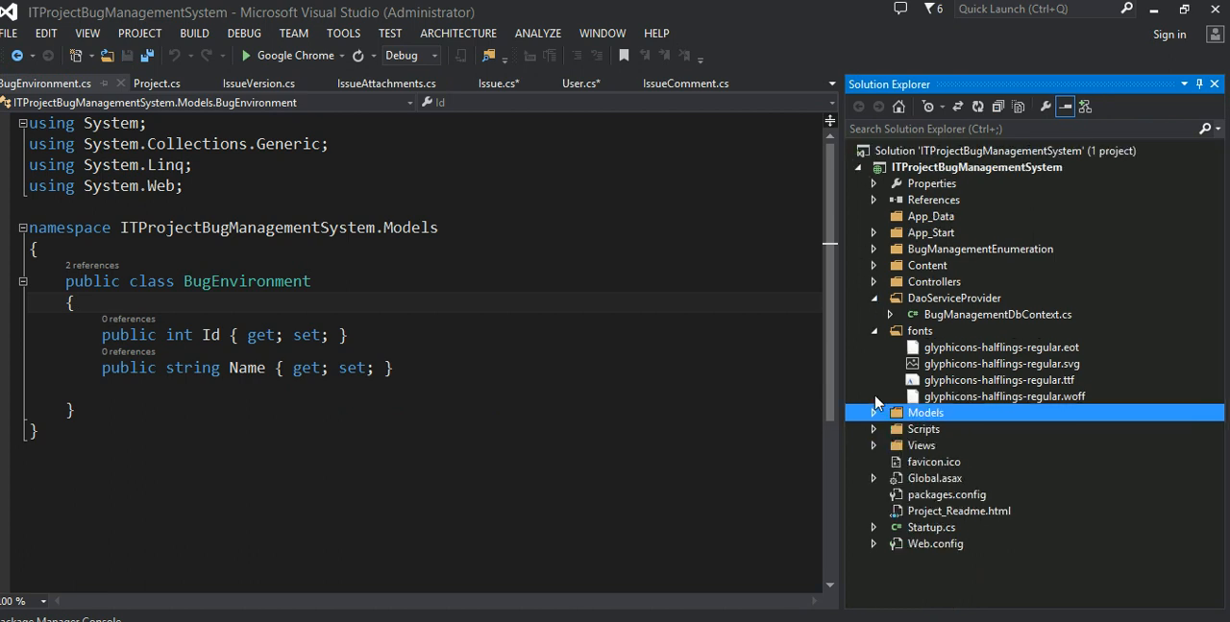
left_click(872, 331)
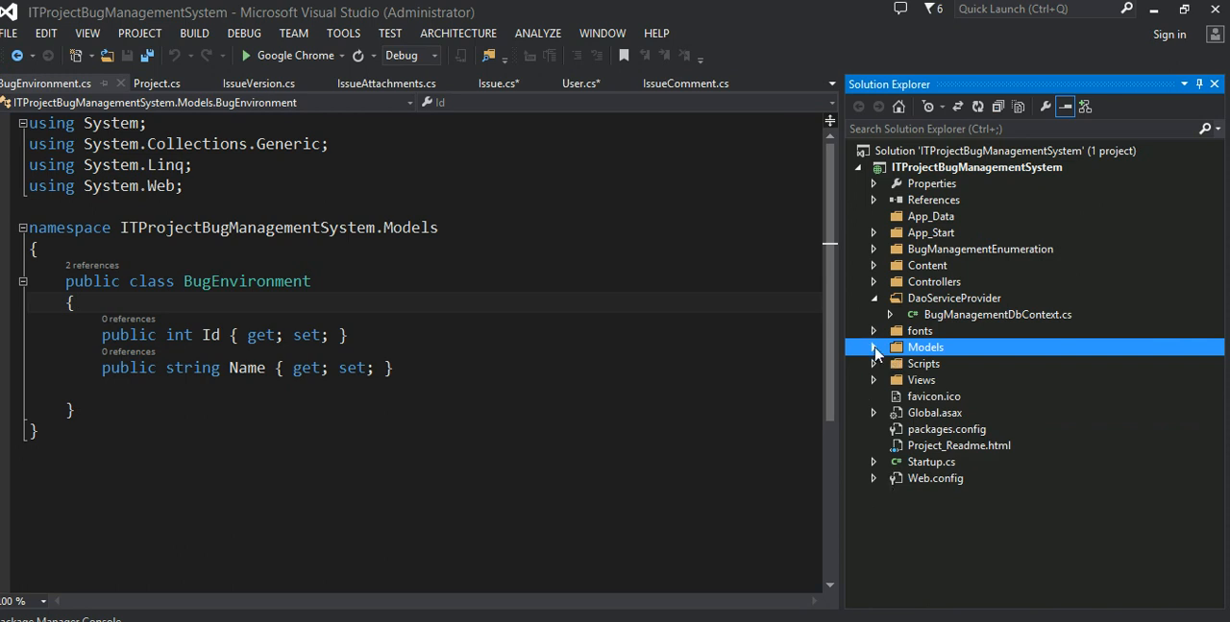
left_click(872, 346)
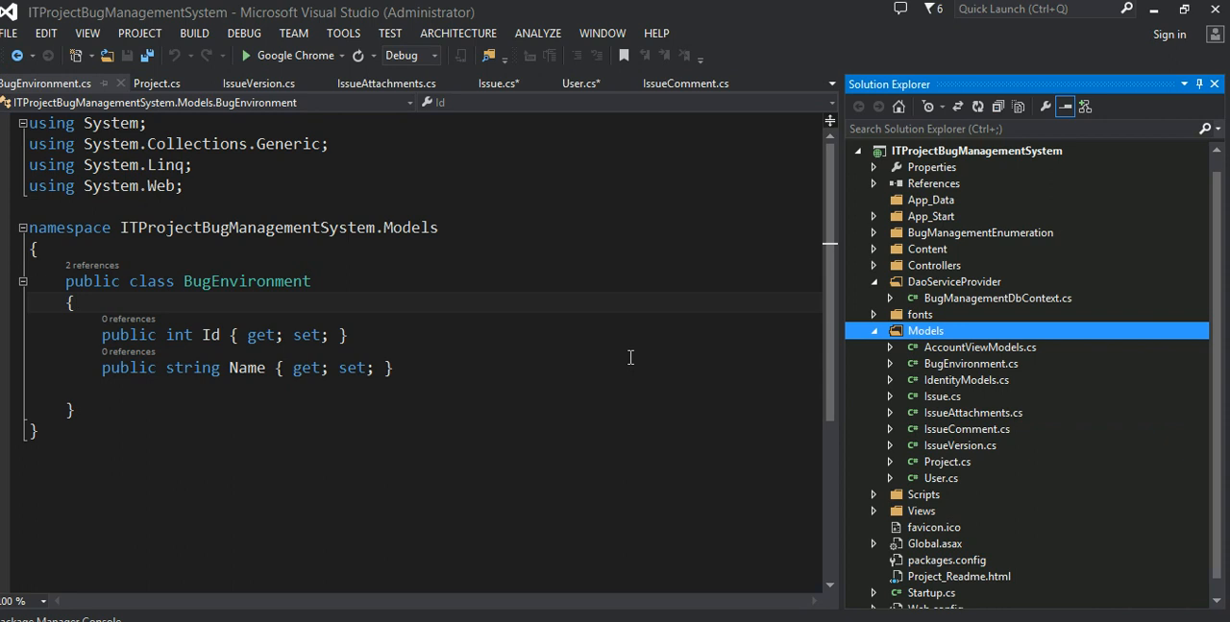
mouse_move(676, 407)
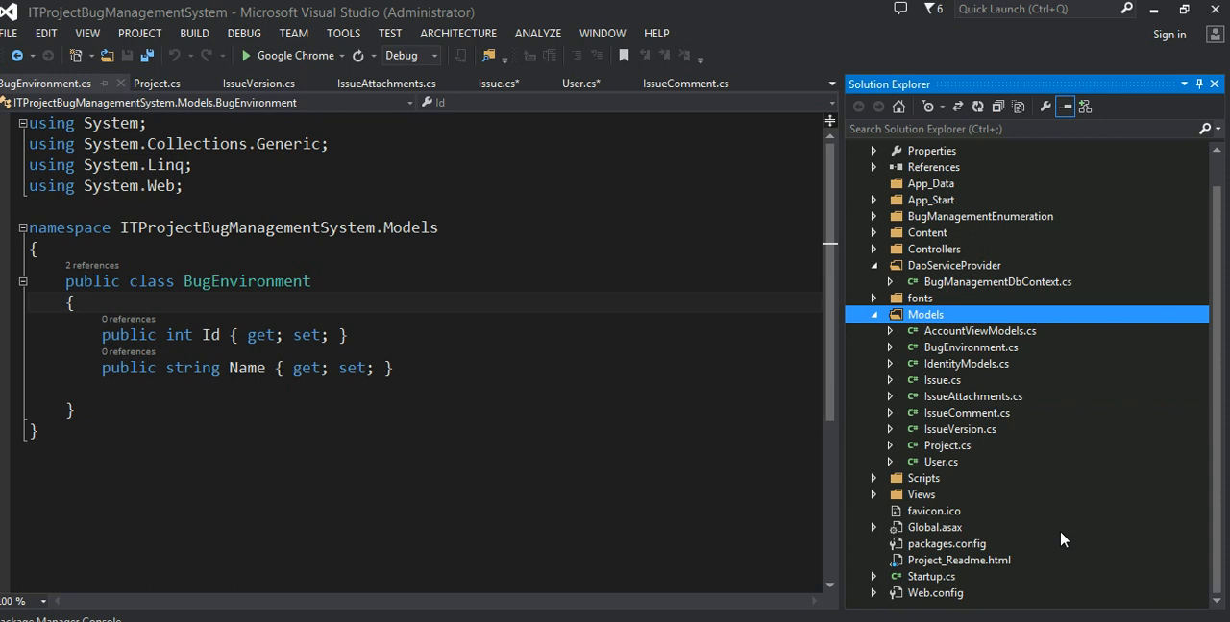
mouse_move(732, 371)
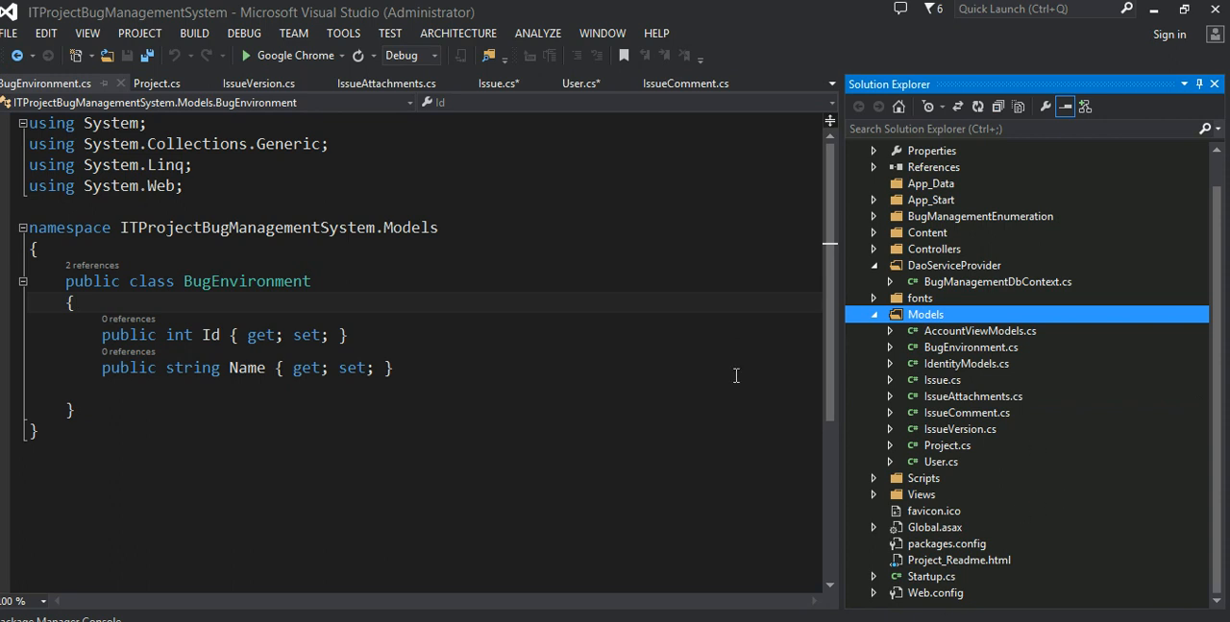
left_click(934, 592)
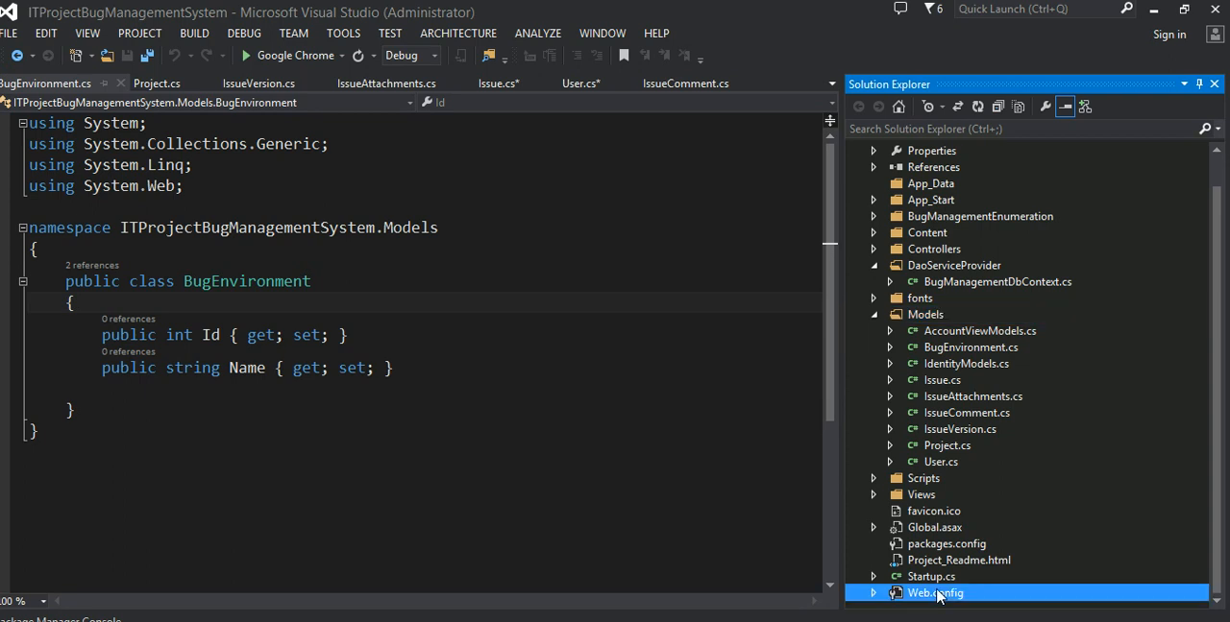
Step: Review Web.config's ProjectBugConnection LocalDb connection string and save all project files
double_click(934, 592)
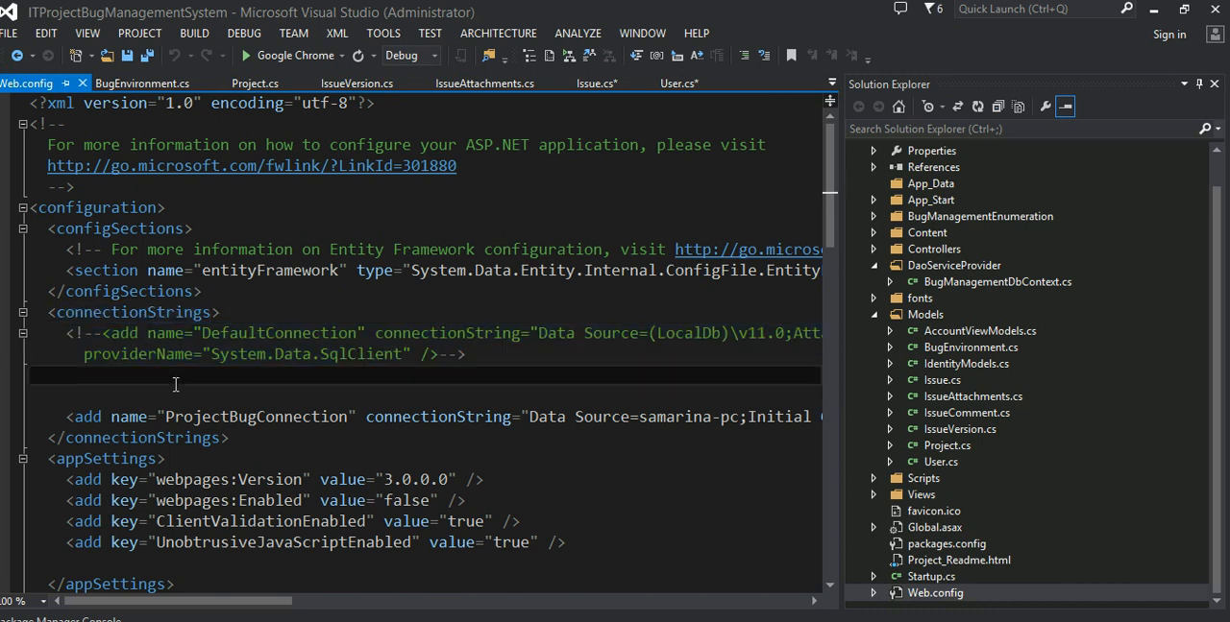
left_click_drag(65, 334, 465, 353)
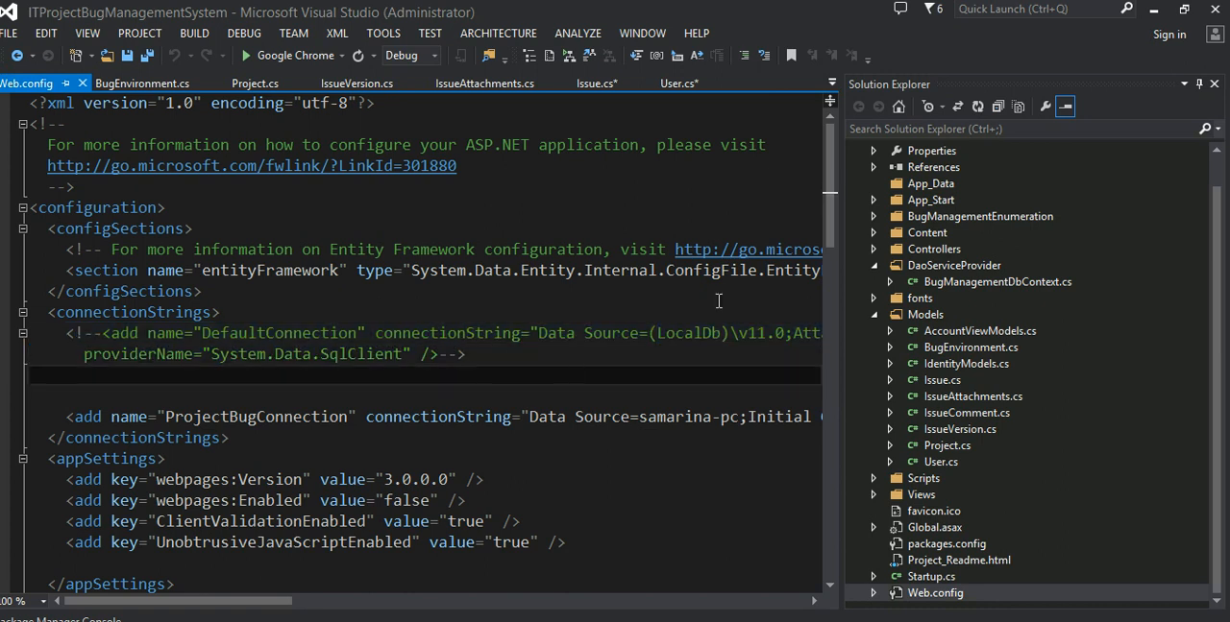
double_click(688, 335)
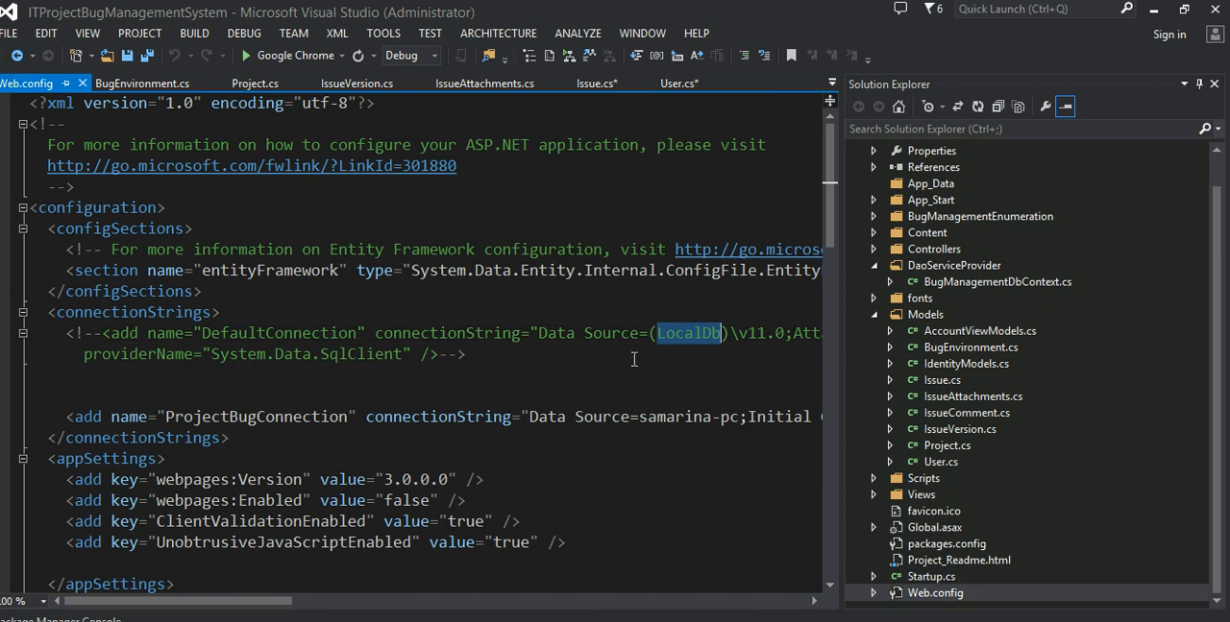
mouse_move(600, 367)
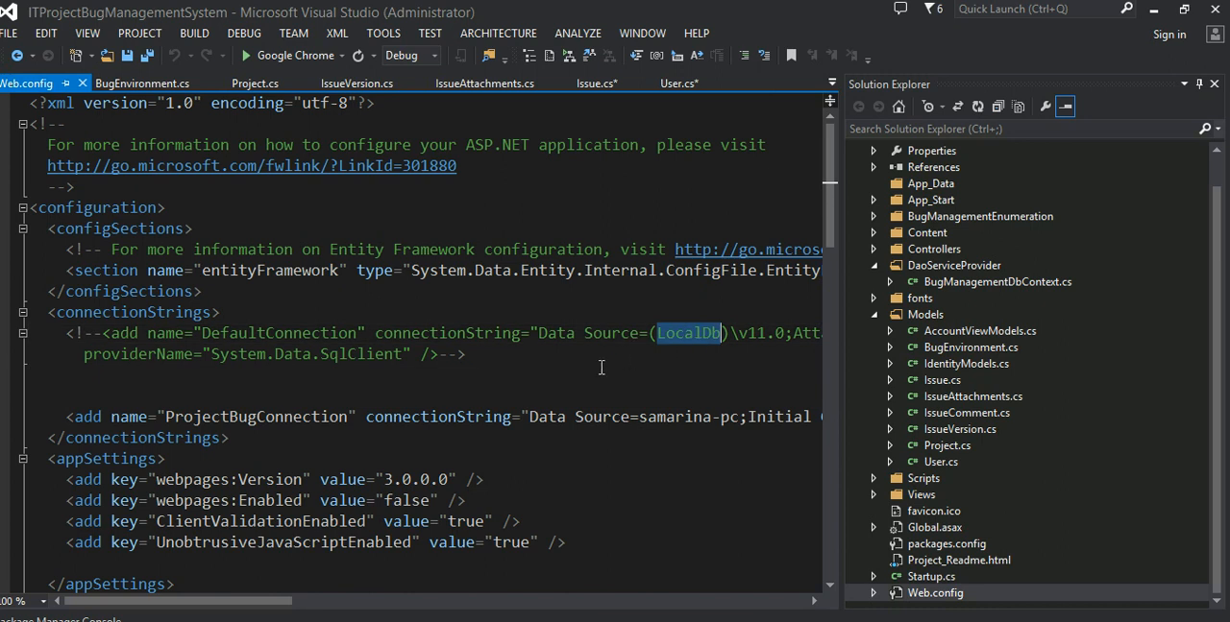
mouse_move(528, 371)
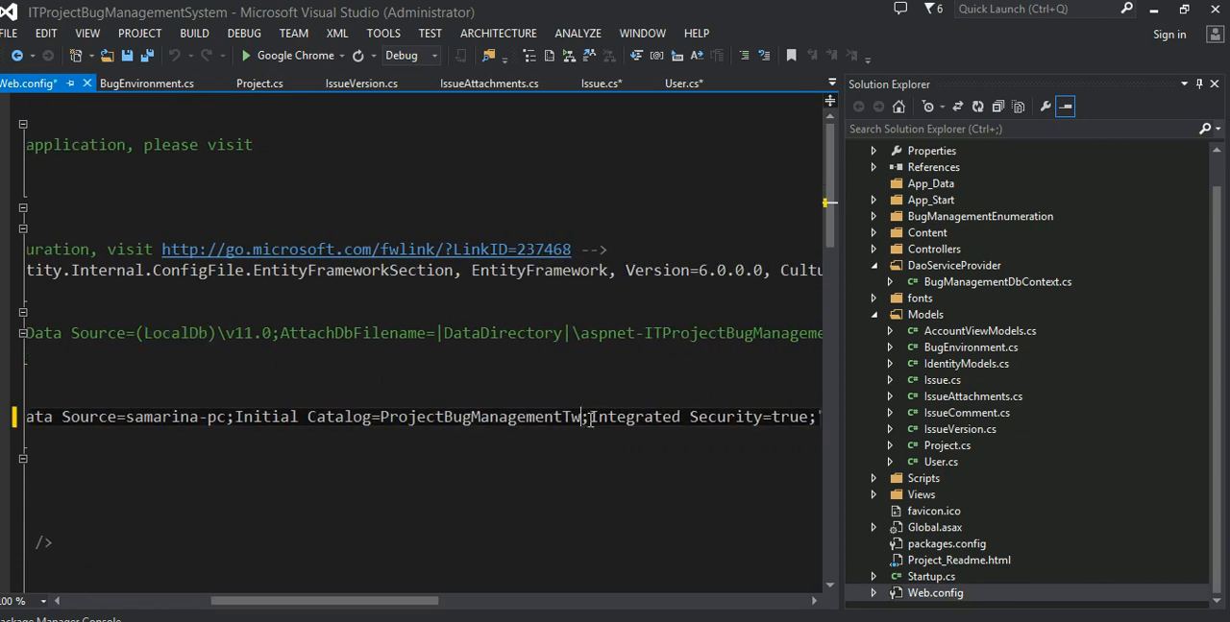
key("BackSpace")
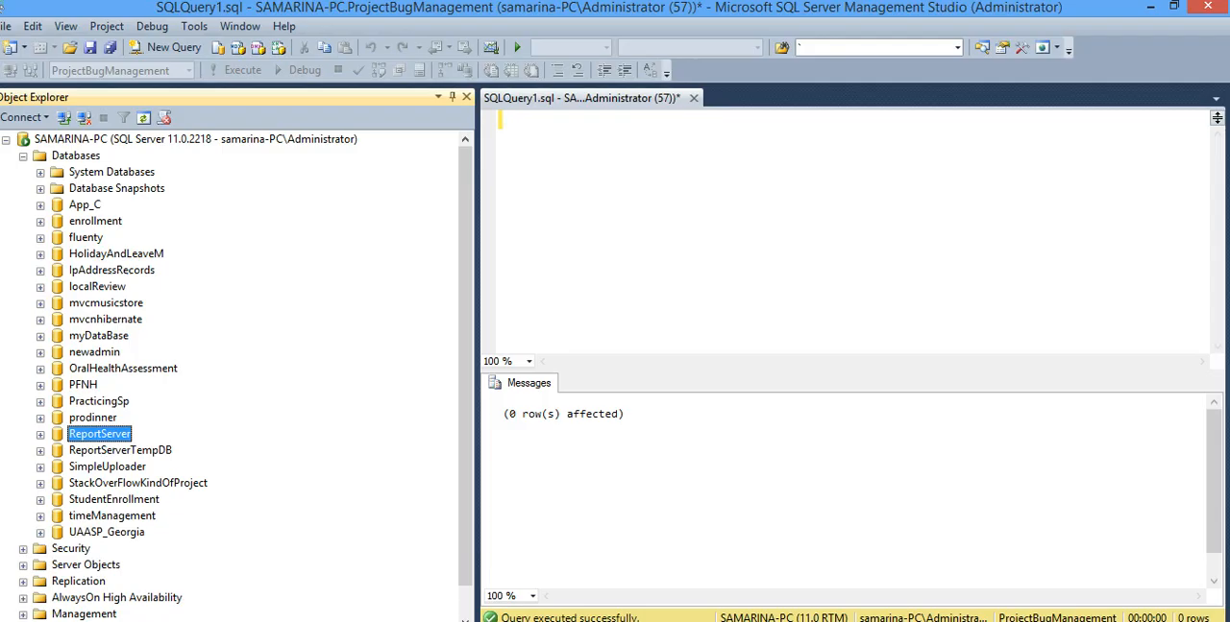
Step: Check the SSMS Databases list for ProjectBugManagement, then return to Visual Studio
left_click(77, 154)
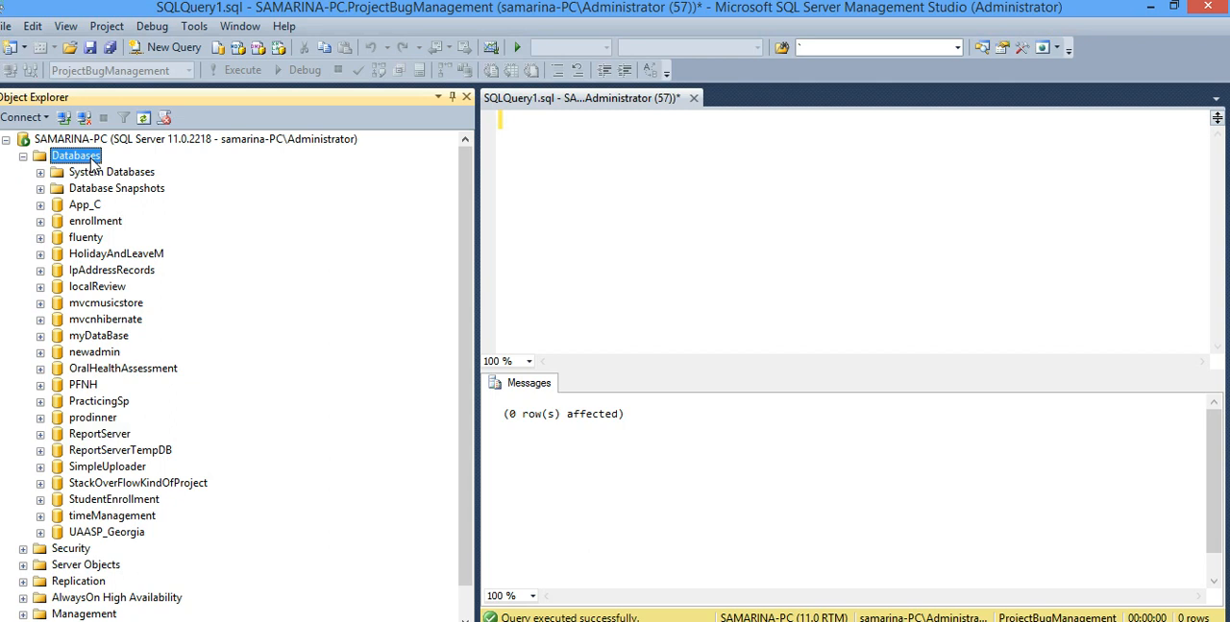
mouse_move(155, 369)
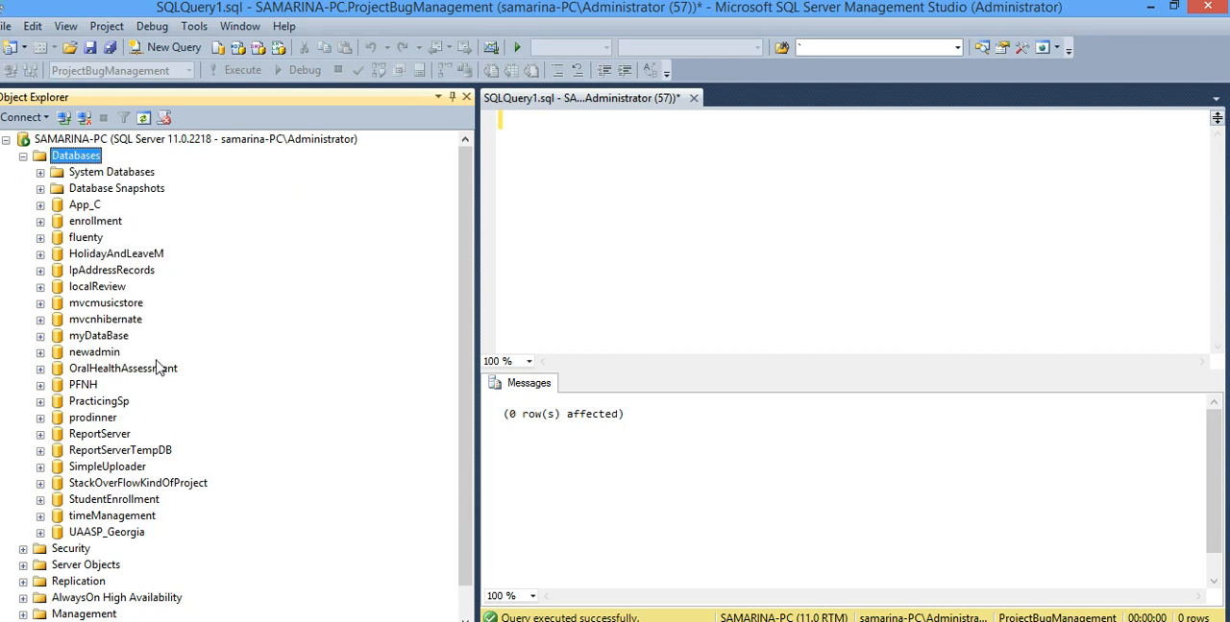
mouse_move(96, 220)
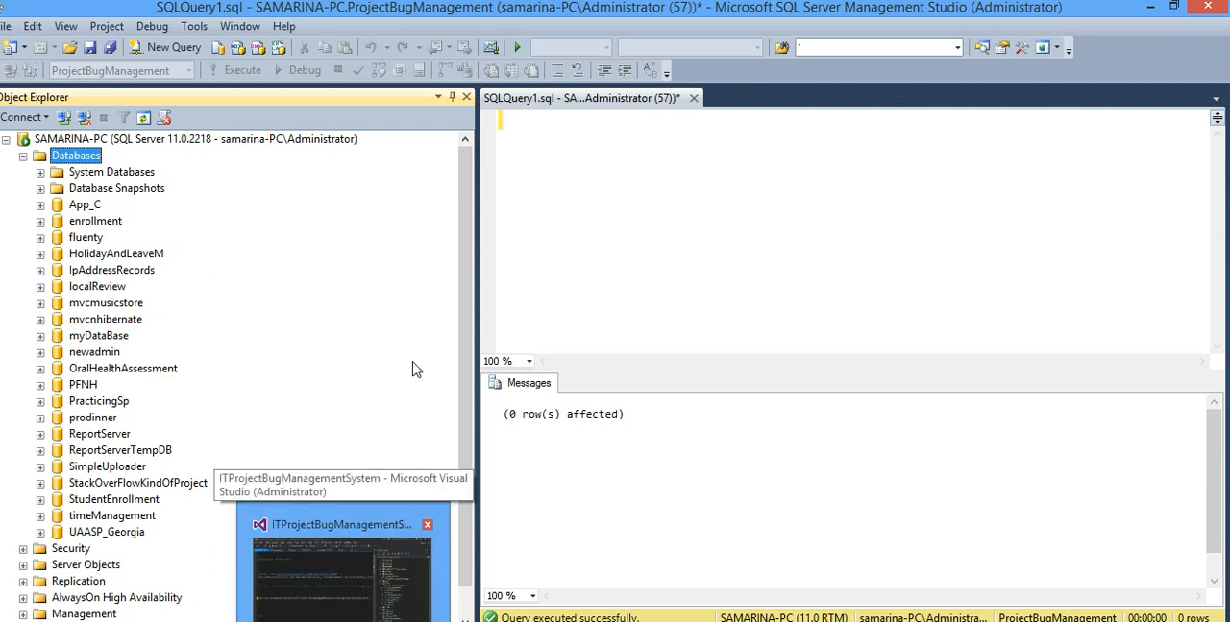
left_click(342, 566)
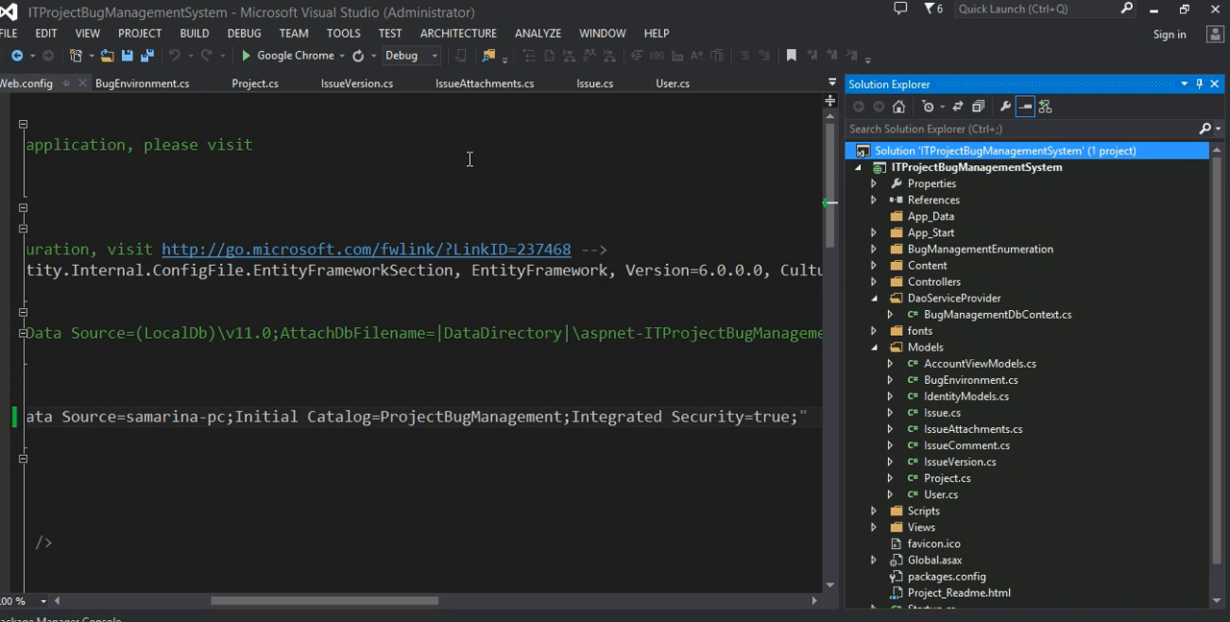
mouse_move(342, 33)
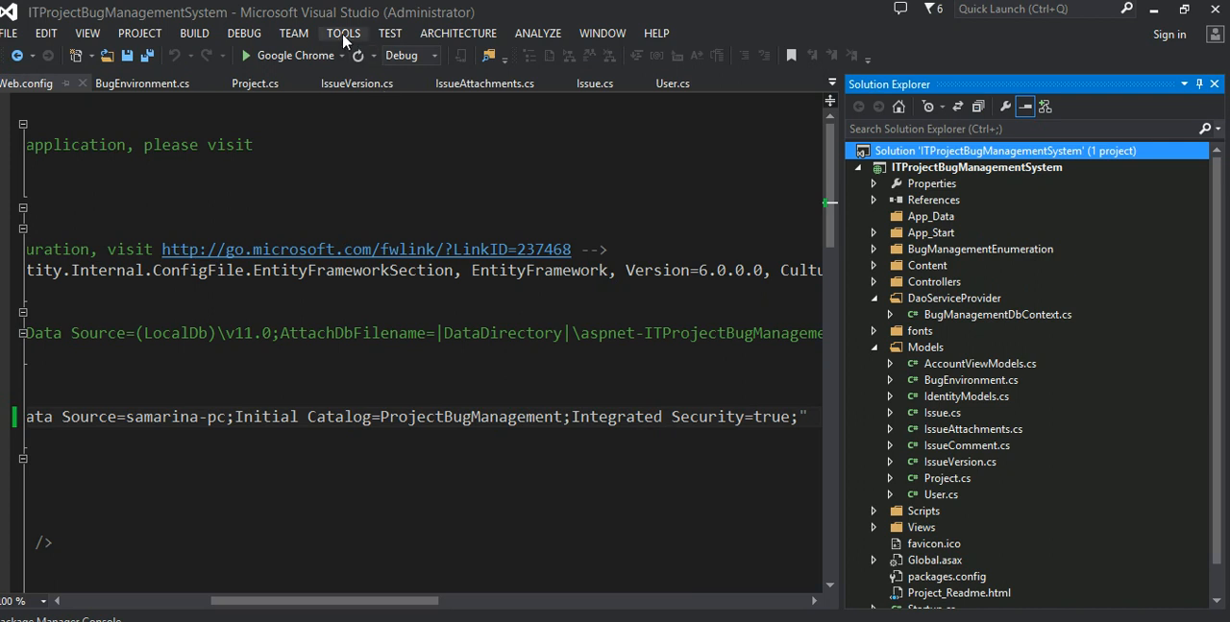
Step: Bring up the Package Manager Console from Tools > Library Package Manager
left_click(342, 33)
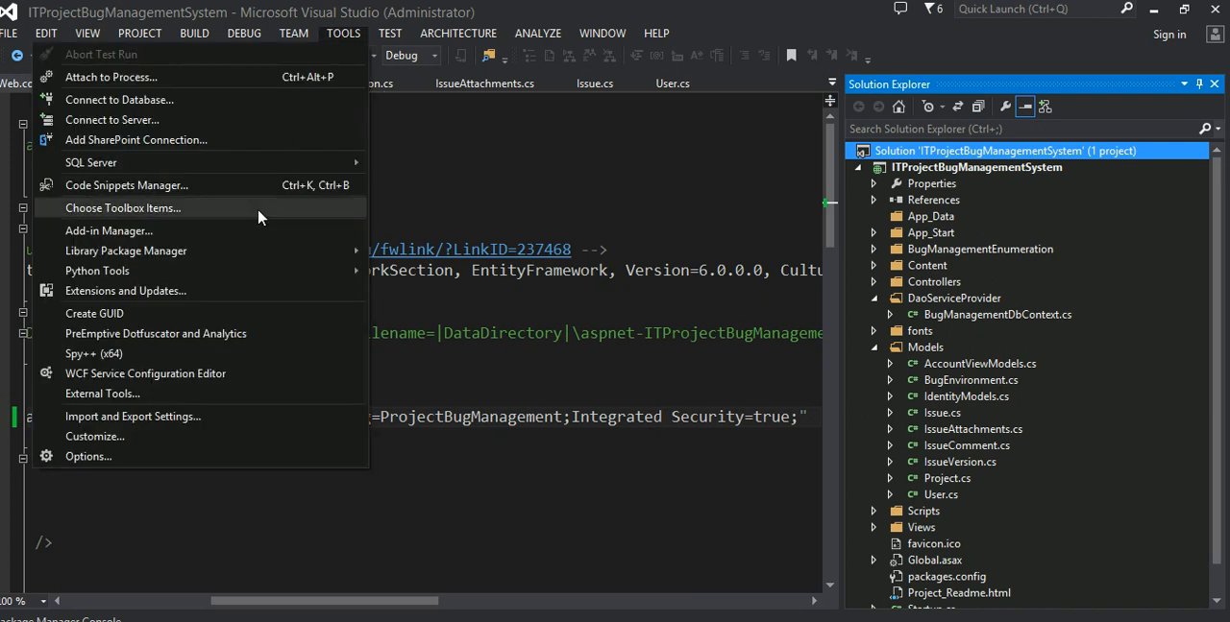
mouse_move(229, 269)
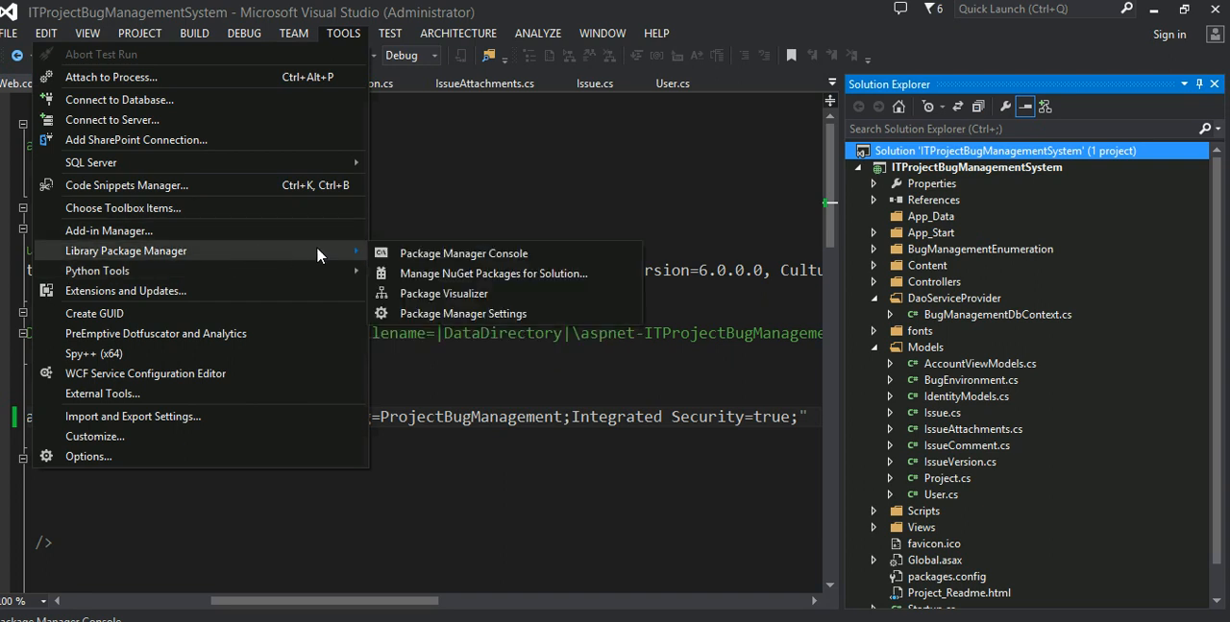
left_click(463, 254)
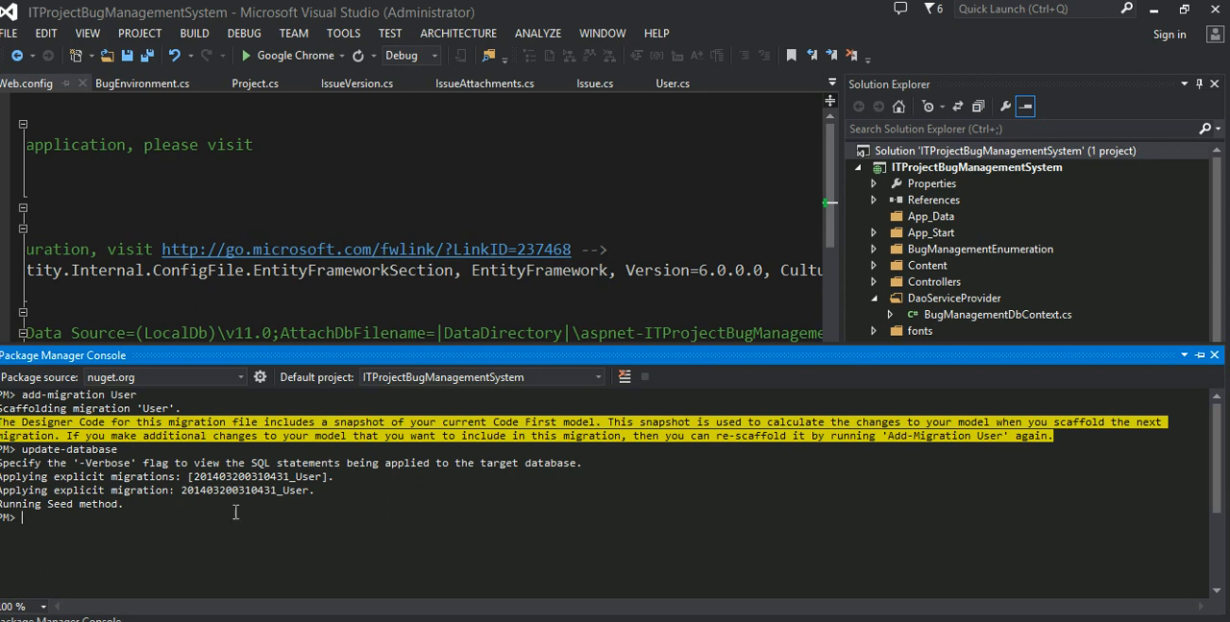
Step: Clear the console and run enable-migrations, which fails with multiple context types found
type("cle")
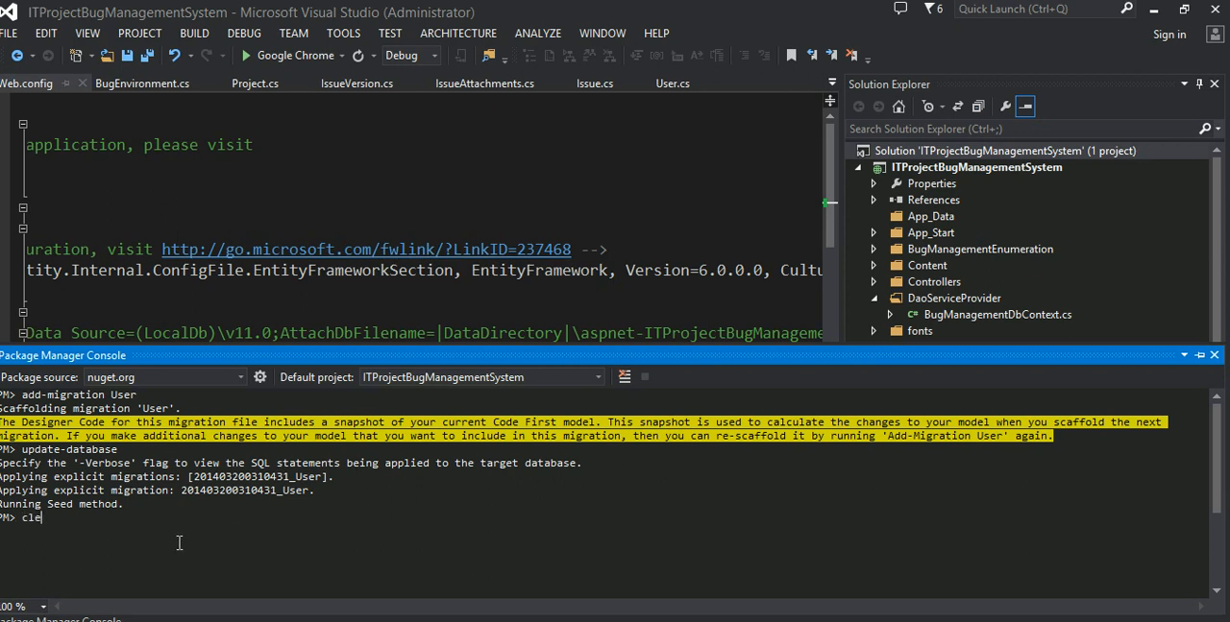
key("Return")
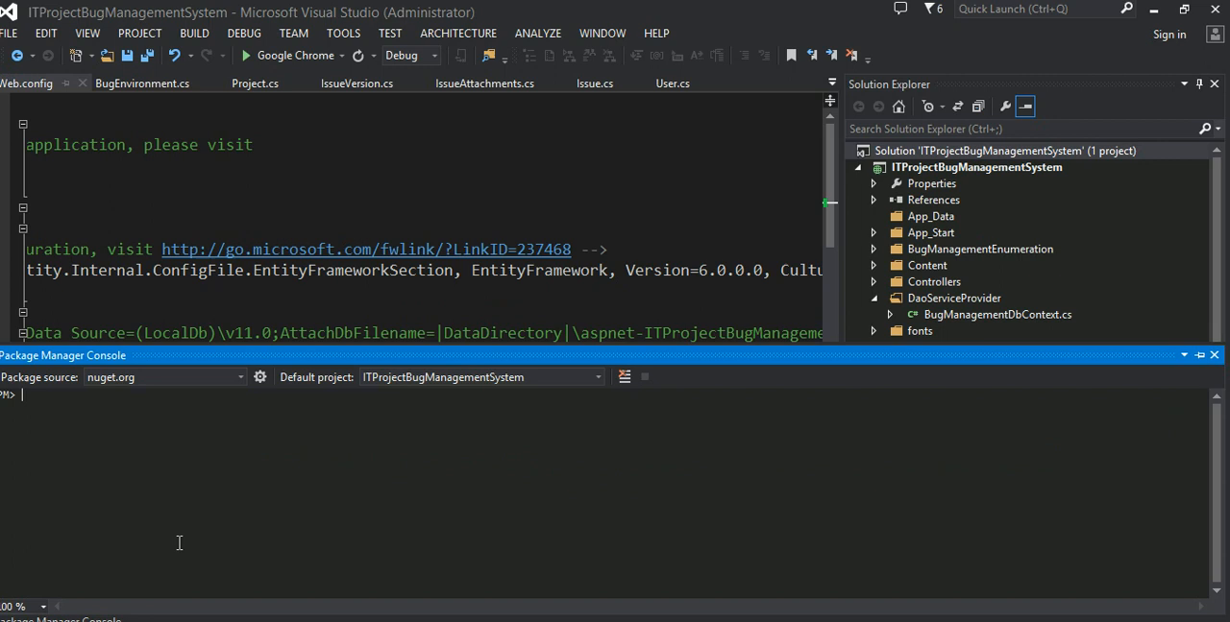
type("ena")
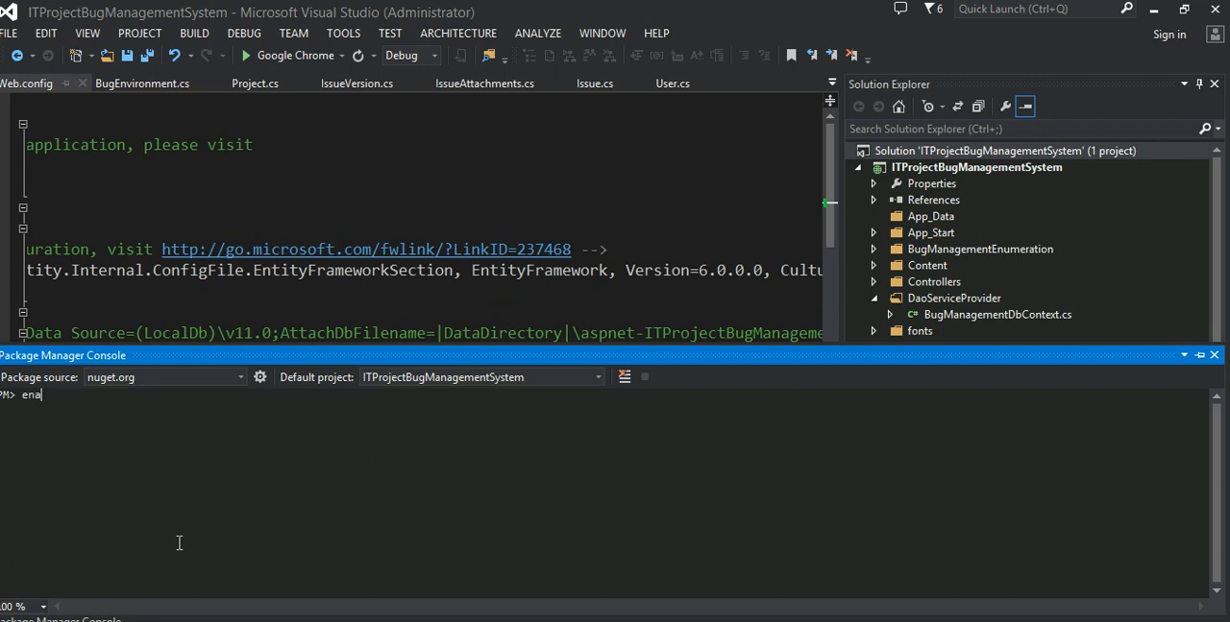
type("ble-migr")
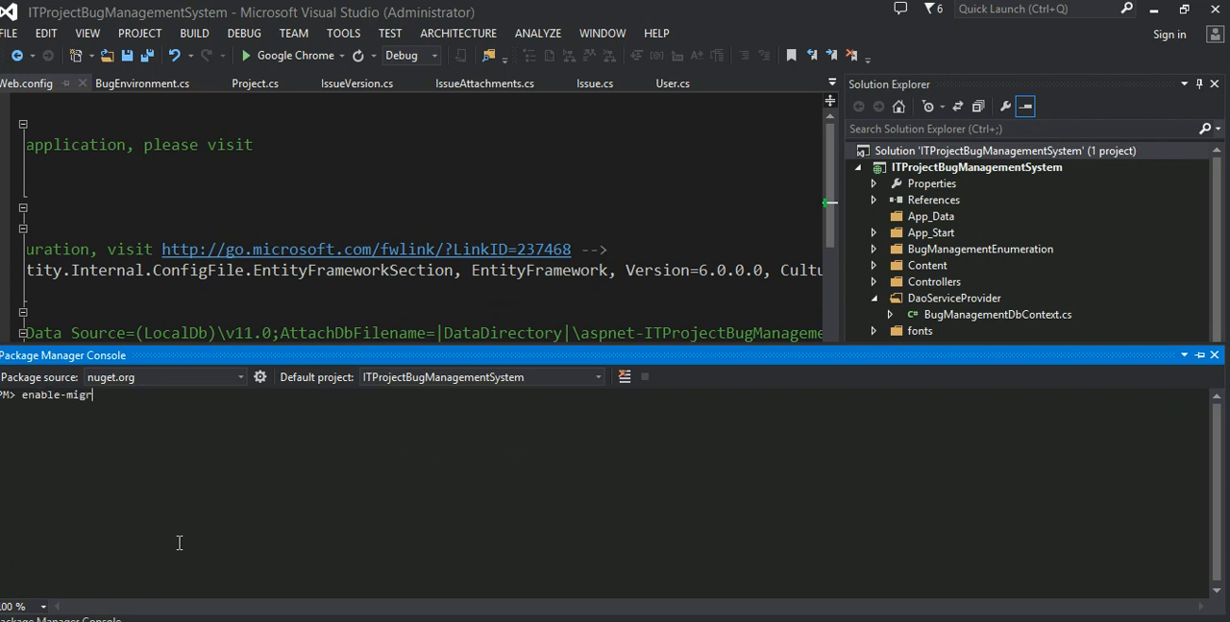
key("Return")
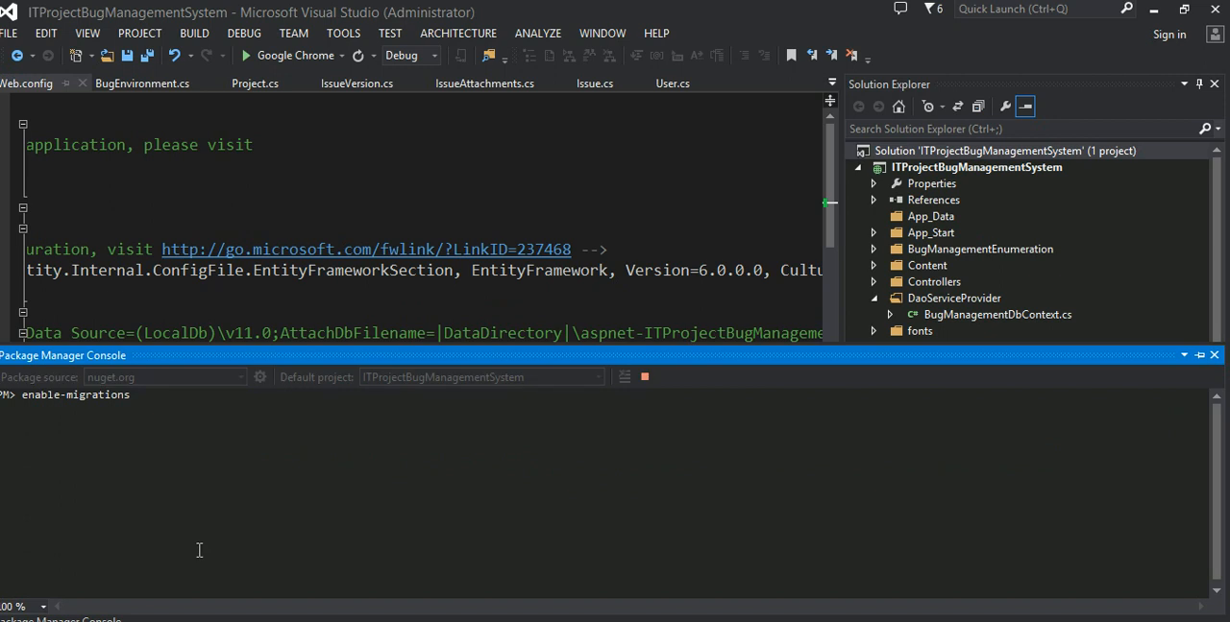
key("Return")
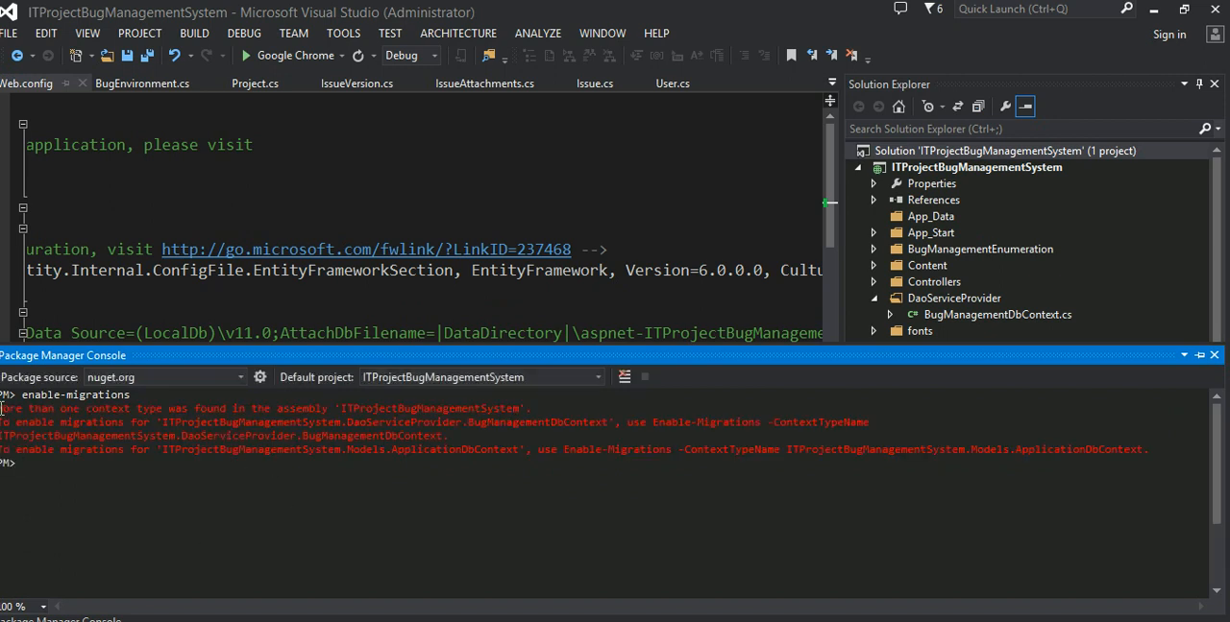
Step: Read the error and bring up the BugManagementDbContext class with its DbSets
left_click(19, 607)
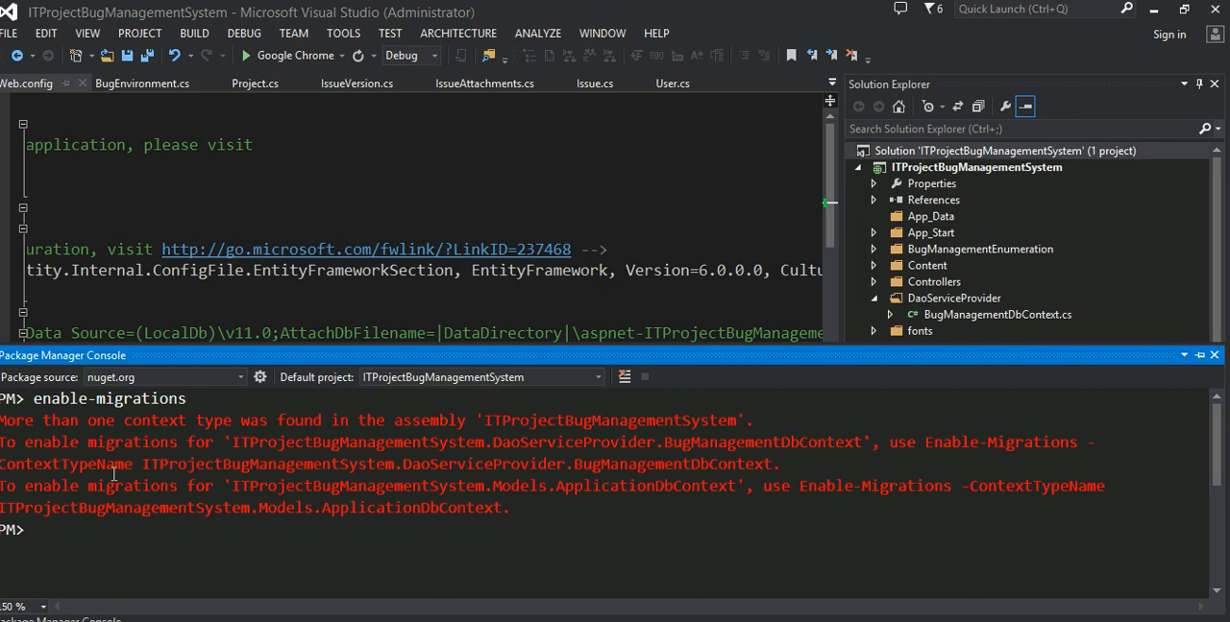
mouse_move(542, 546)
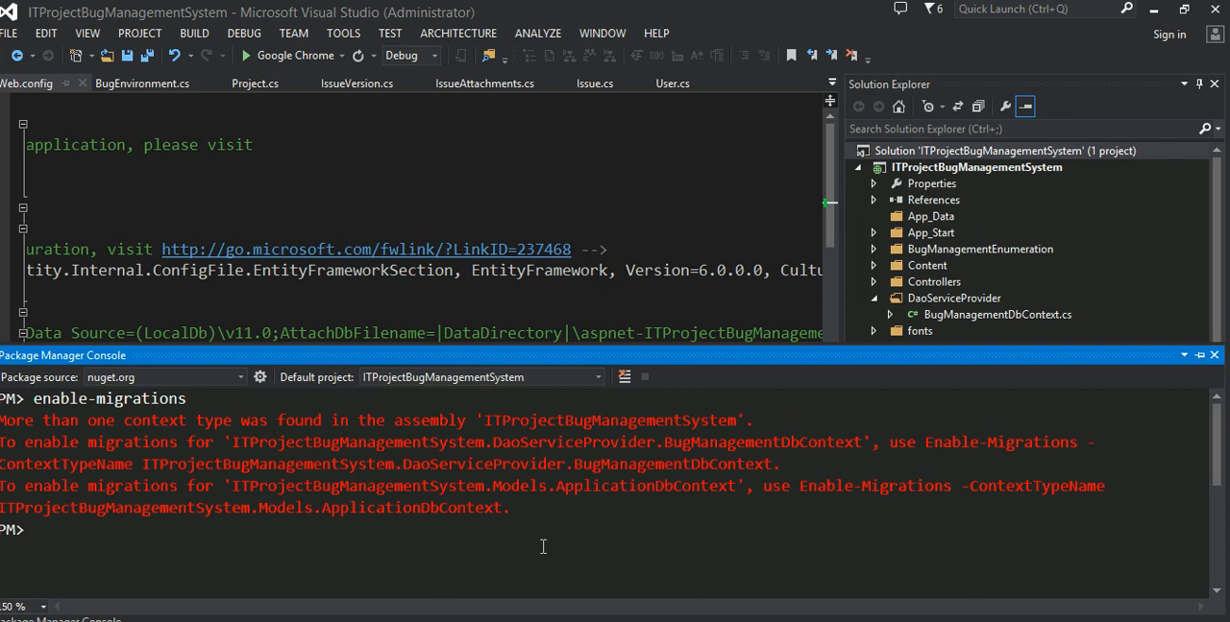
mouse_move(1218, 261)
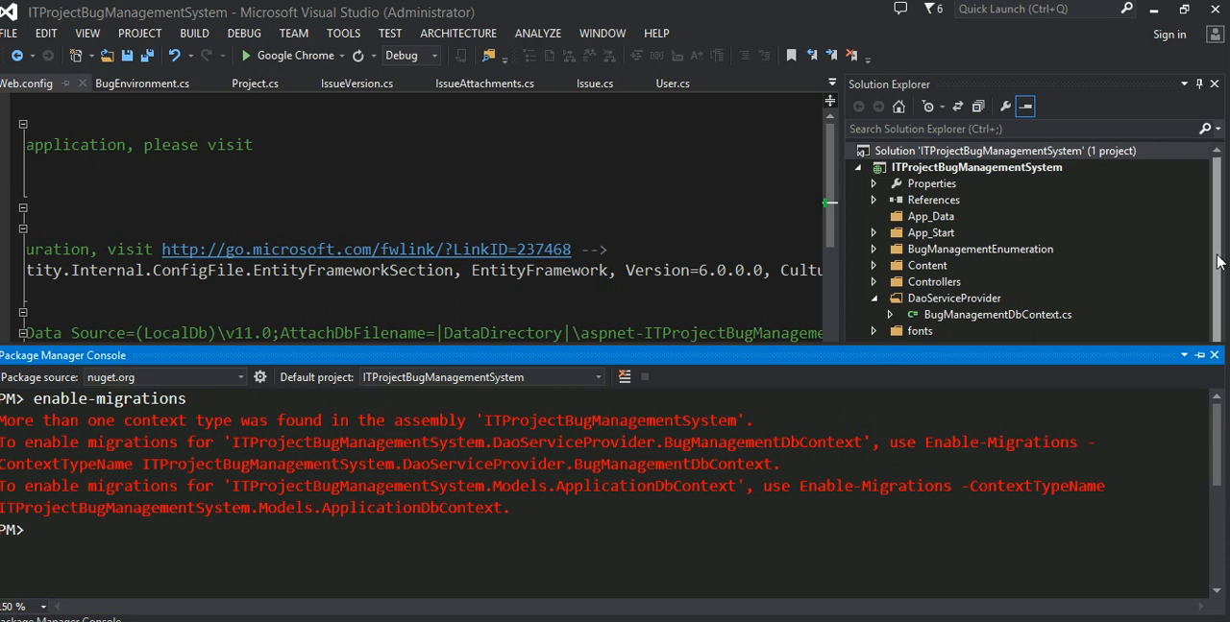
mouse_move(1187, 285)
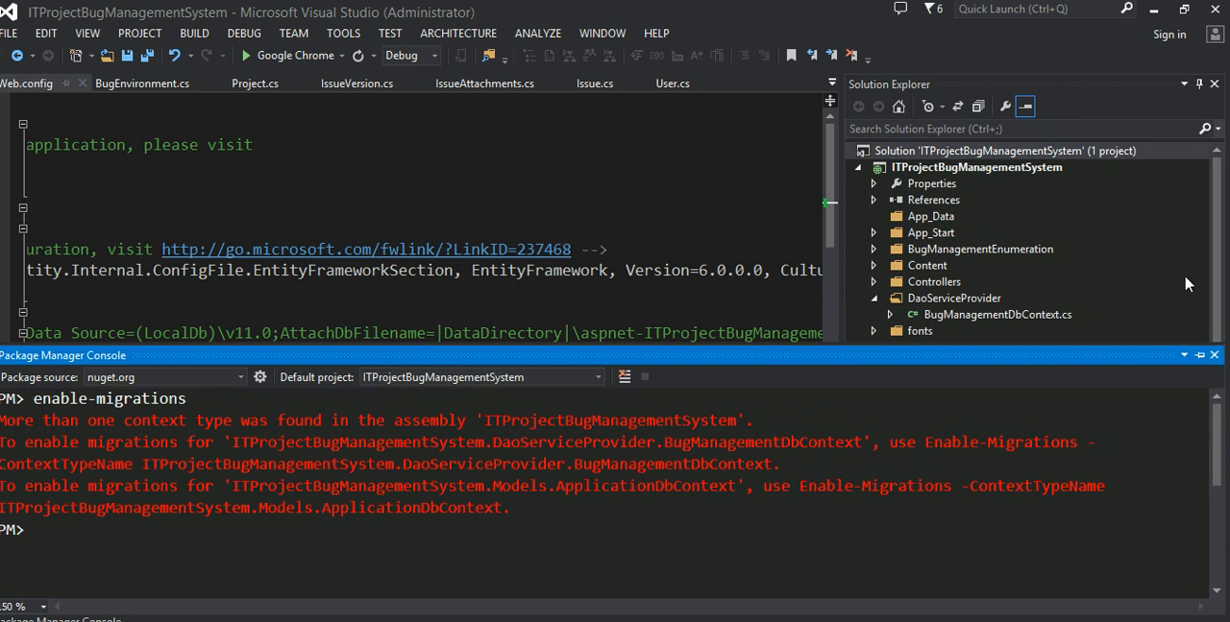
double_click(995, 315)
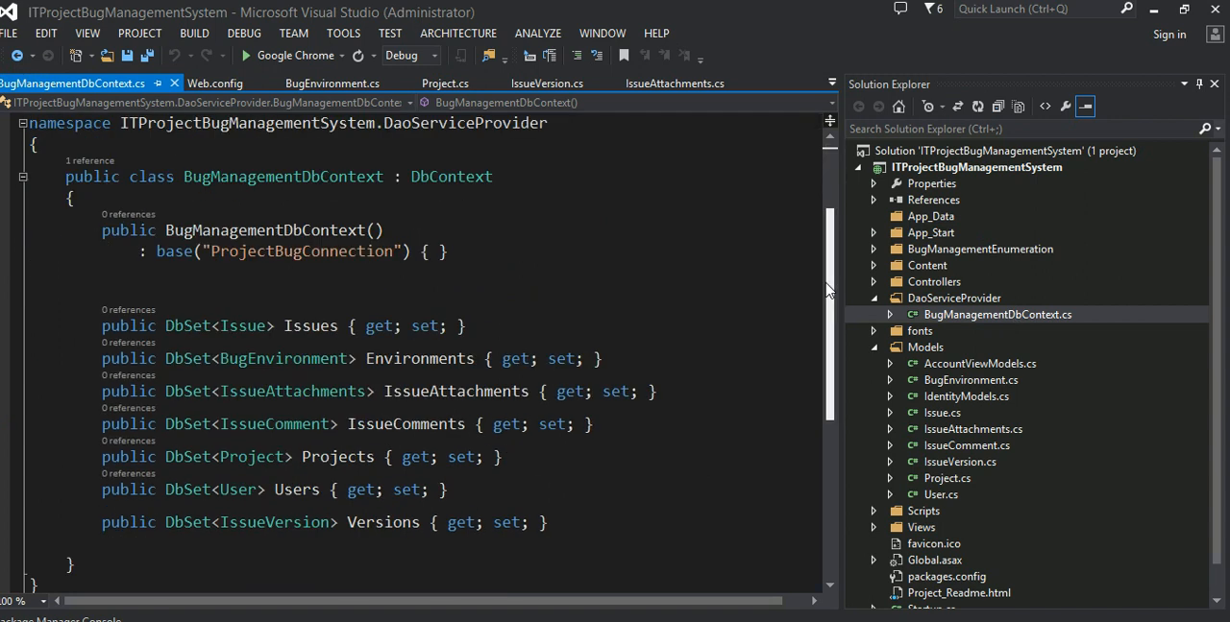
Step: Inspect BugManagementDbContext's class name, DbContext base and ProjectBugConnection connection name
scroll("up", 3)
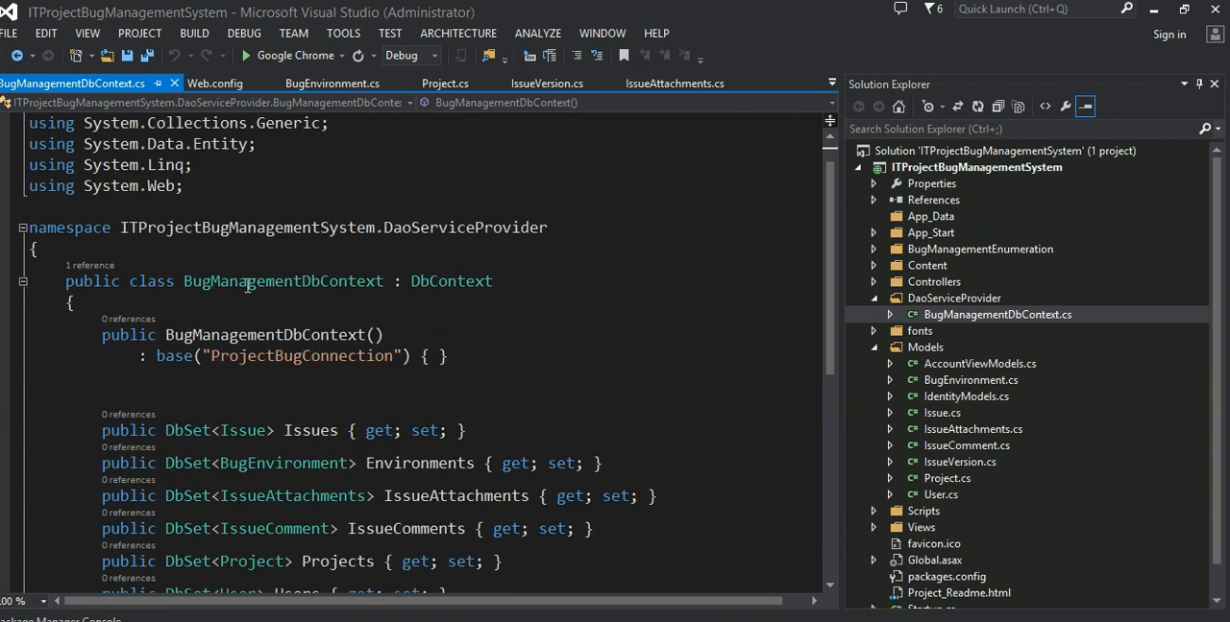
double_click(283, 280)
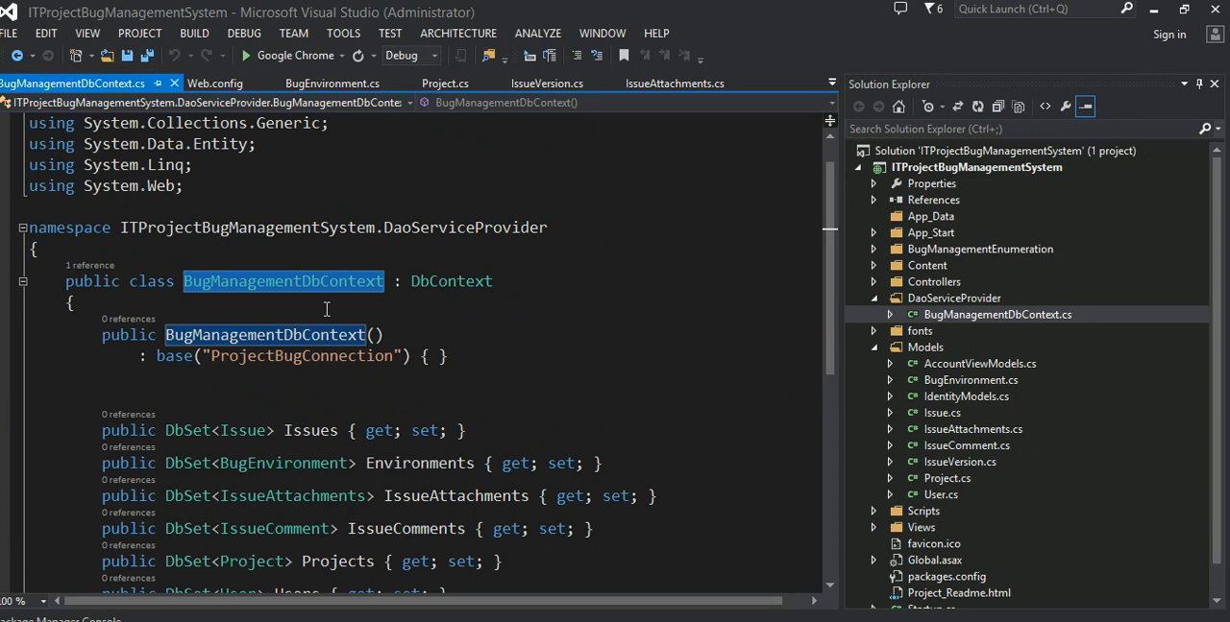
double_click(452, 280)
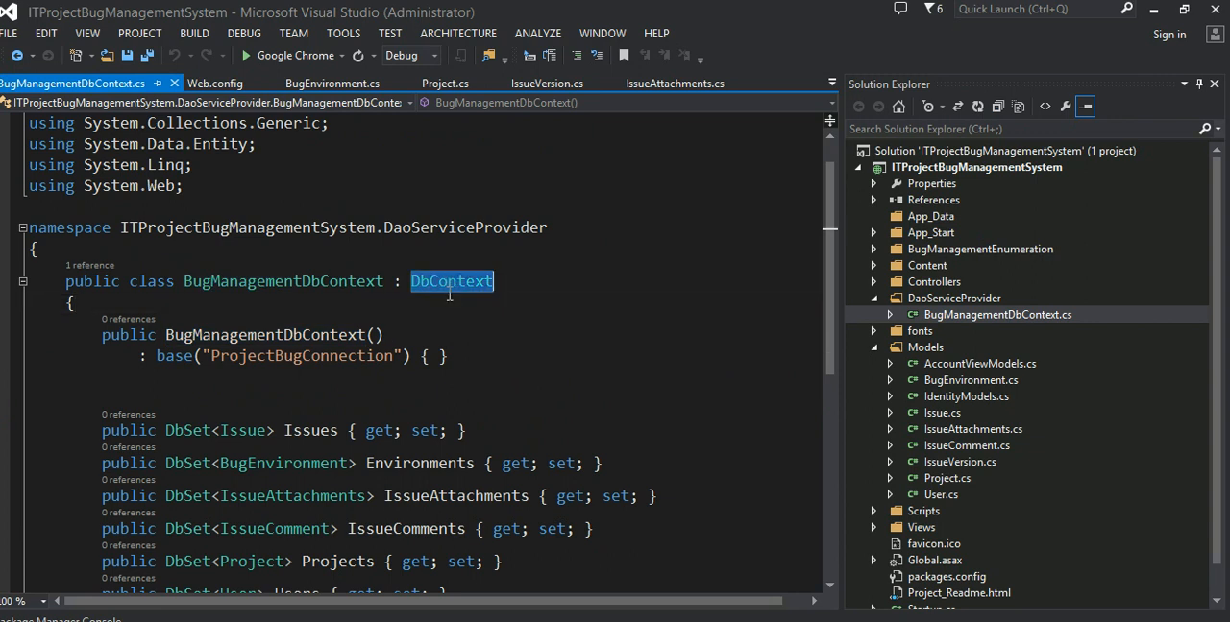
mouse_move(451, 281)
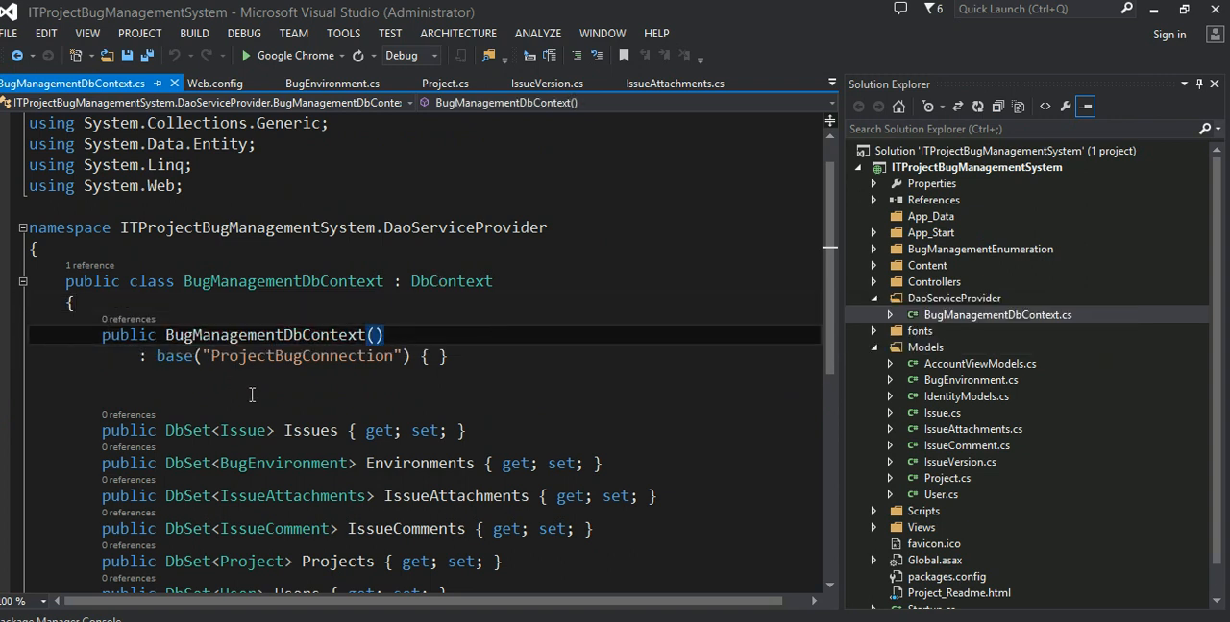
double_click(299, 356)
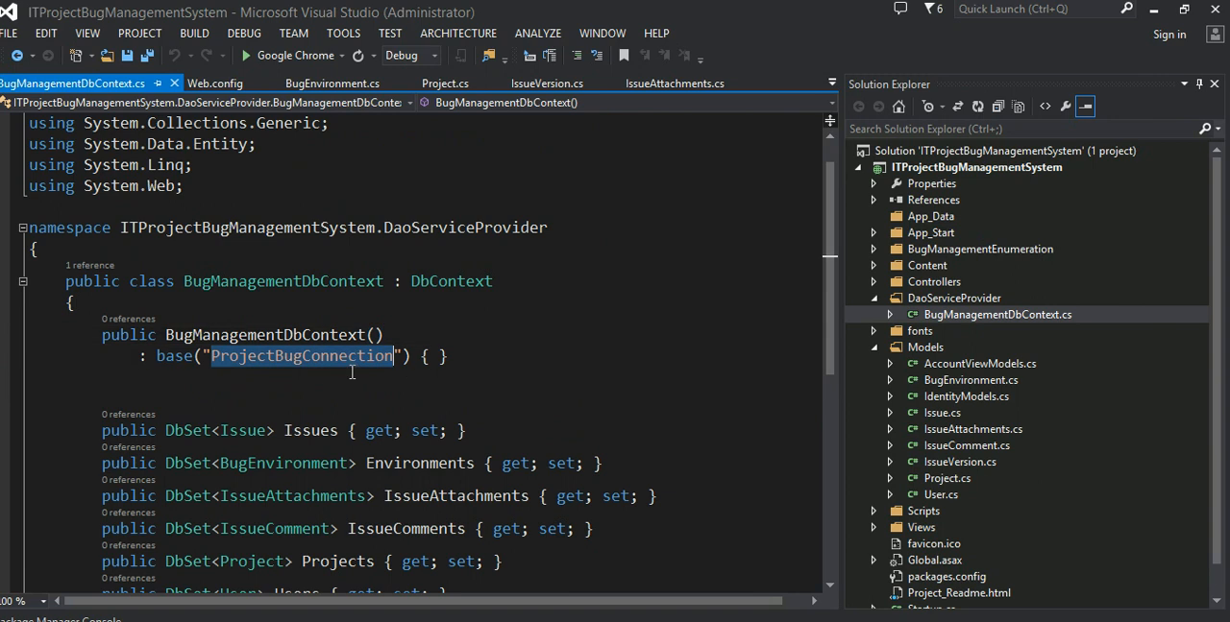
left_click(288, 398)
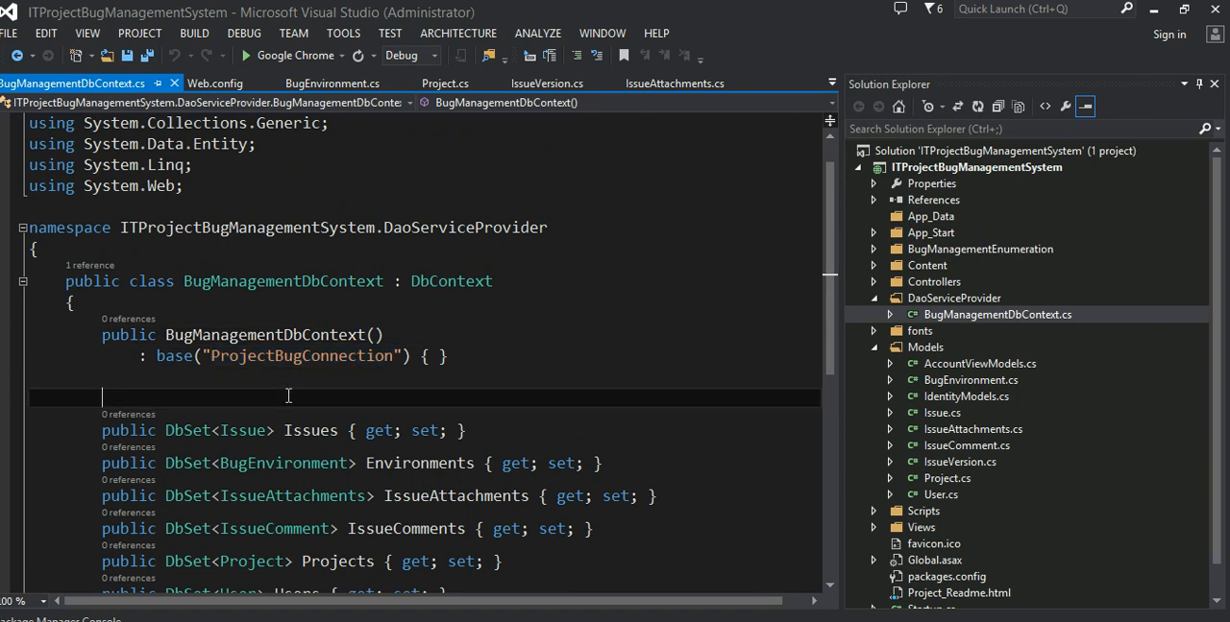
double_click(302, 356)
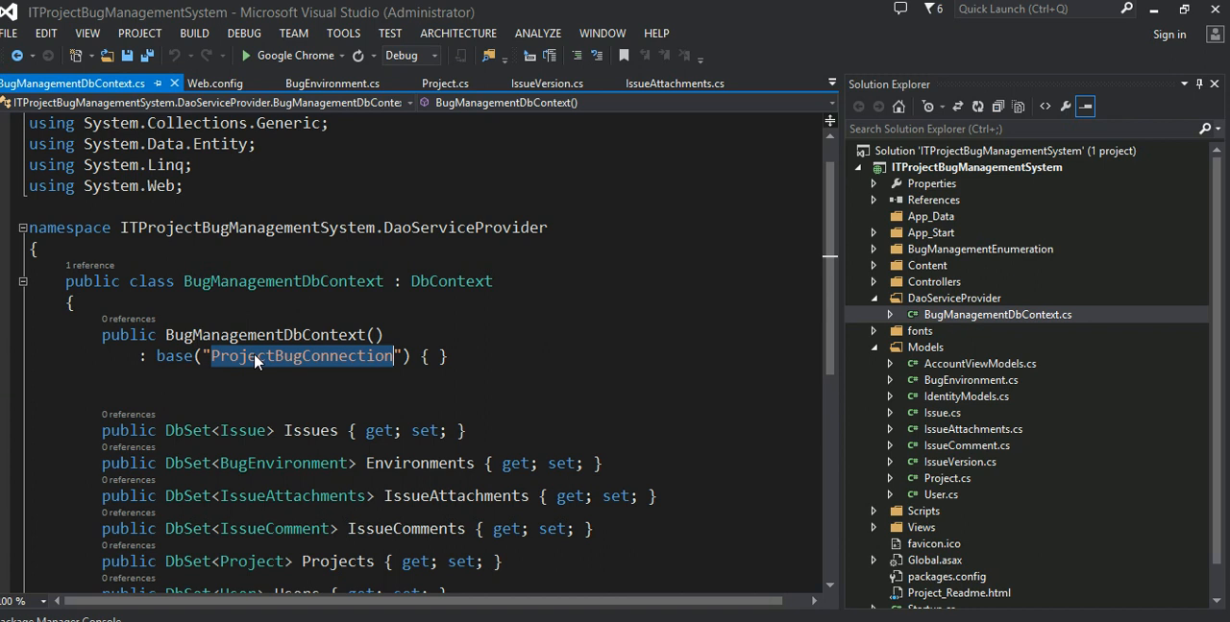
mouse_move(173, 357)
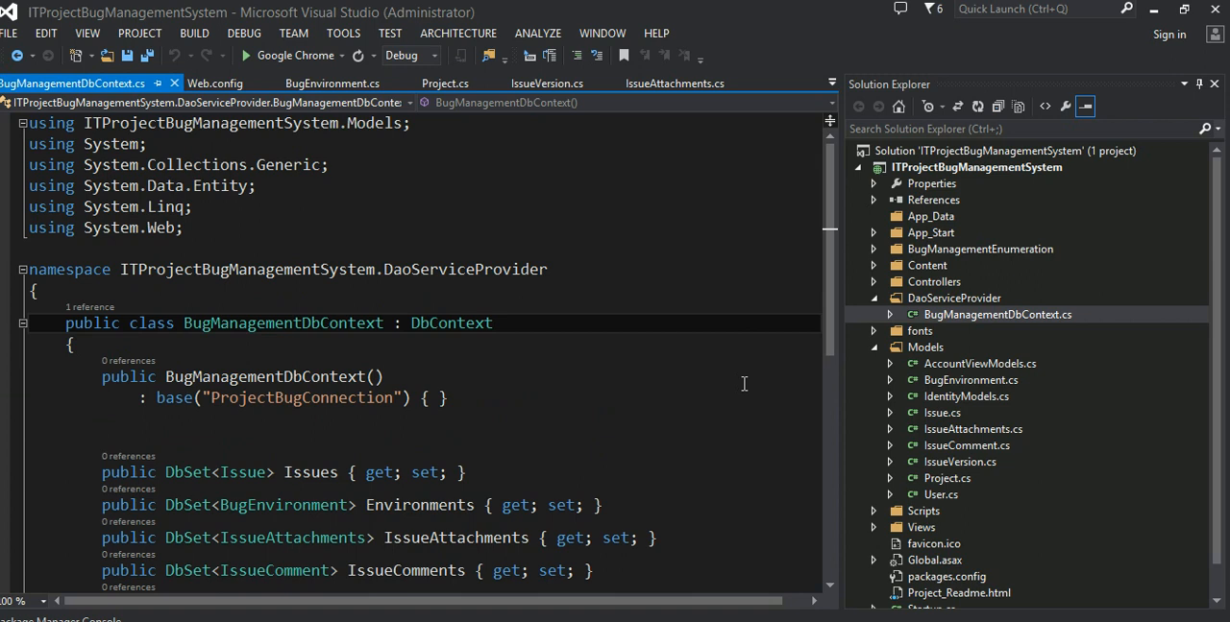
double_click(450, 323)
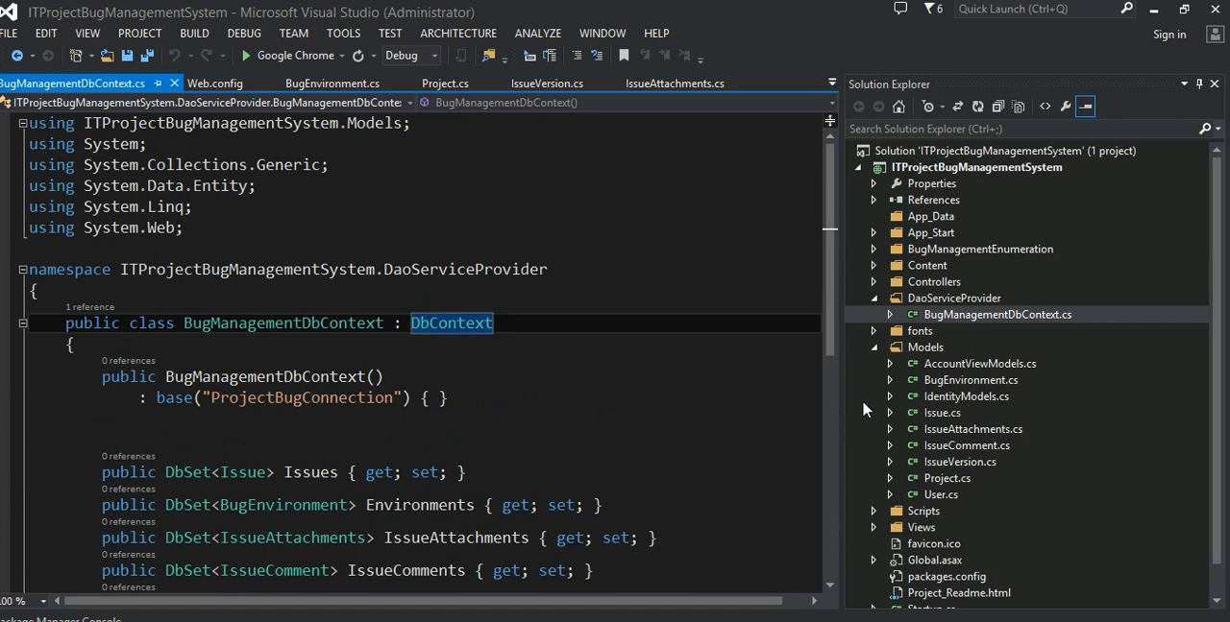
mouse_move(981, 426)
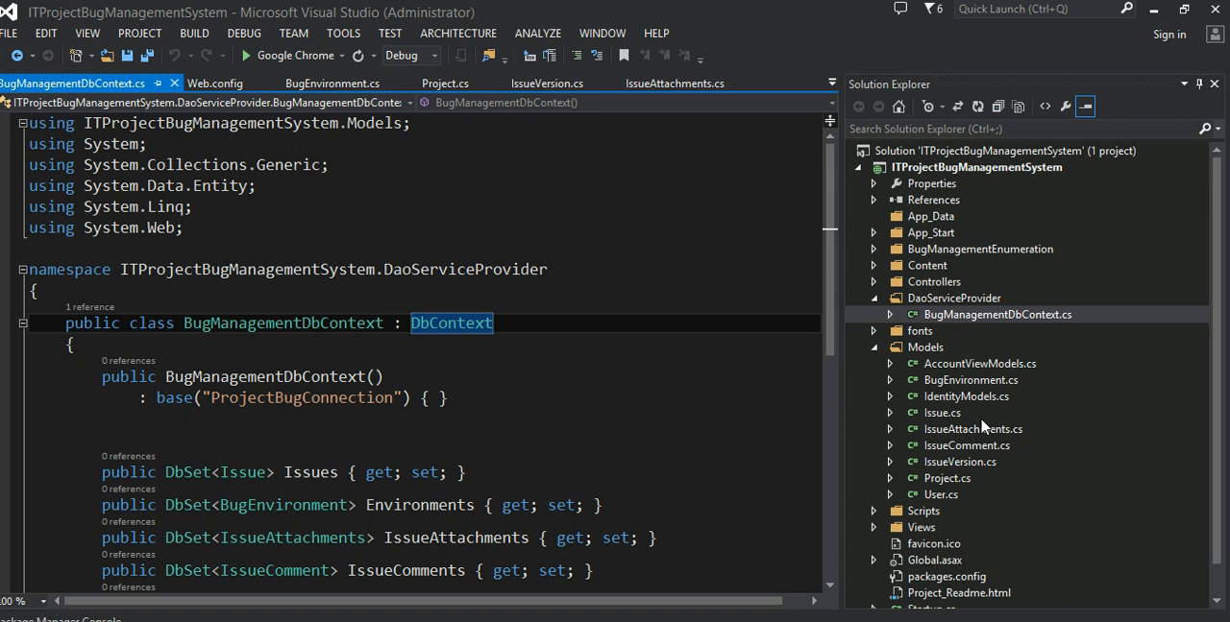
mouse_move(980, 382)
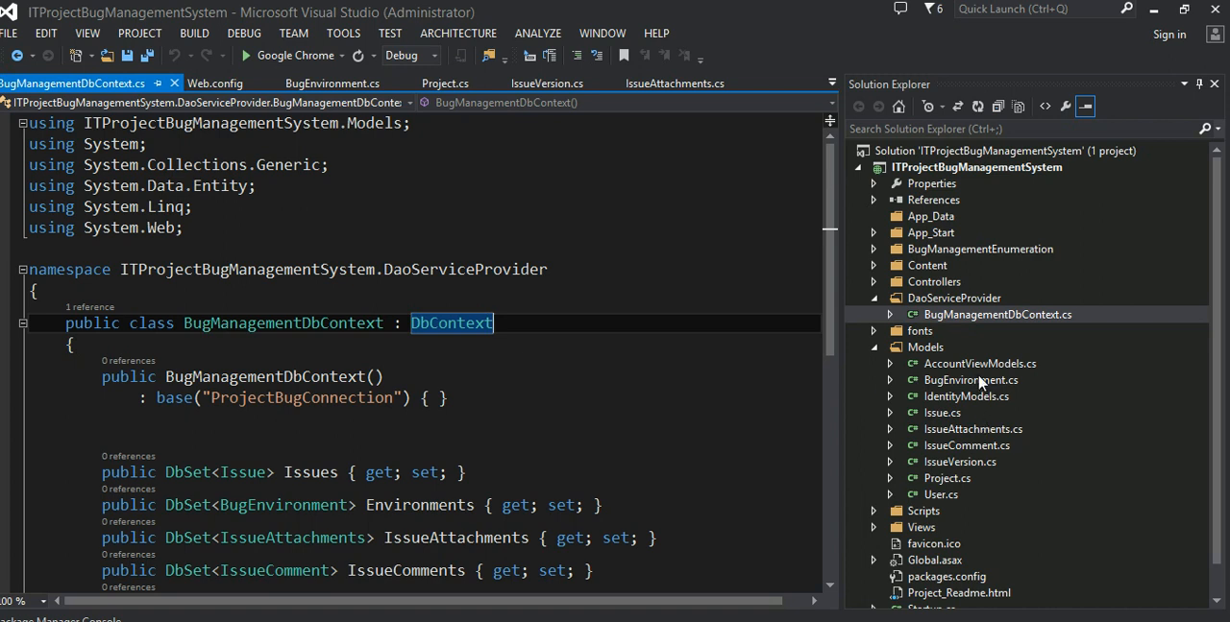
Step: Review AccountViewModels.cs, then IdentityModels.cs to find ApplicationDbContext using DefaultConnection
double_click(980, 363)
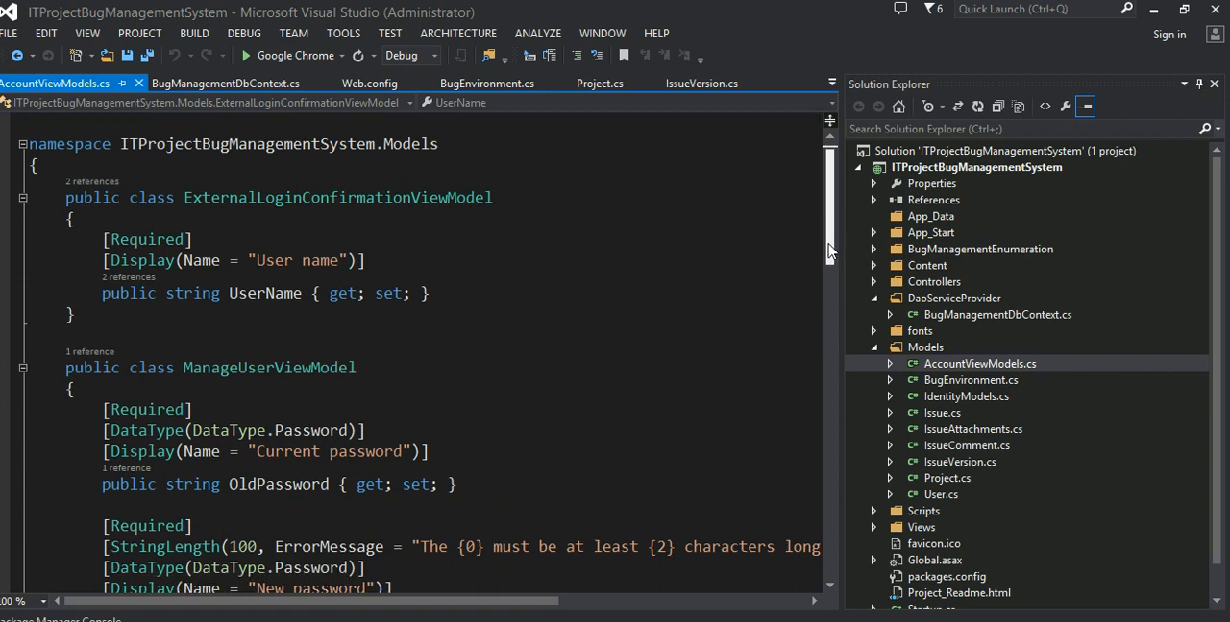
scroll("down", 3)
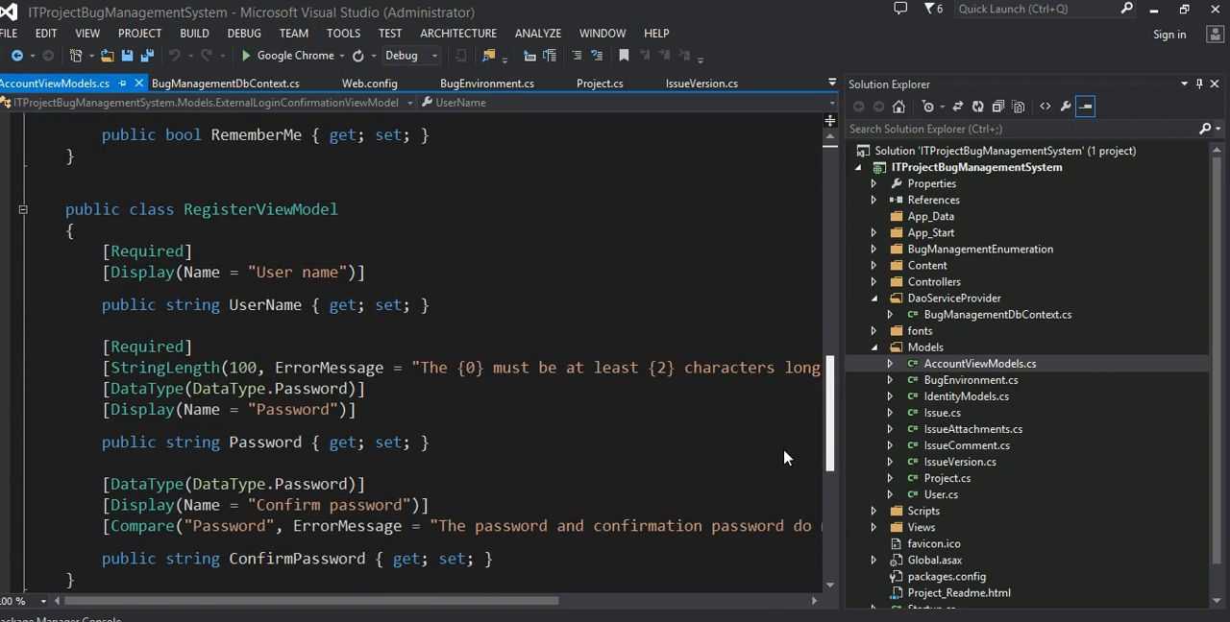
scroll("up", 3)
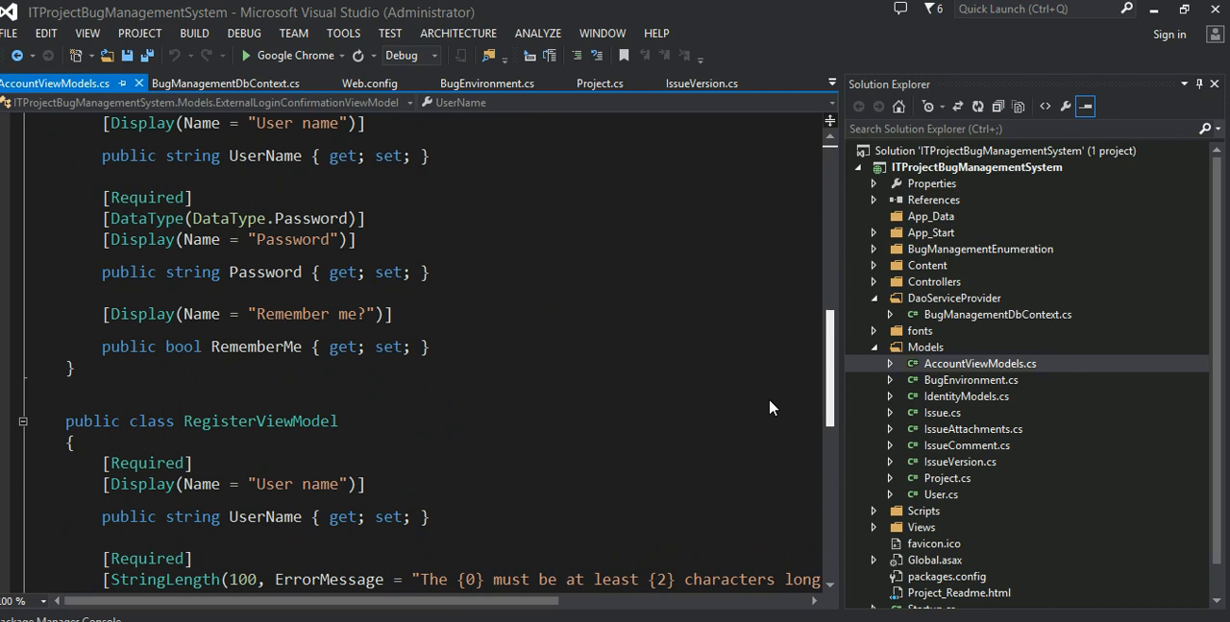
scroll("down", 3)
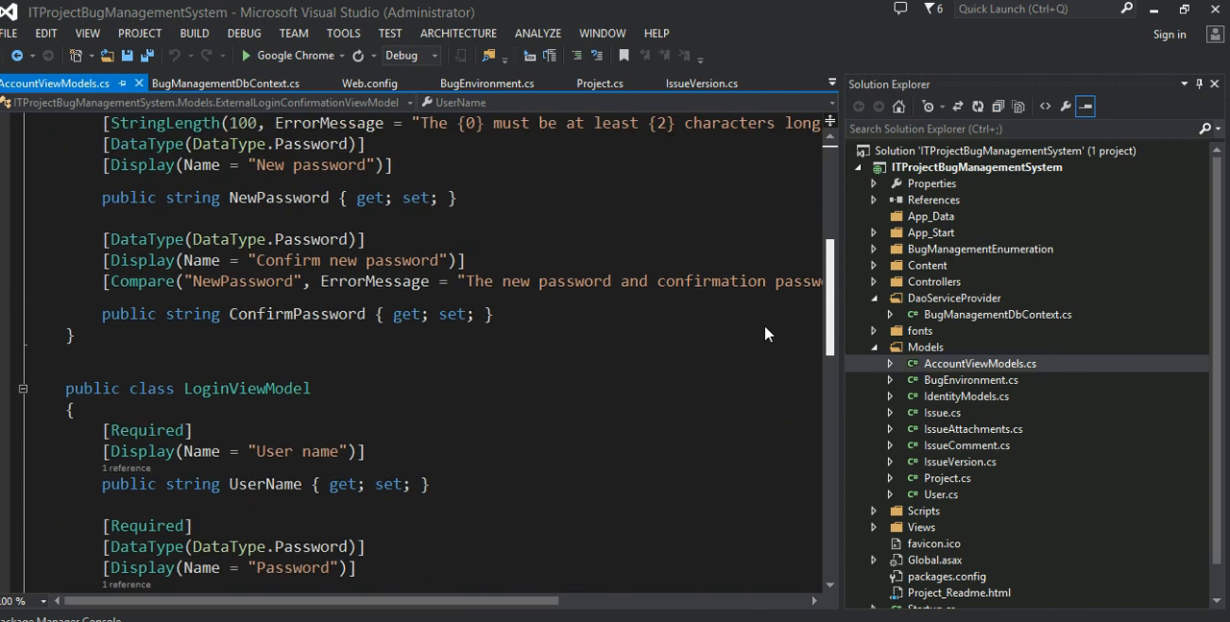
scroll("up", 3)
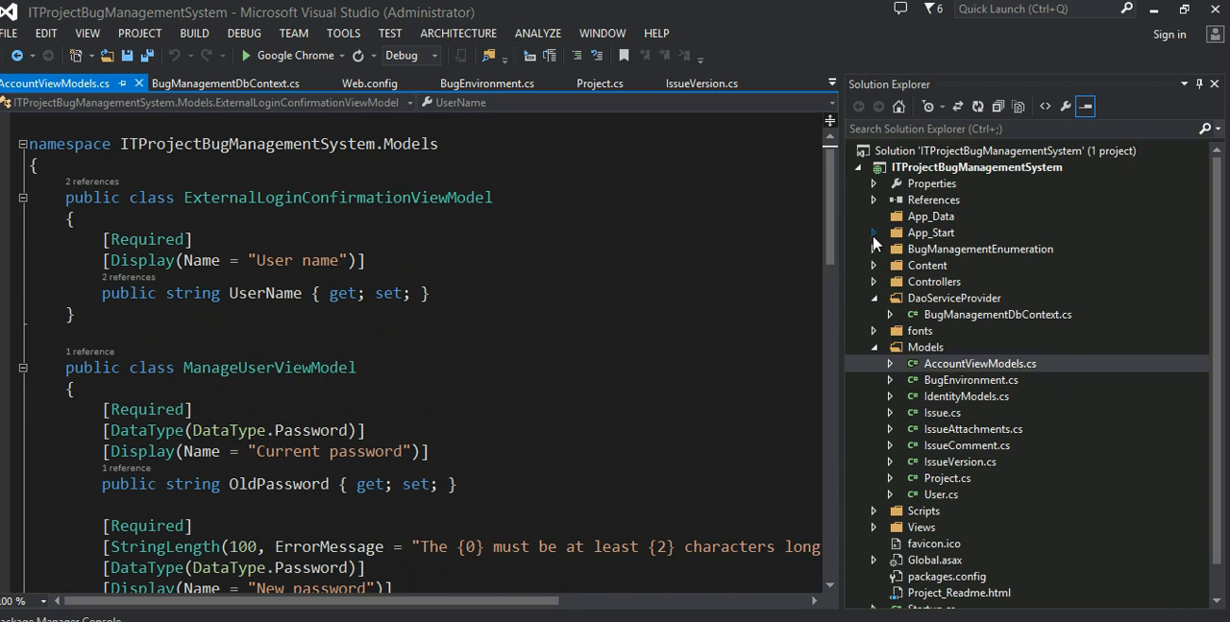
mouse_move(991, 517)
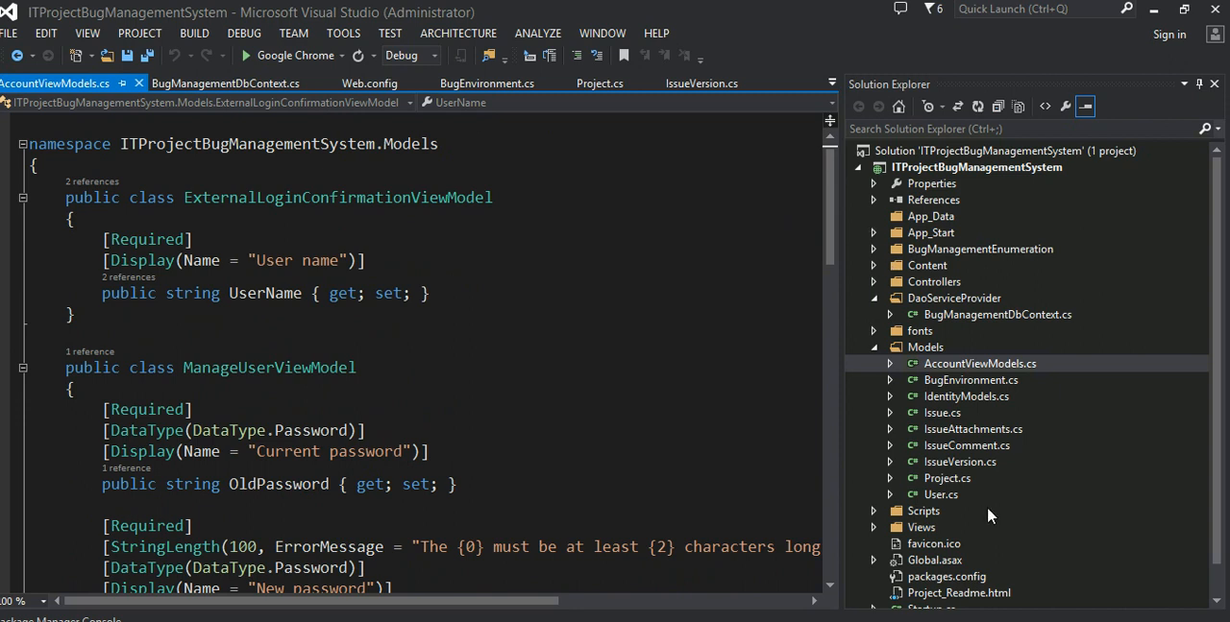
mouse_move(1038, 534)
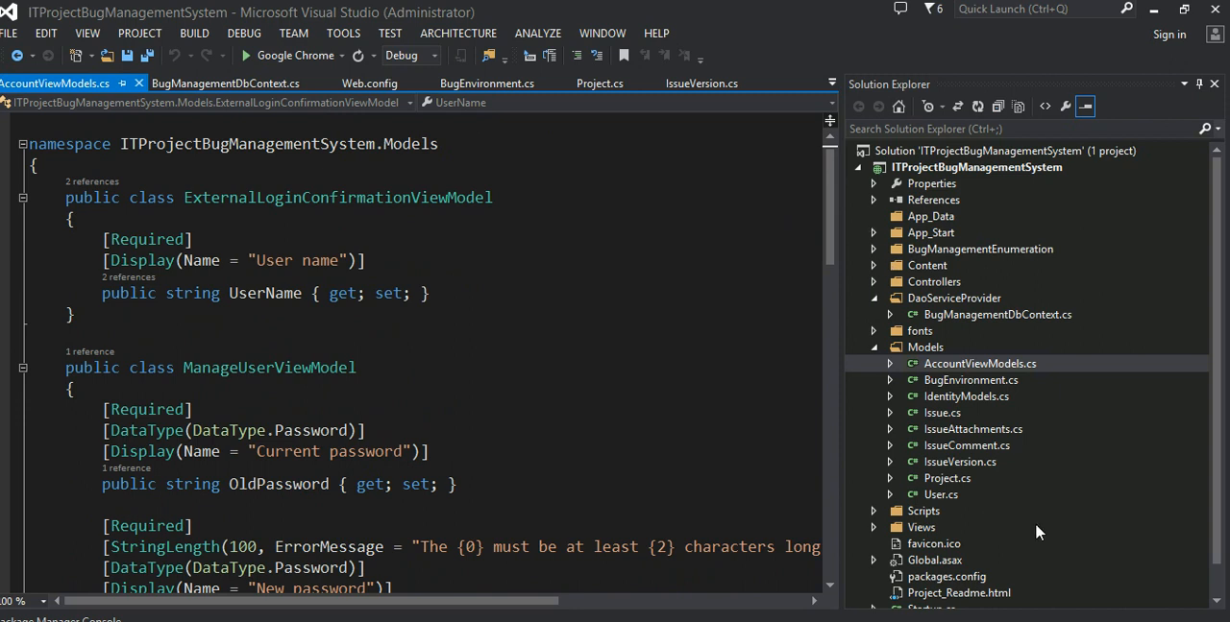
left_click(964, 398)
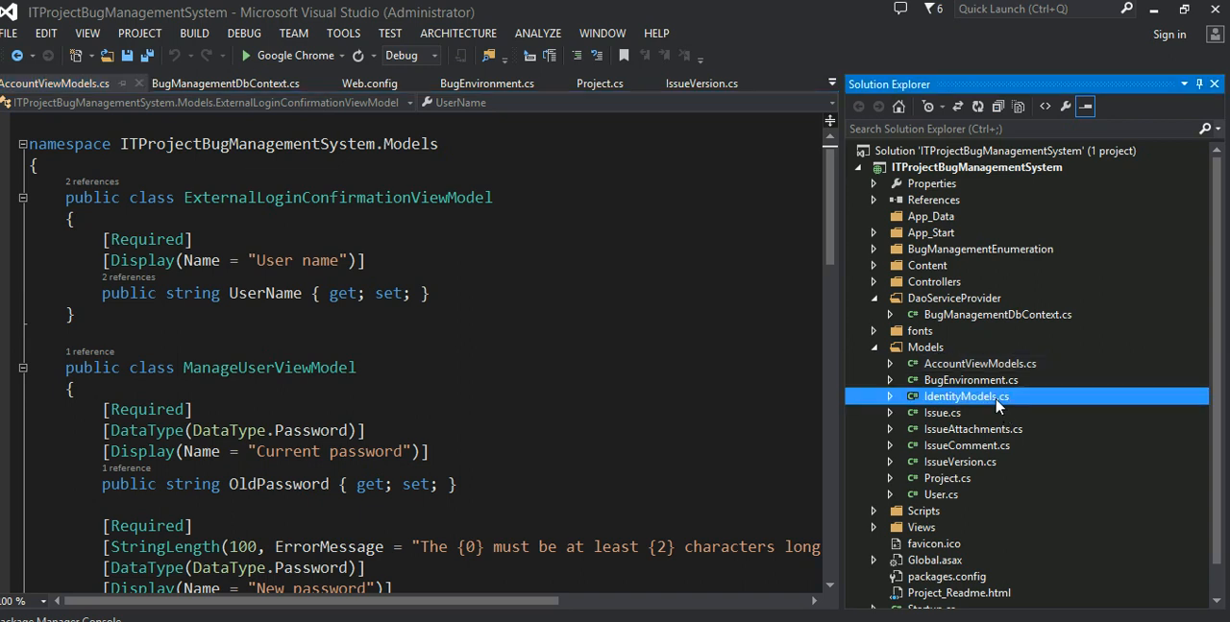
double_click(964, 396)
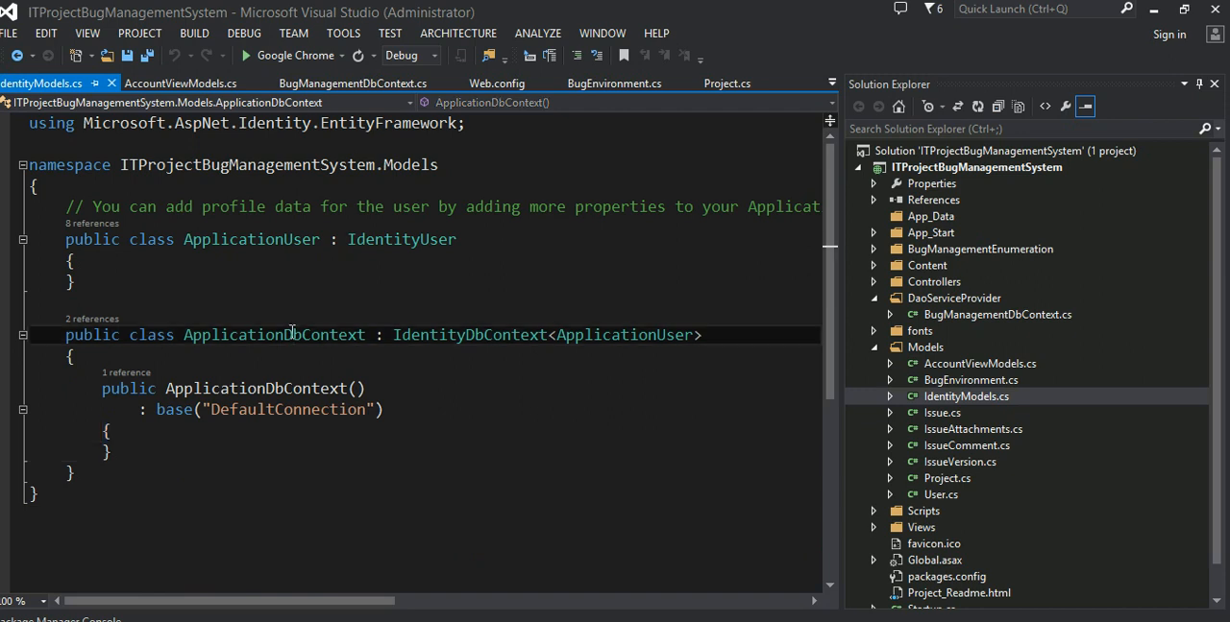
Step: Run enable-migrations -ContextType ITProjectBugManagementSystem.DaoServiceProvider.BugManagementDbContext to generate the Configuration class
left_click(69, 280)
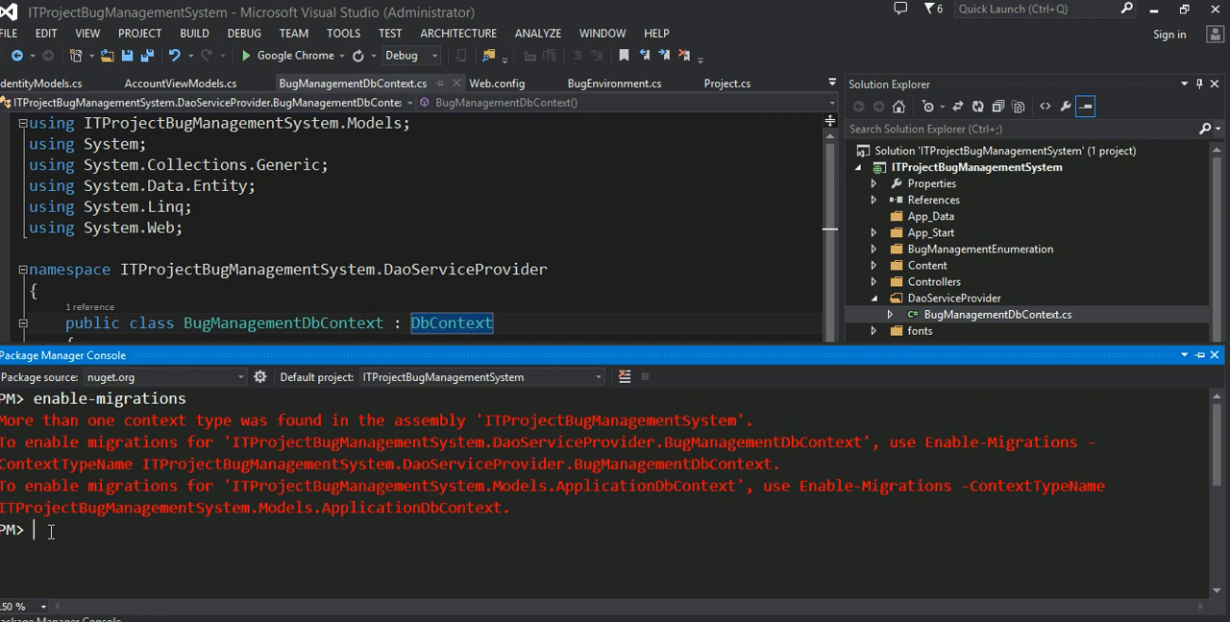
type("enable-migrations")
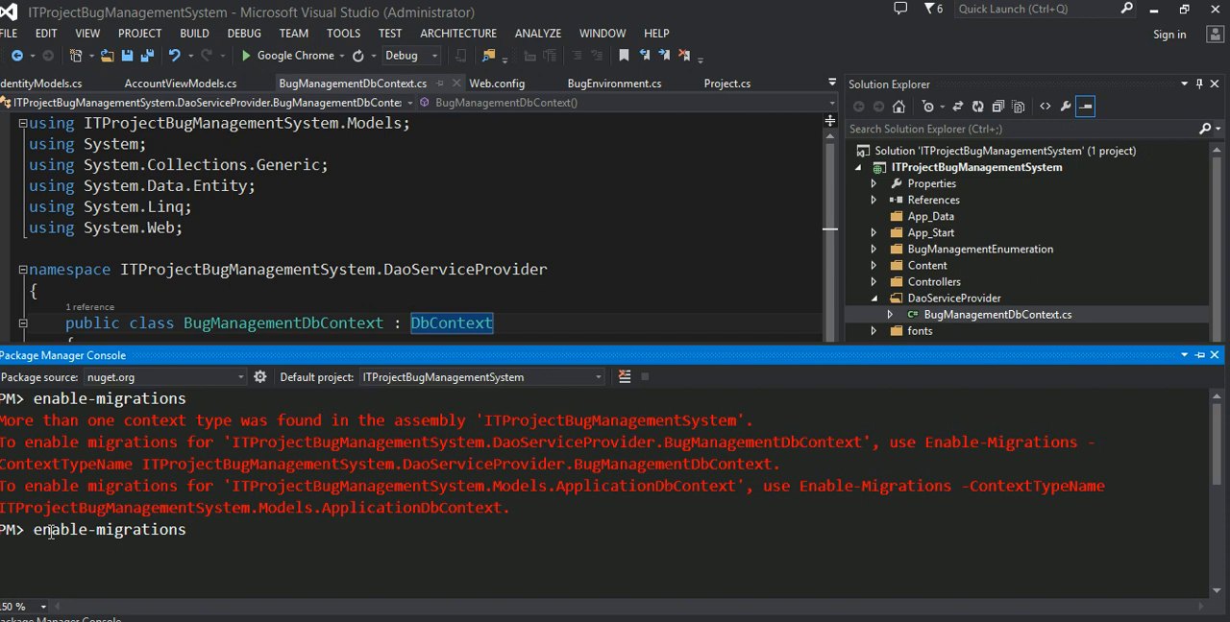
type("-Contex")
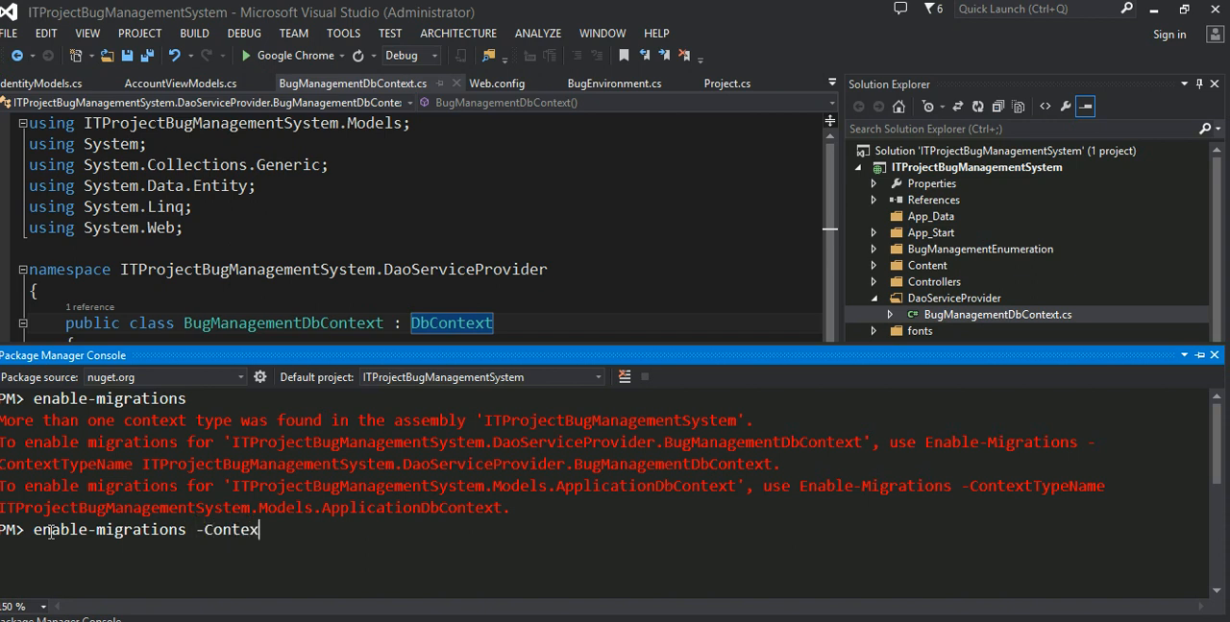
key("BackSpace")
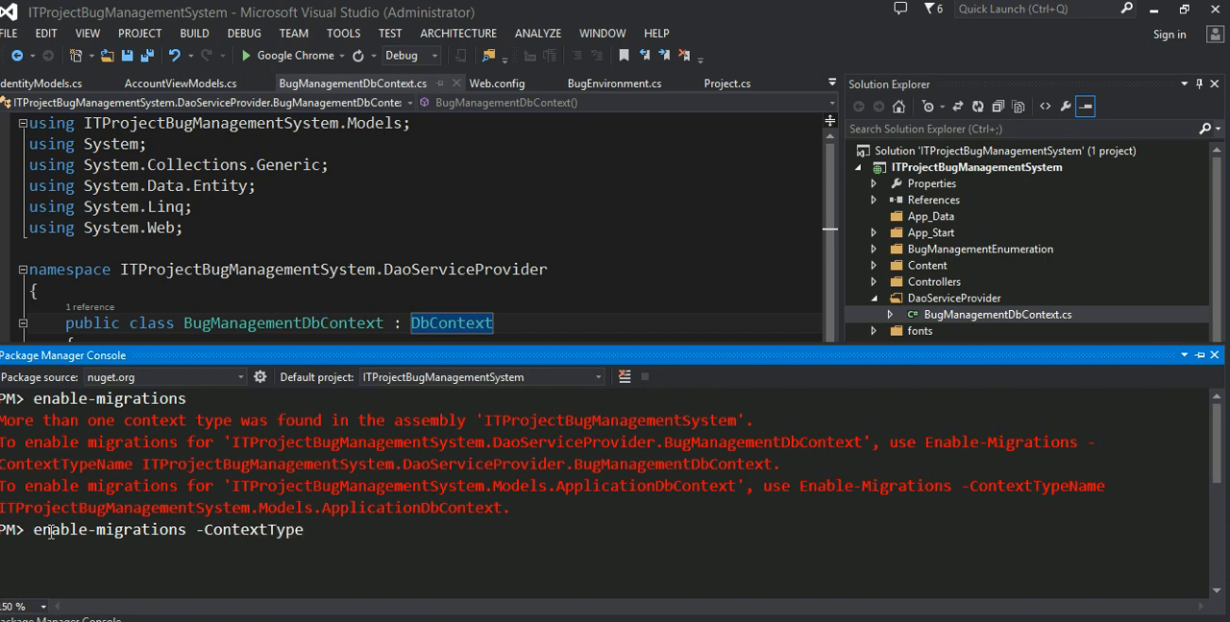
mouse_move(296, 273)
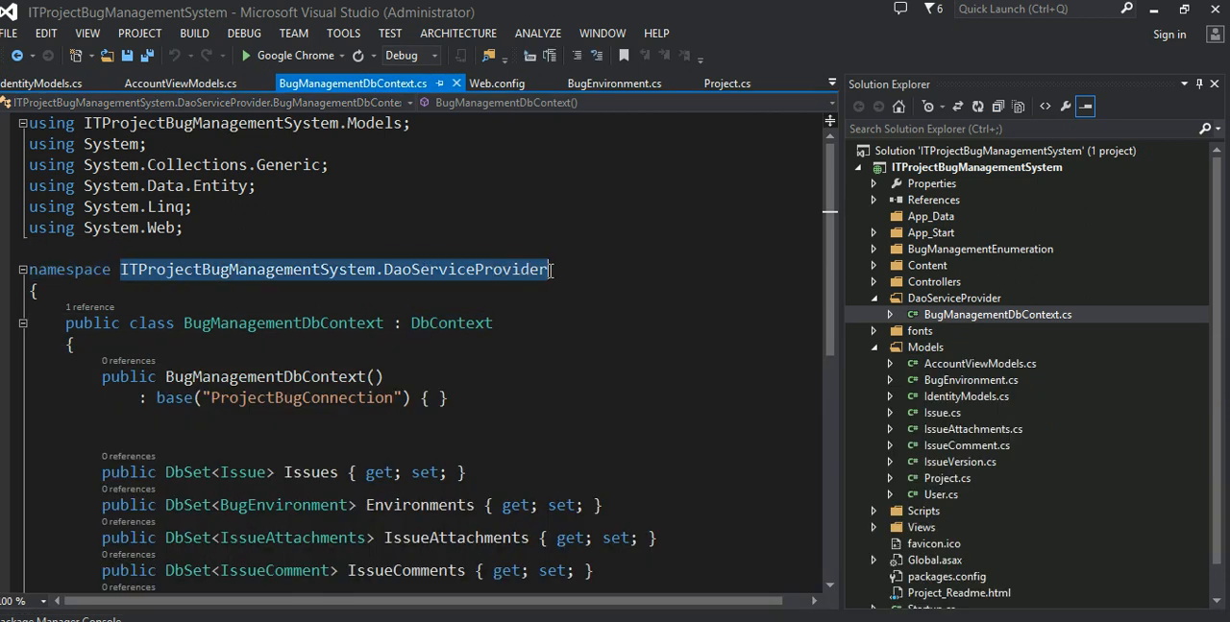
double_click(465, 269)
type("enable-migrations -ContextType ITProjectBugManagementSystem.DaoServiceProvider")
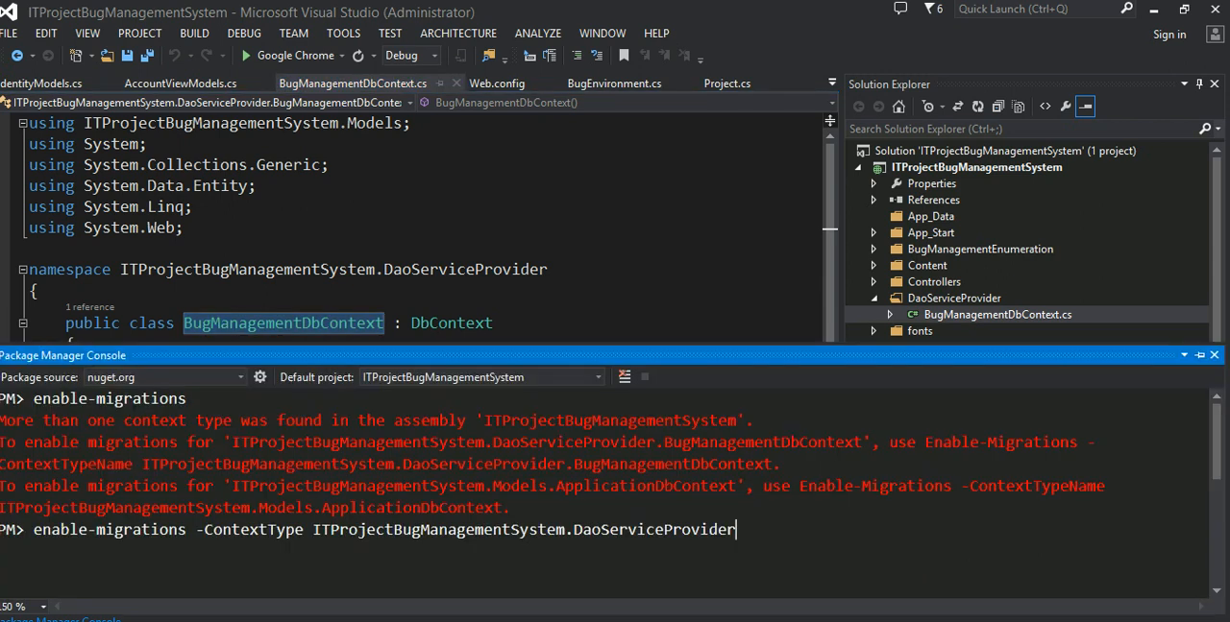
type(".")
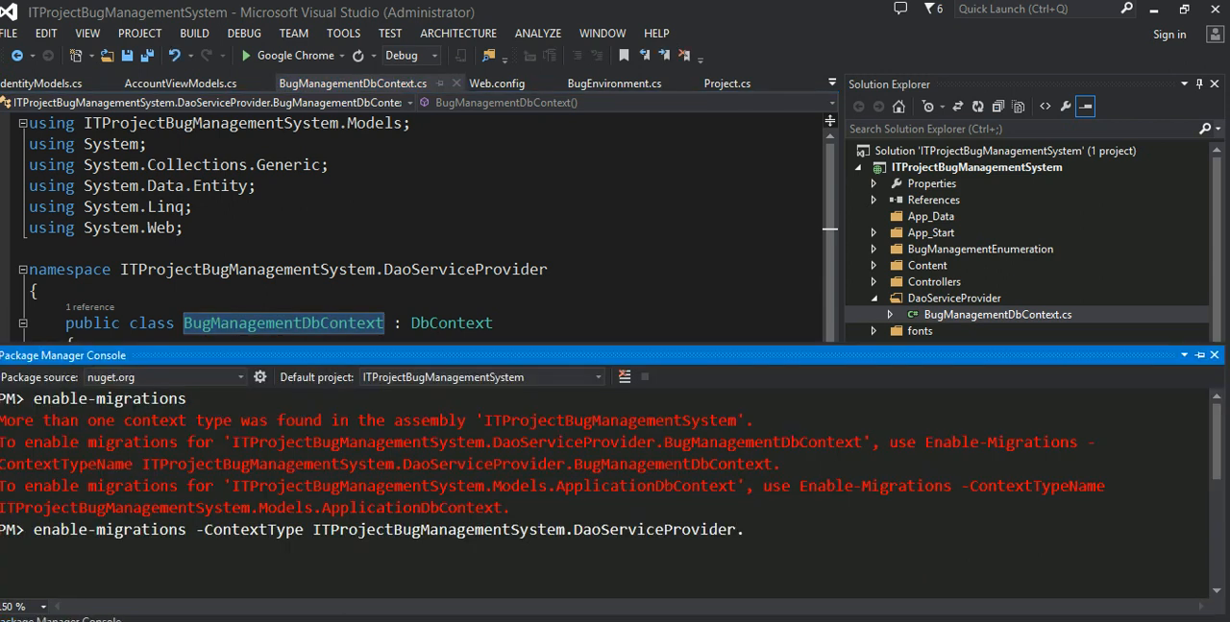
type("BugManagementDbContext")
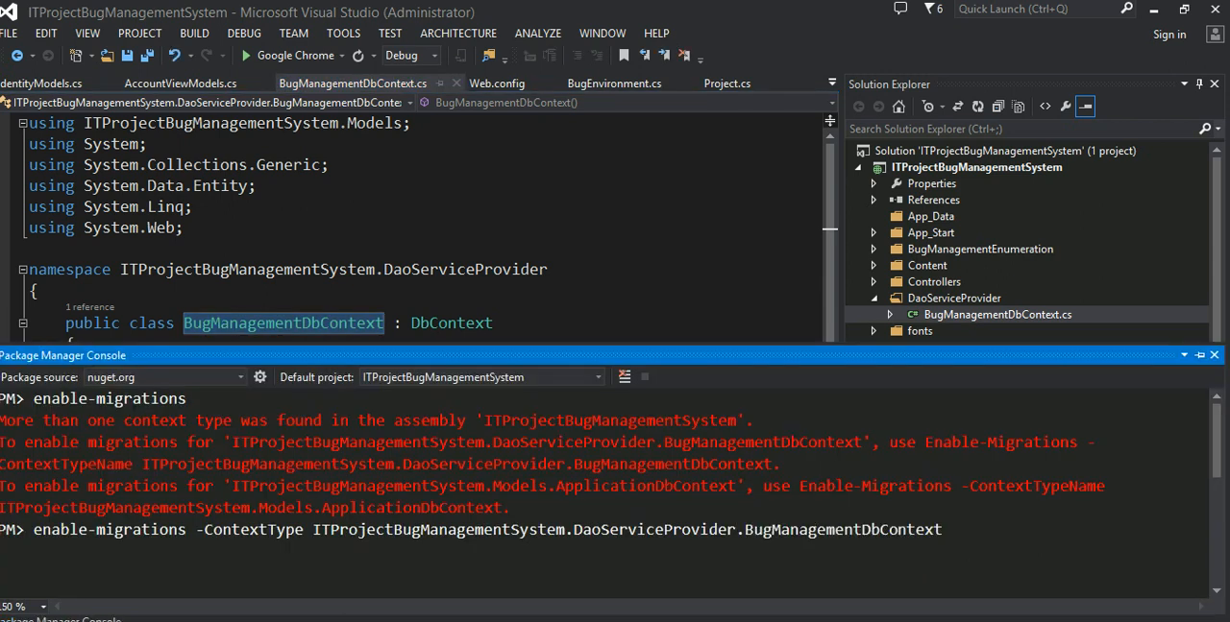
key("Return")
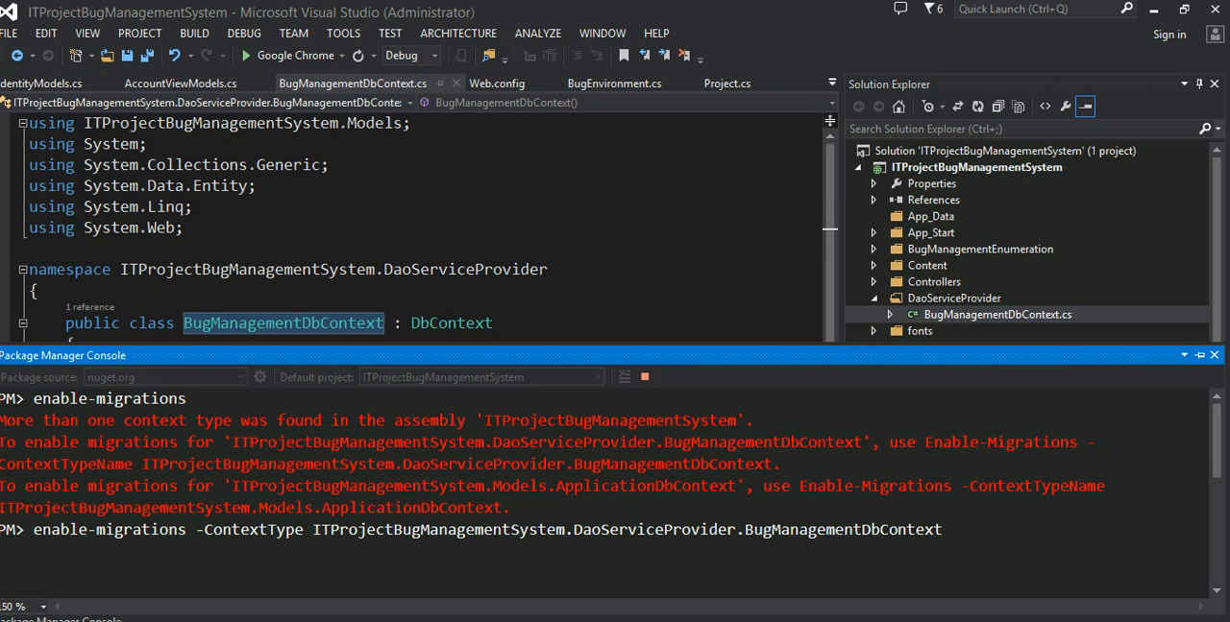
key("Return")
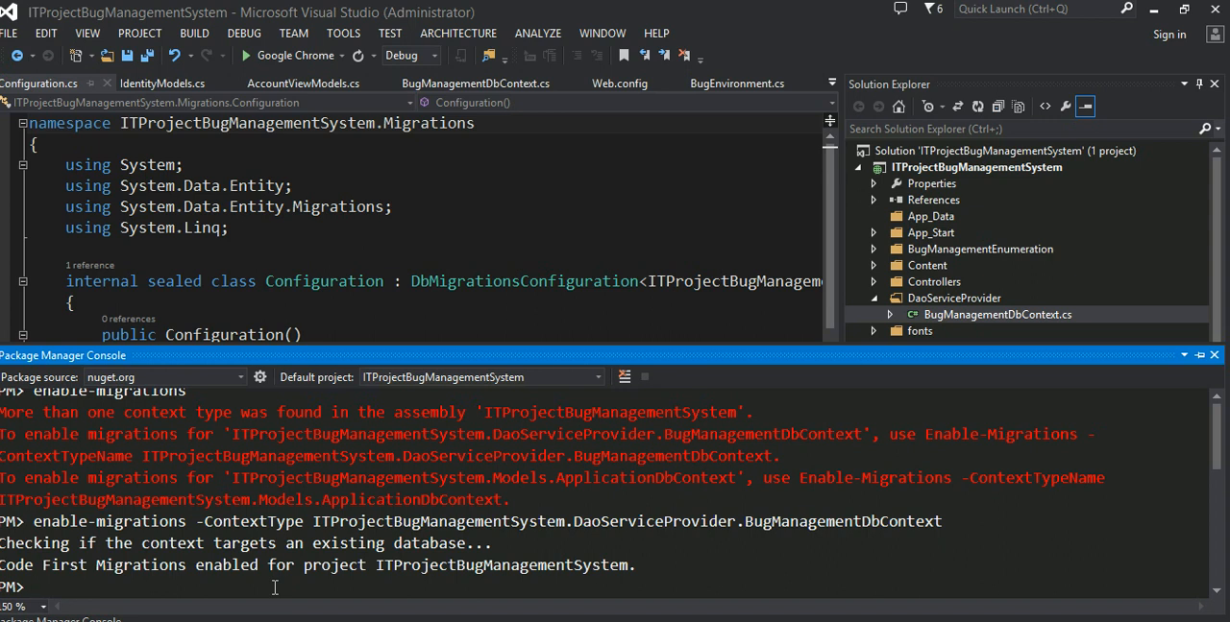
Step: Run add-migration BugManagementDbContext after checking the context class name
type("add-")
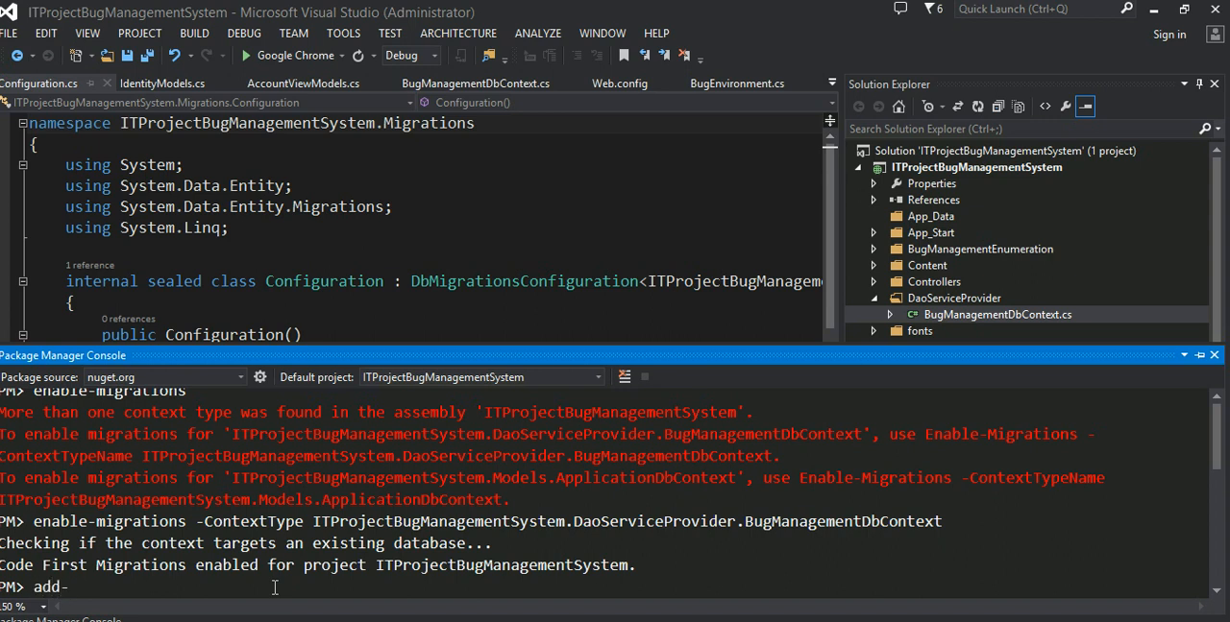
type("migration")
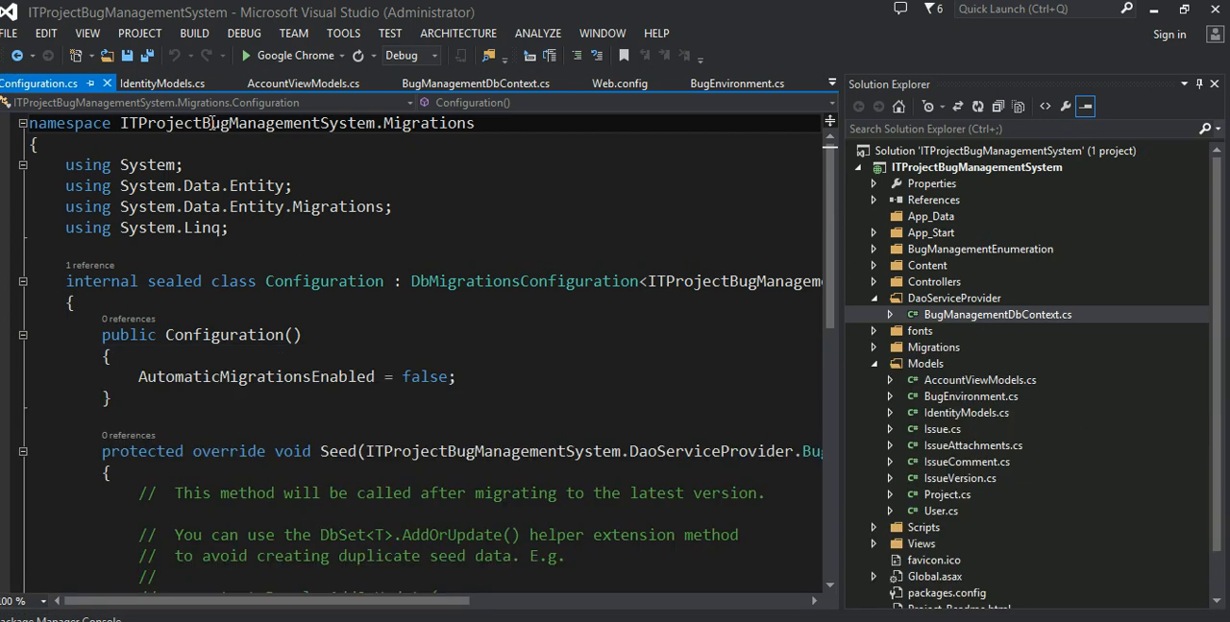
mouse_move(563, 134)
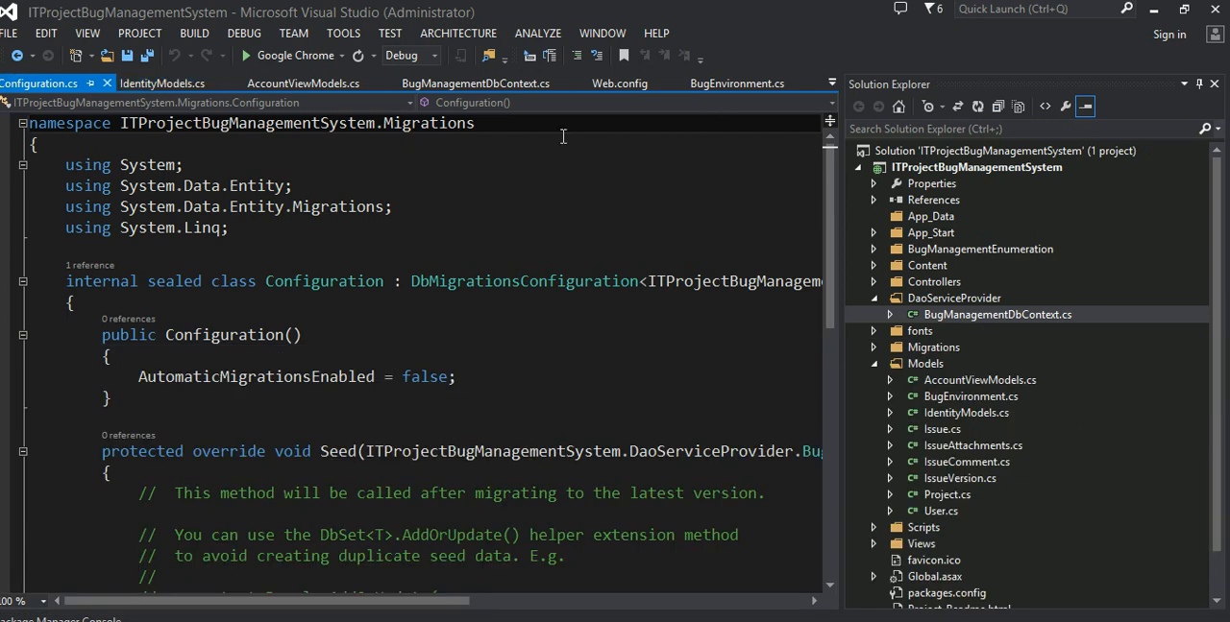
left_click(473, 83)
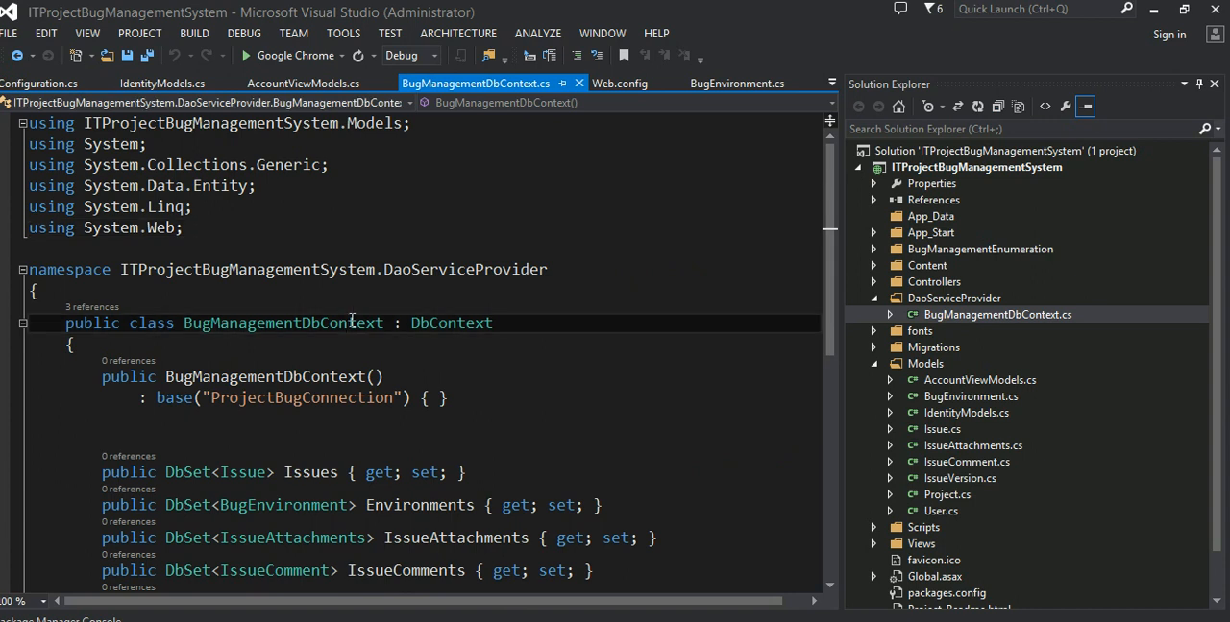
right_click(350, 323)
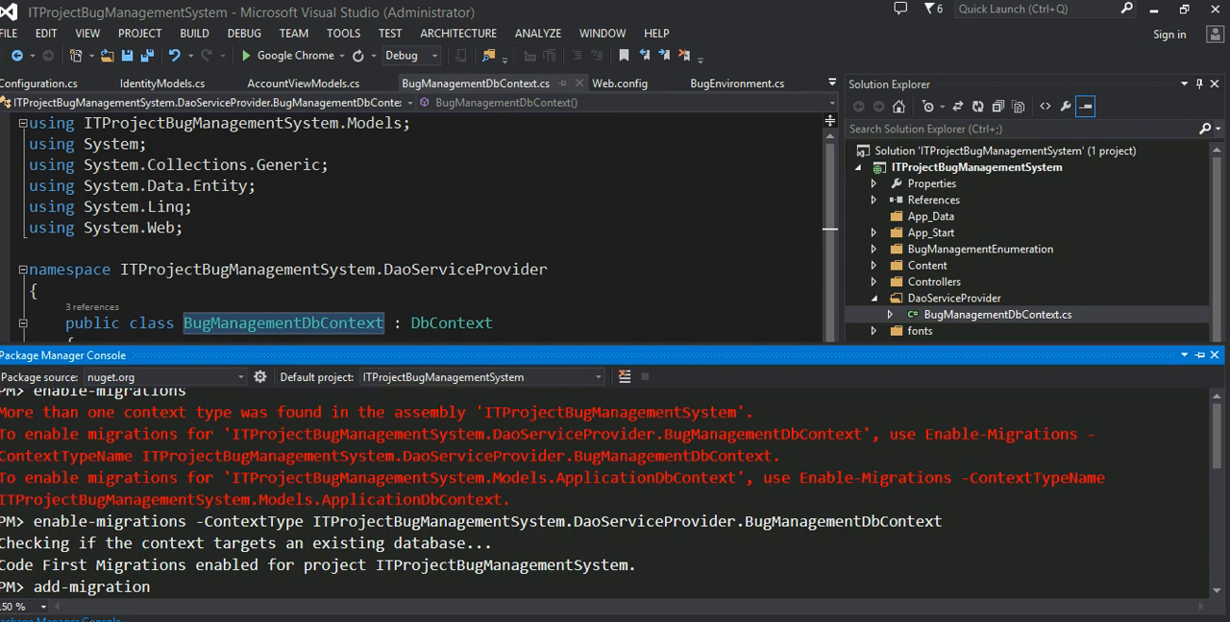
type("BugManagementDbContext")
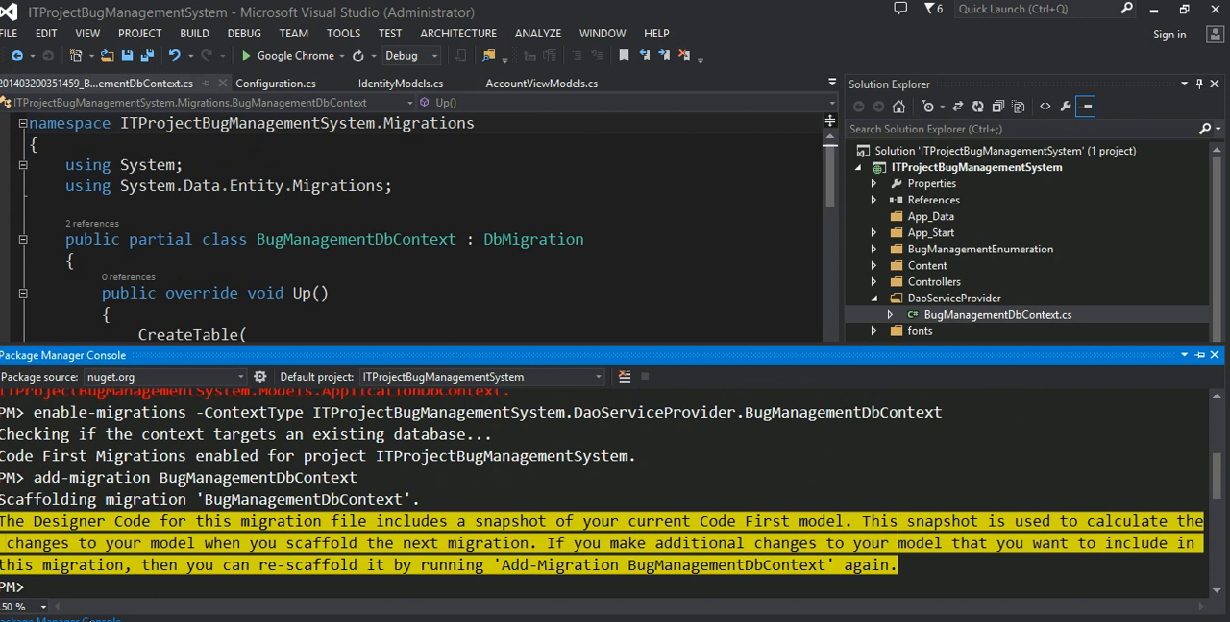
mouse_move(838, 219)
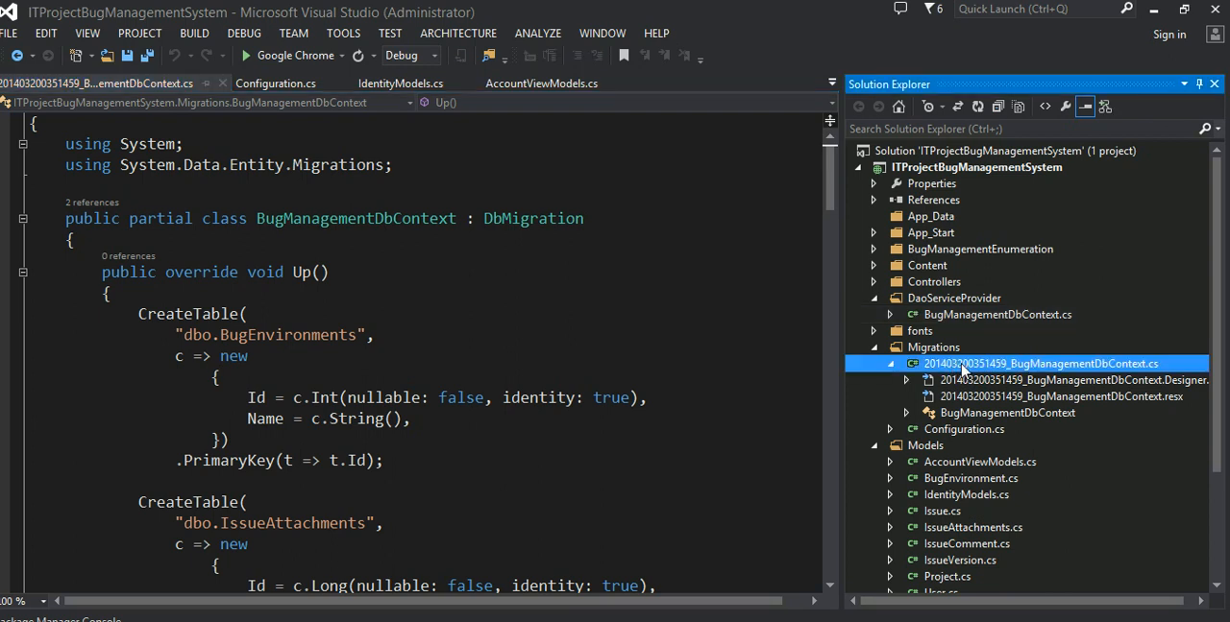
mouse_move(1057, 374)
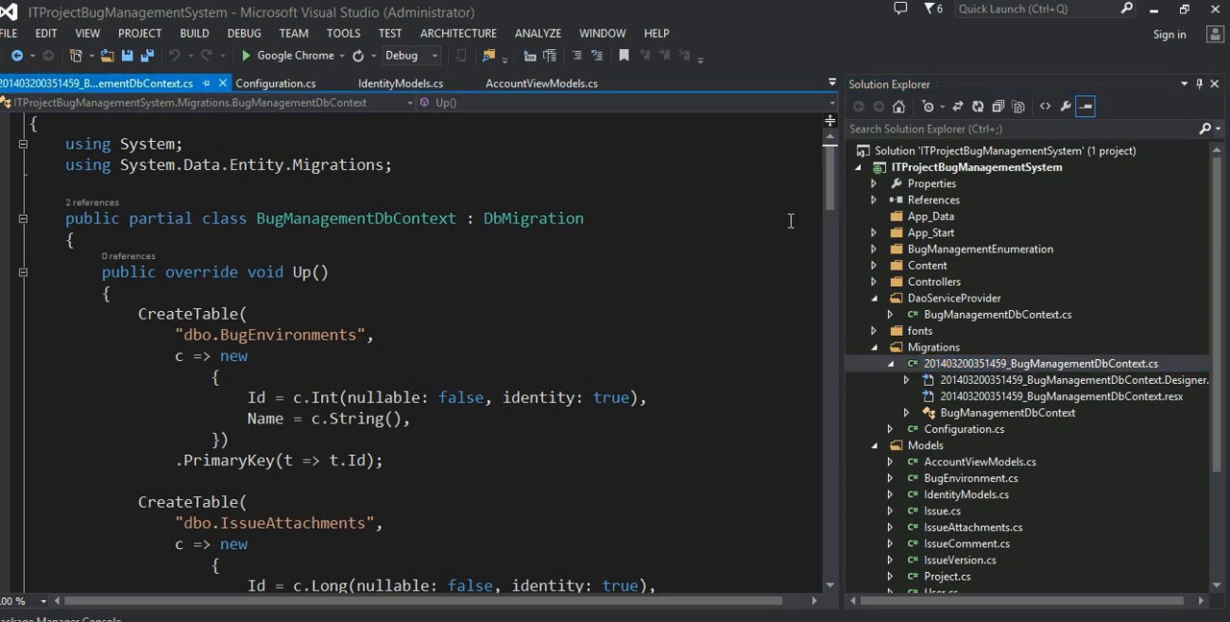
scroll("down", 3)
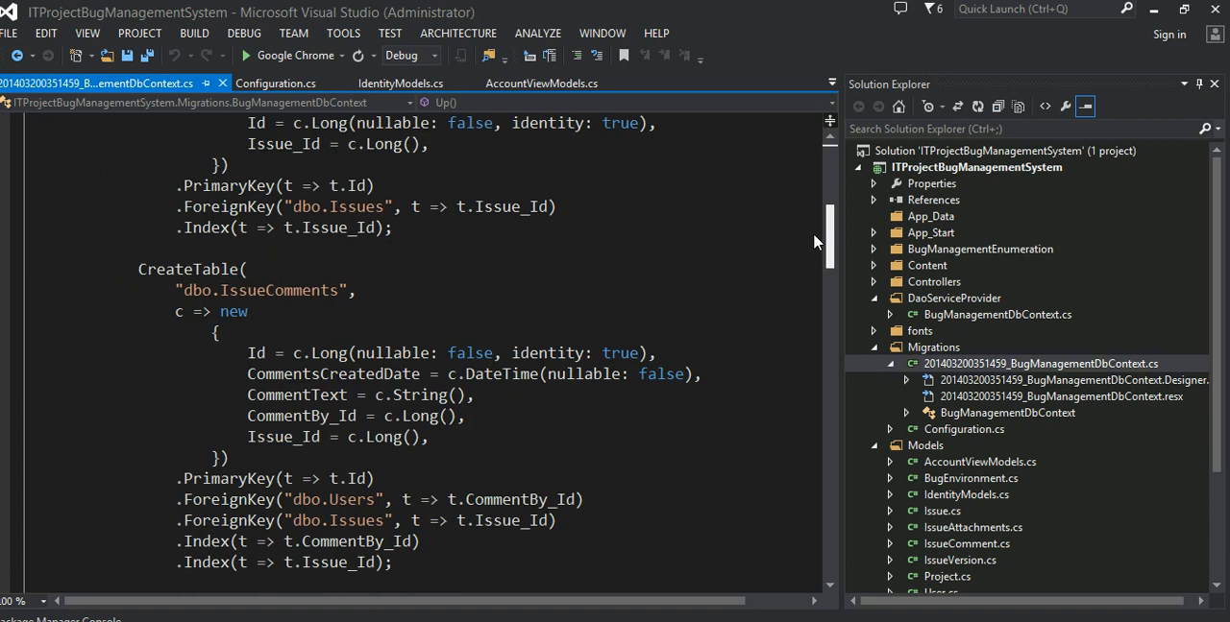
scroll("up", 3)
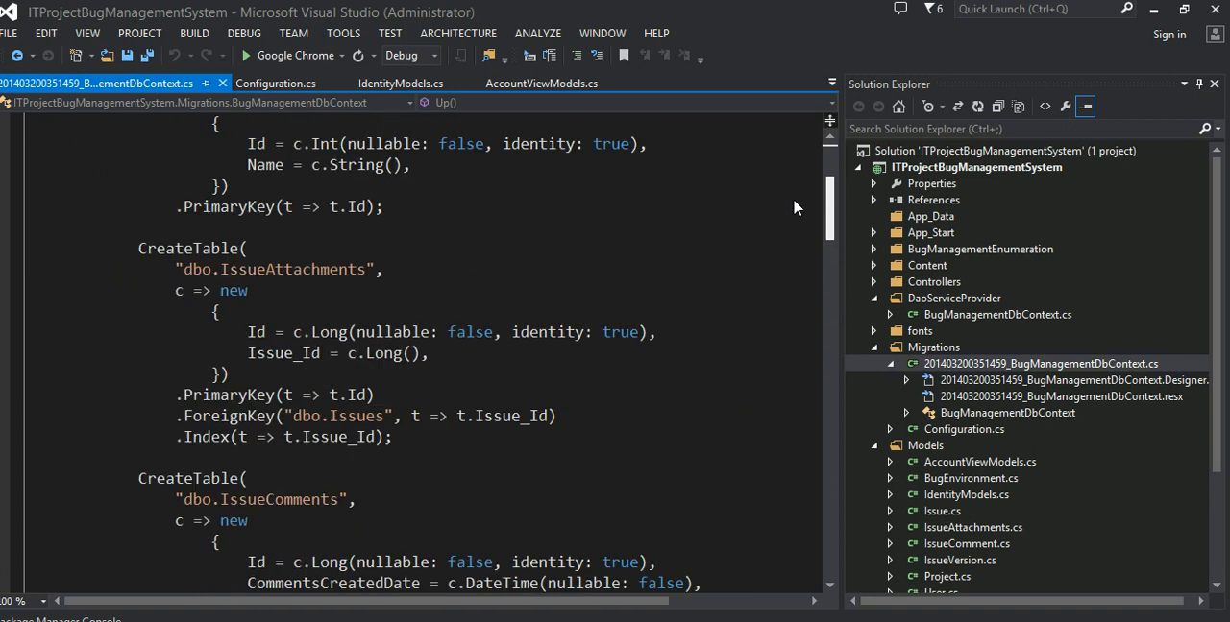
scroll("up", 3)
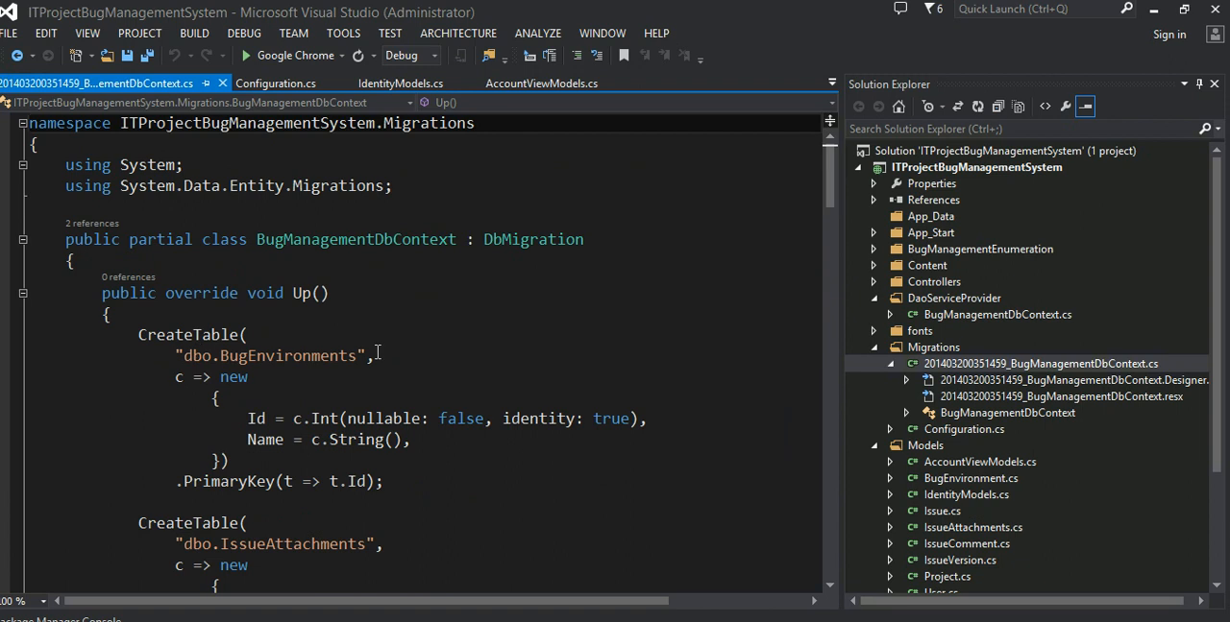
mouse_move(100, 392)
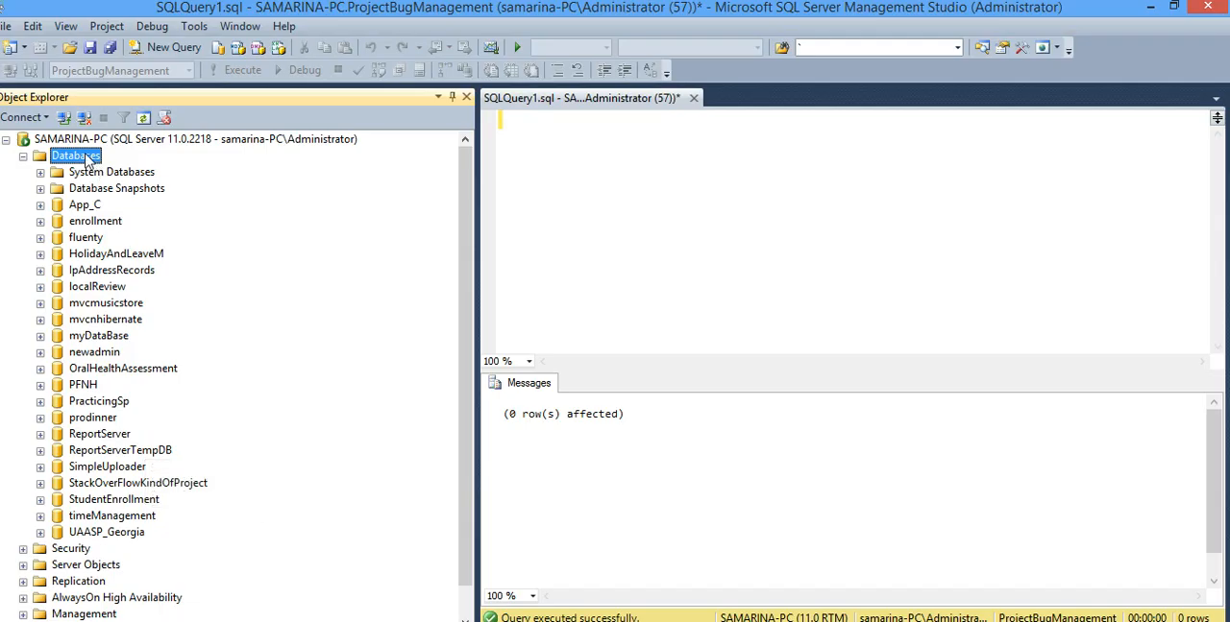
right_click(75, 156)
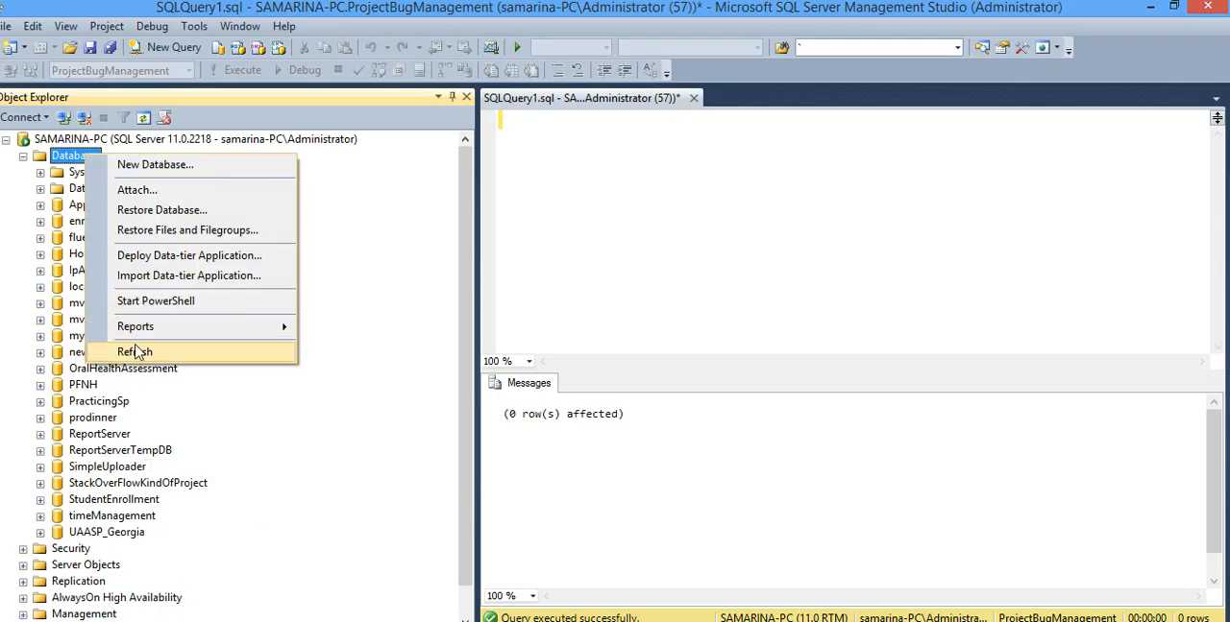
left_click(135, 352)
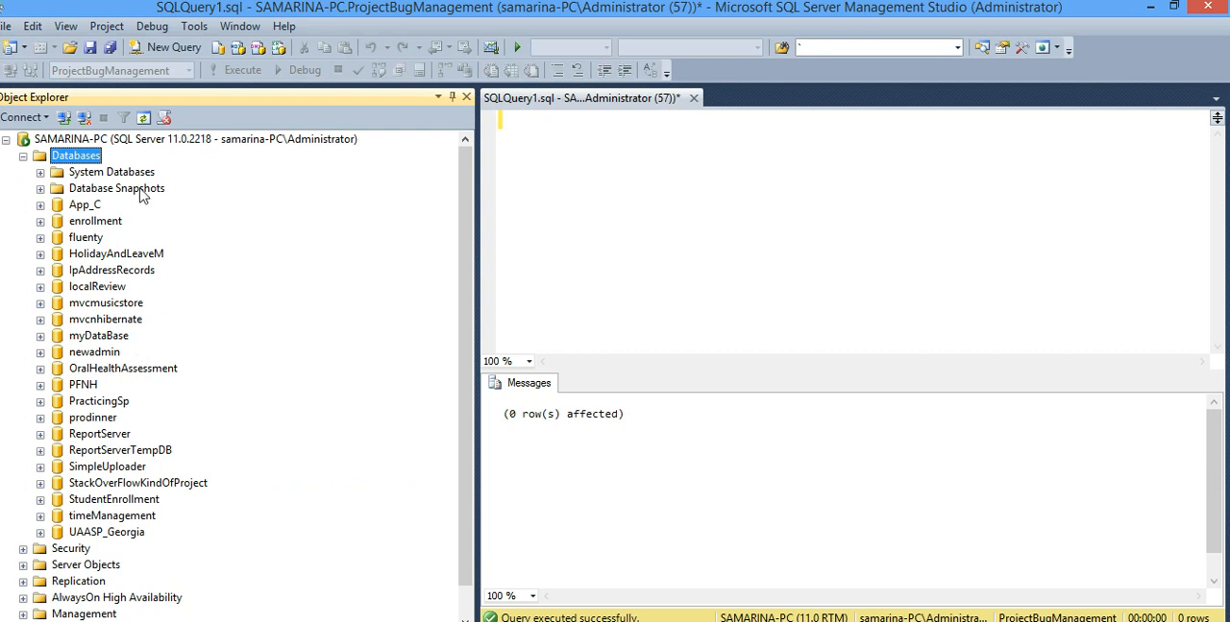
mouse_move(142, 196)
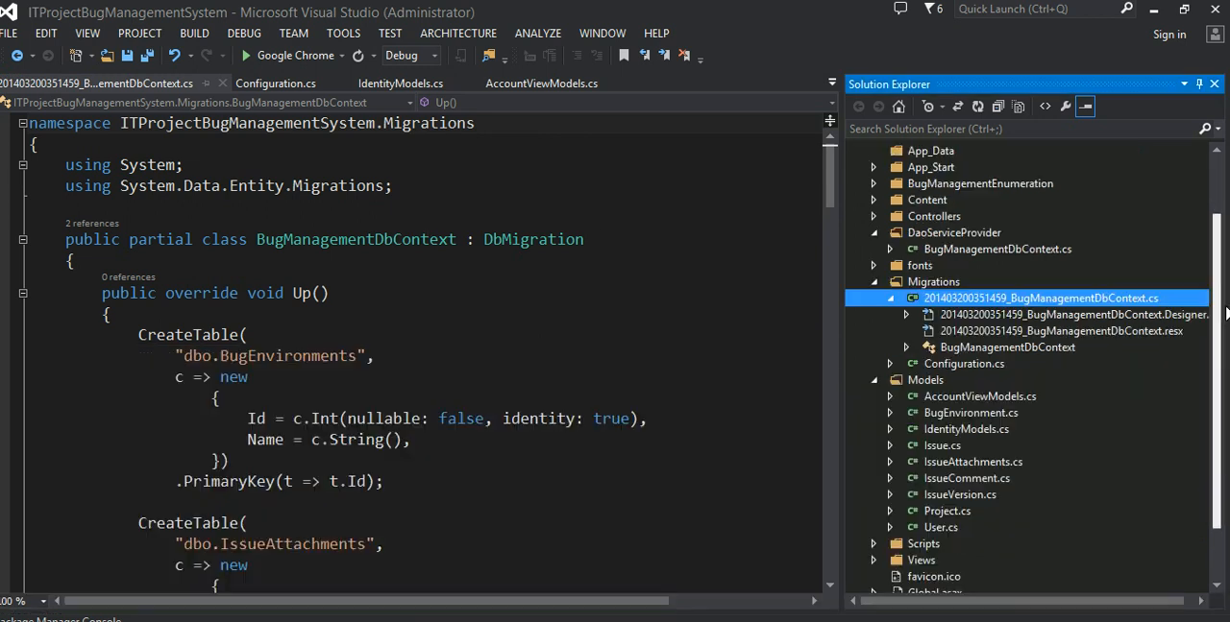
Step: View the ProjectBugManagement connection string in Web.config from Solution Explorer
scroll("down", 3)
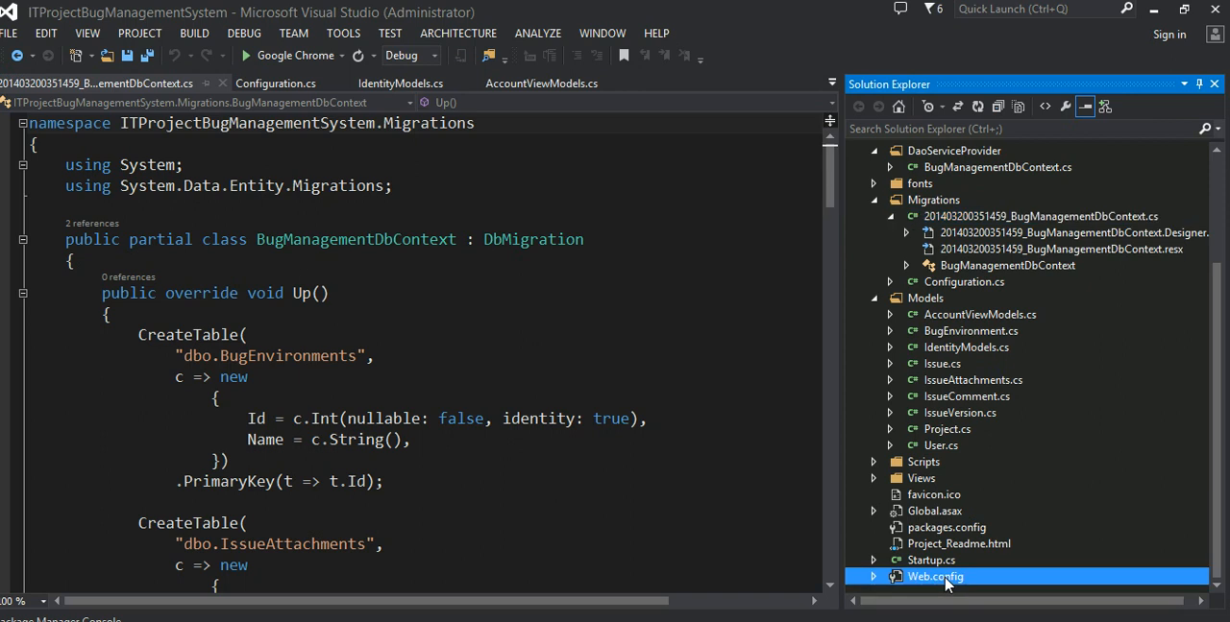
double_click(934, 576)
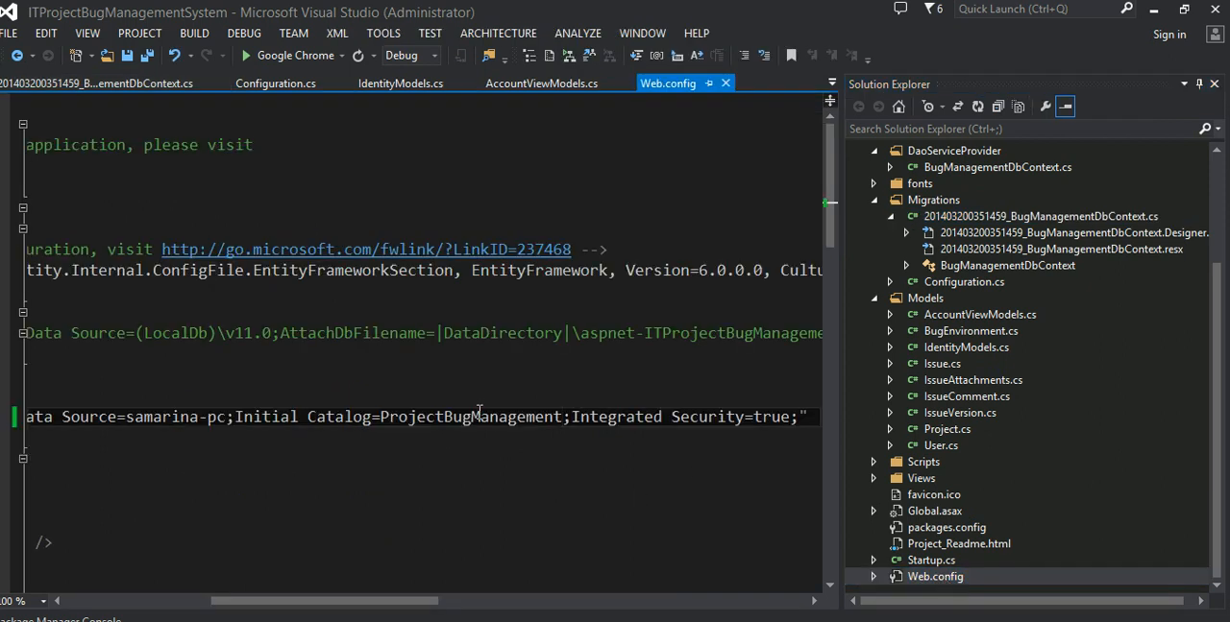
double_click(469, 415)
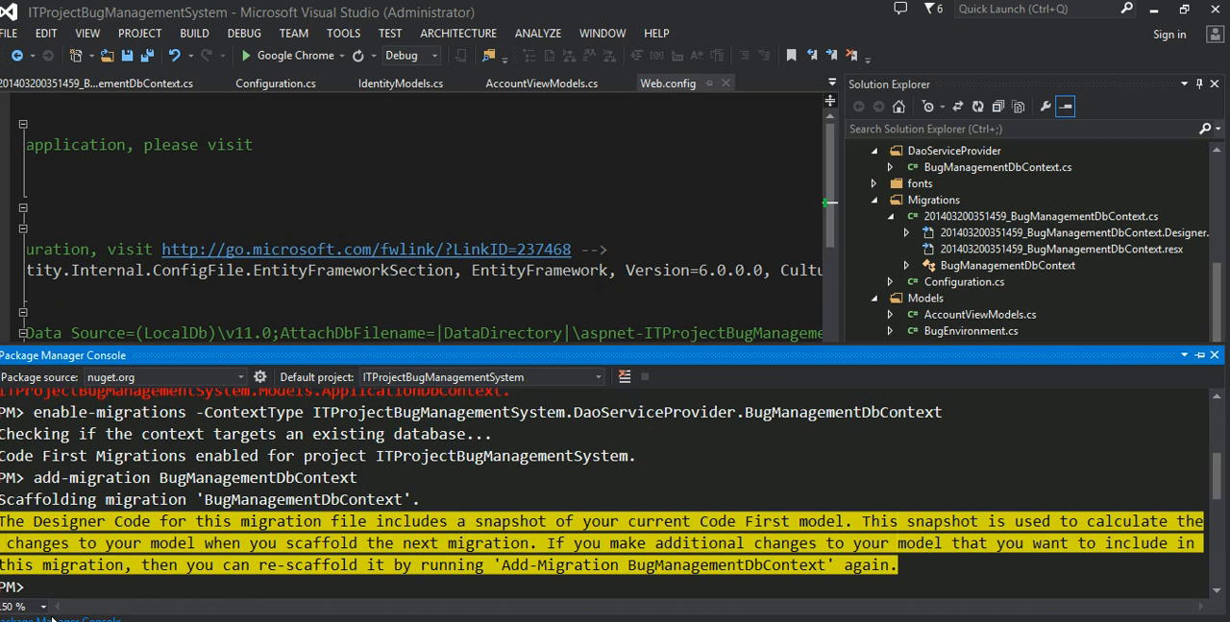
Step: Run update-database -verbose in Package Manager Console, creating tables, constraints and __MigrationHistory
type("update")
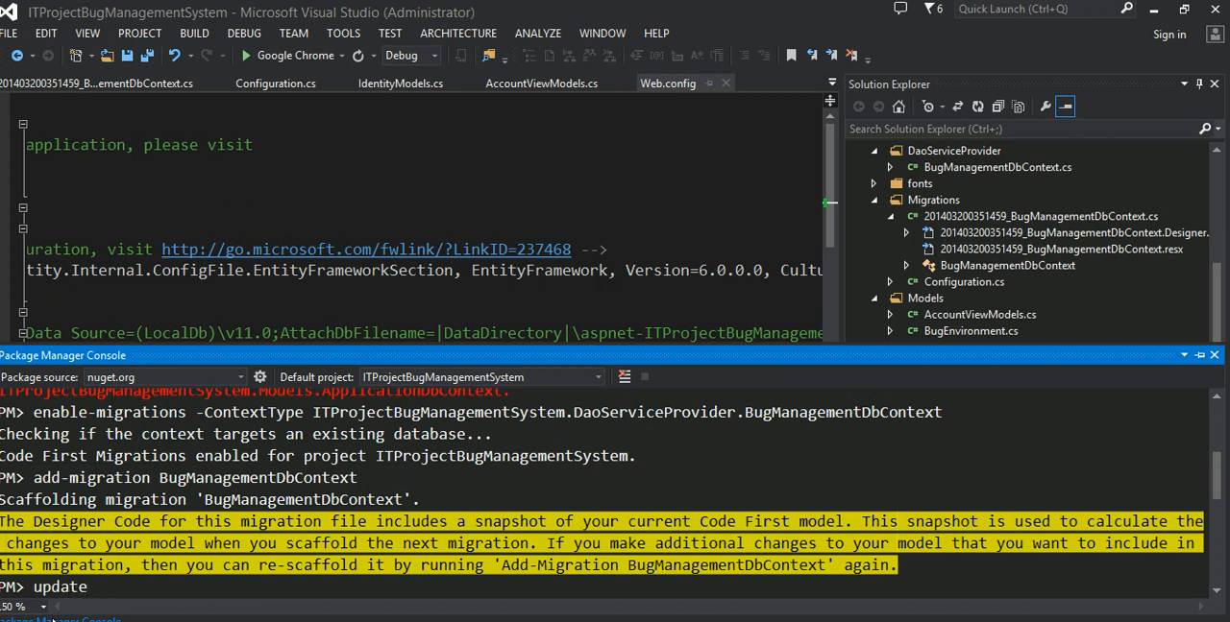
type("-database")
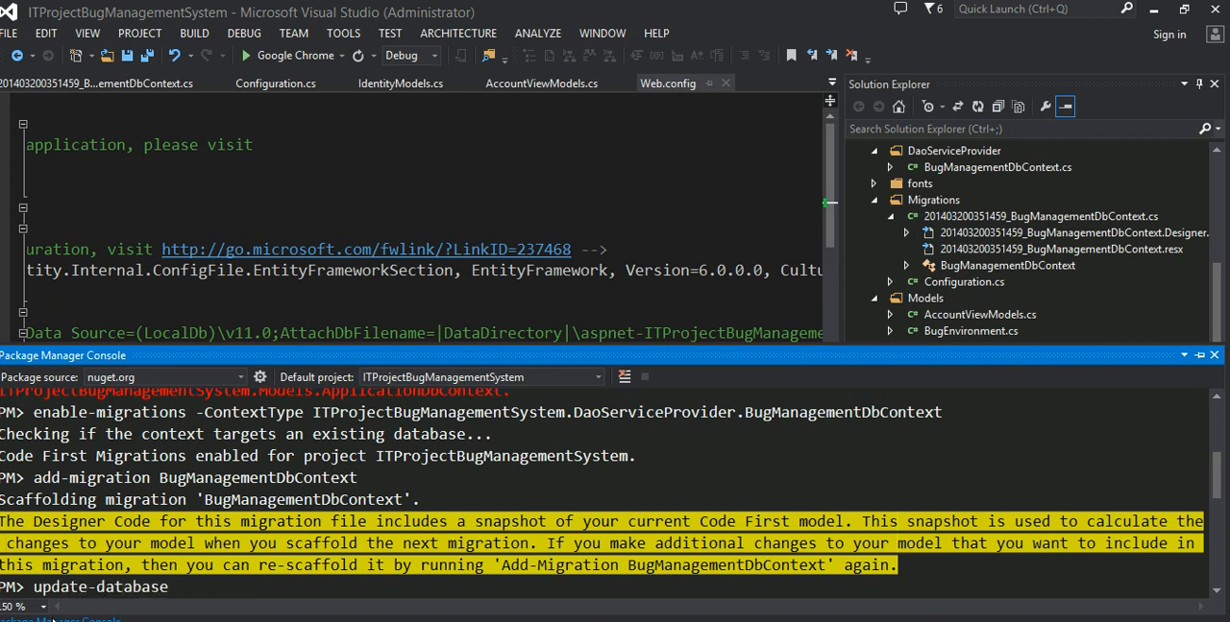
type("-verbose")
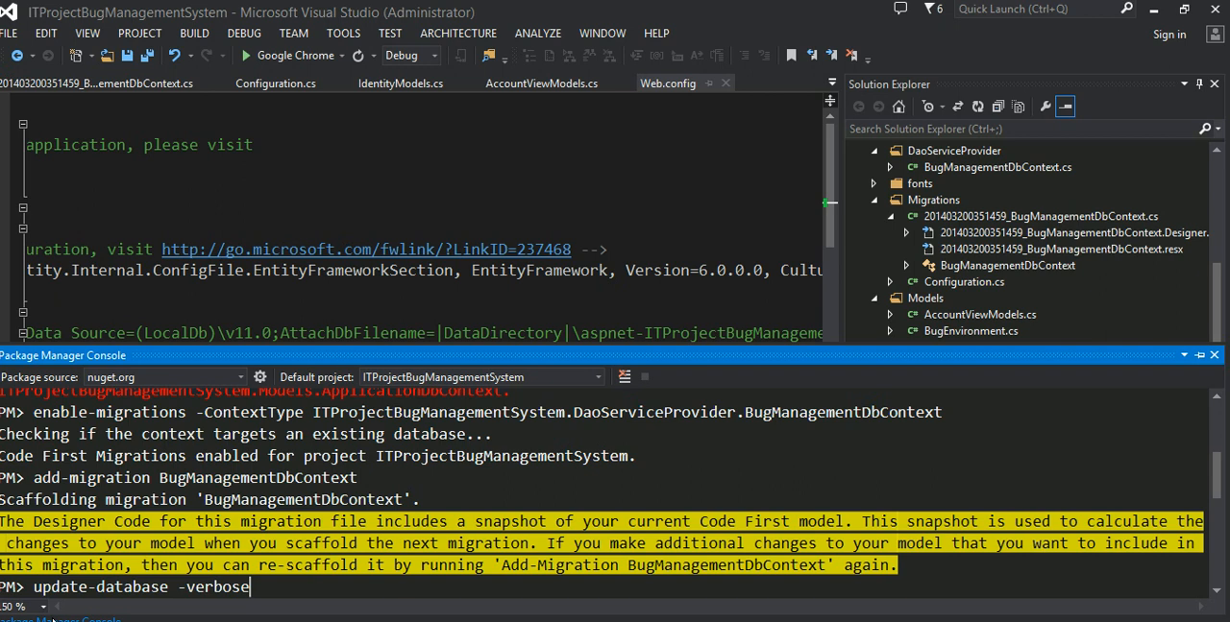
key("Return")
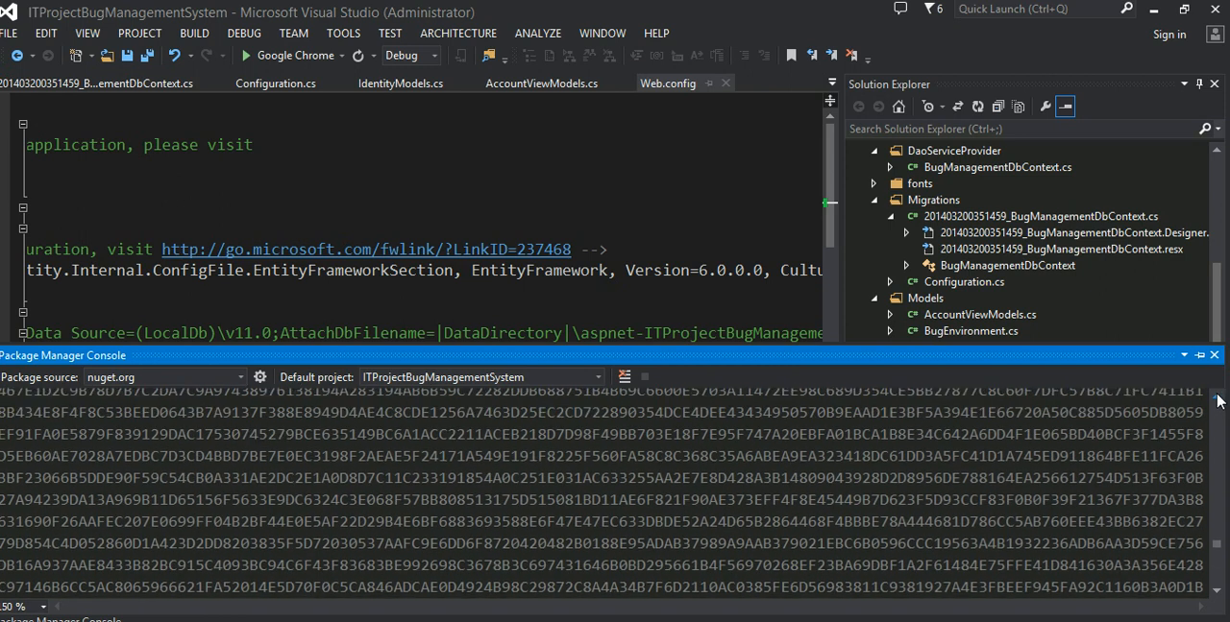
scroll("down", 3)
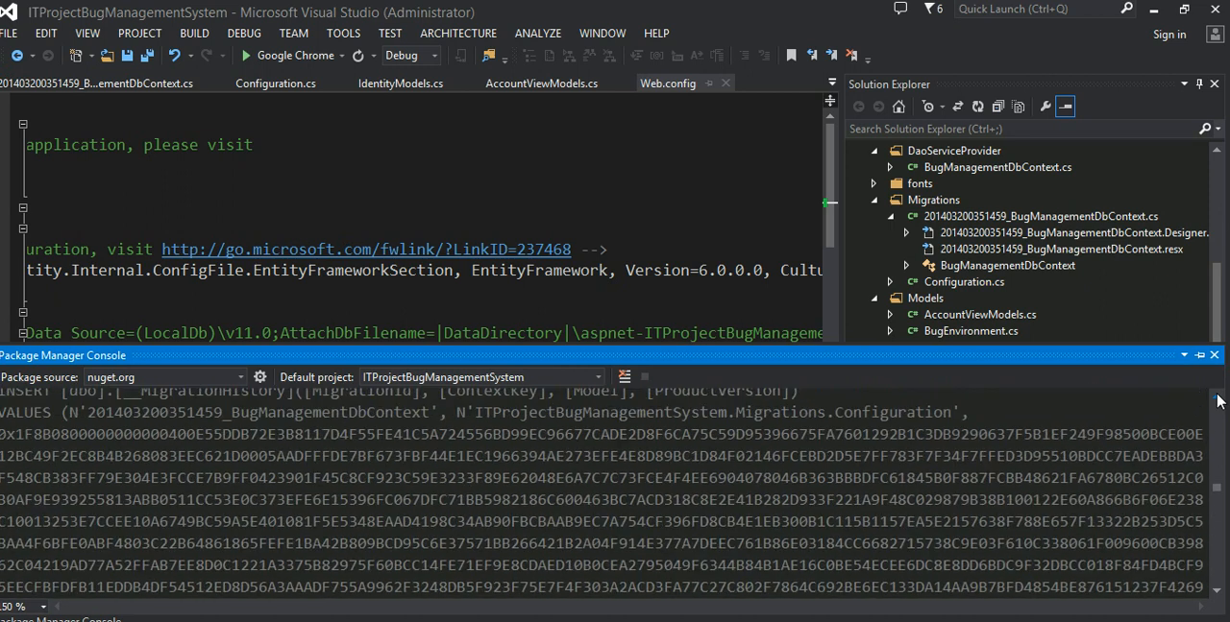
scroll("down", 3)
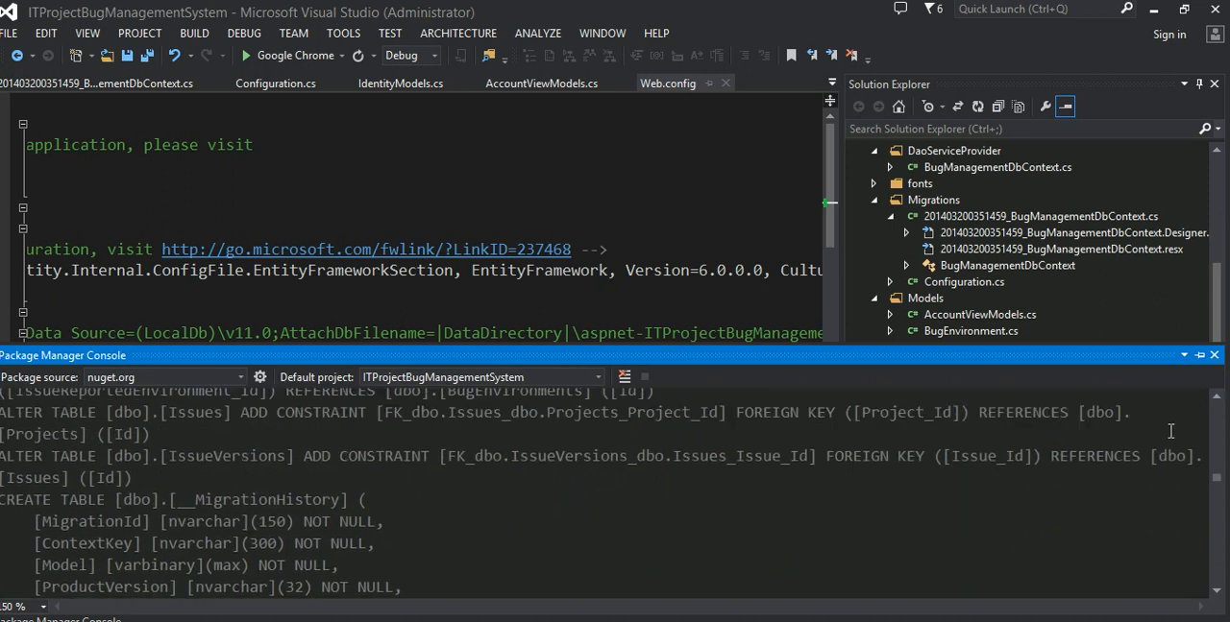